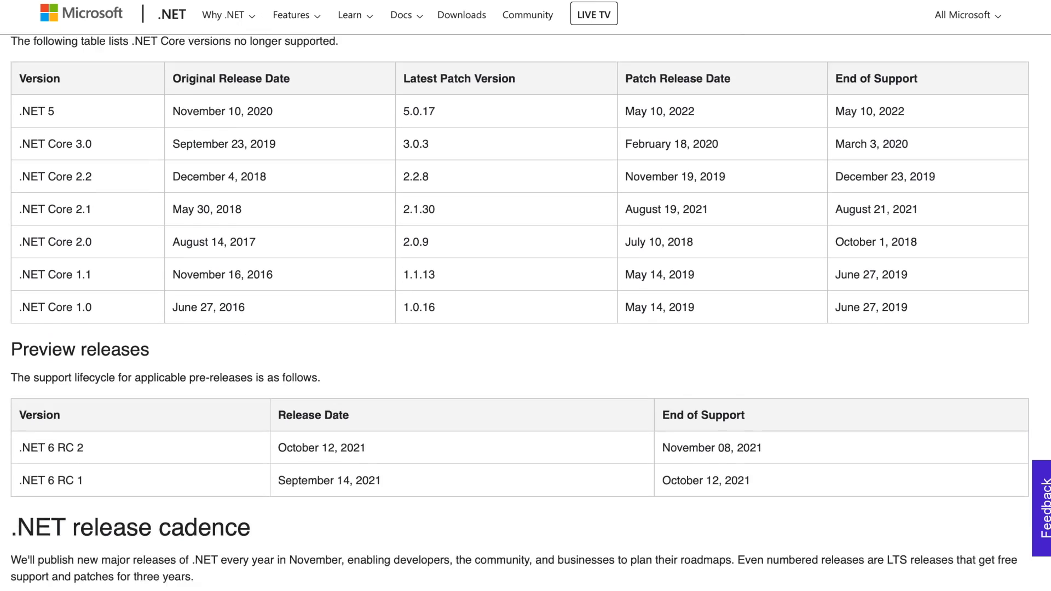
# - Scroll past the out-of-support table to the release cadence chart and Release types section
pyautogui.scroll(-3)
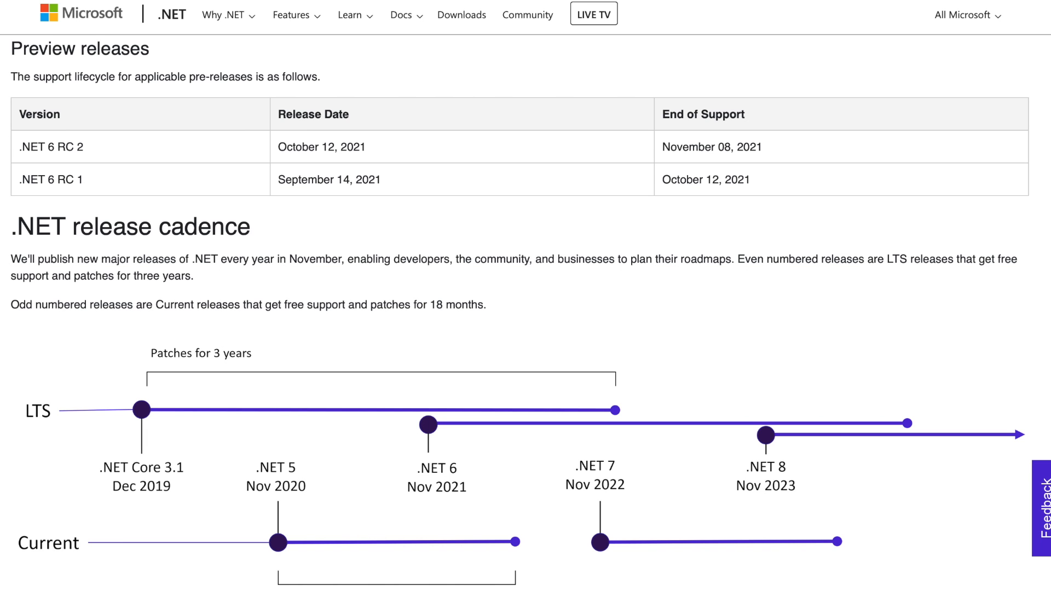
pyautogui.scroll(-3)
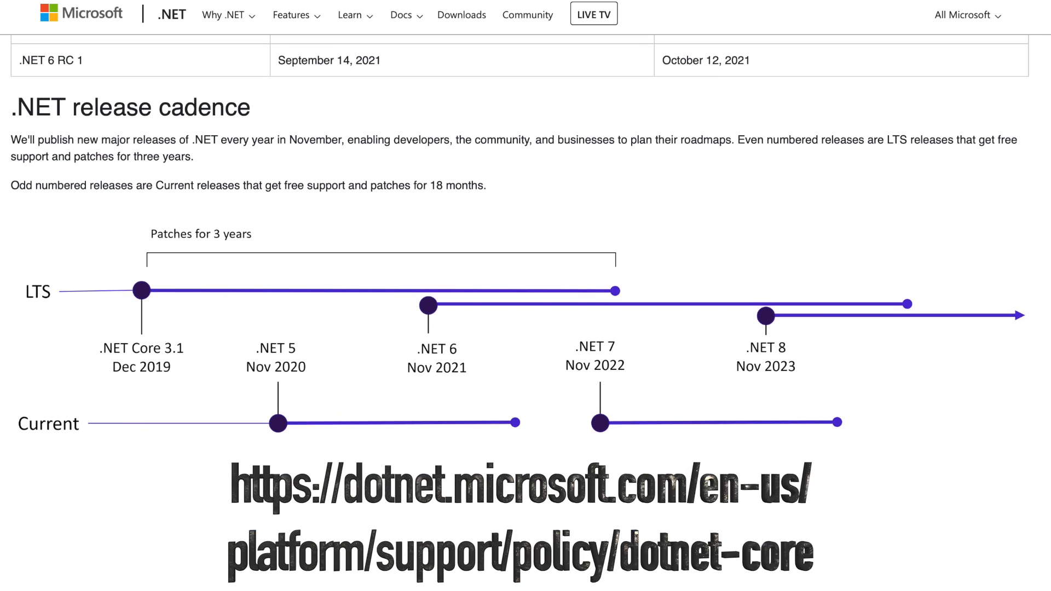
pyautogui.scroll(3)
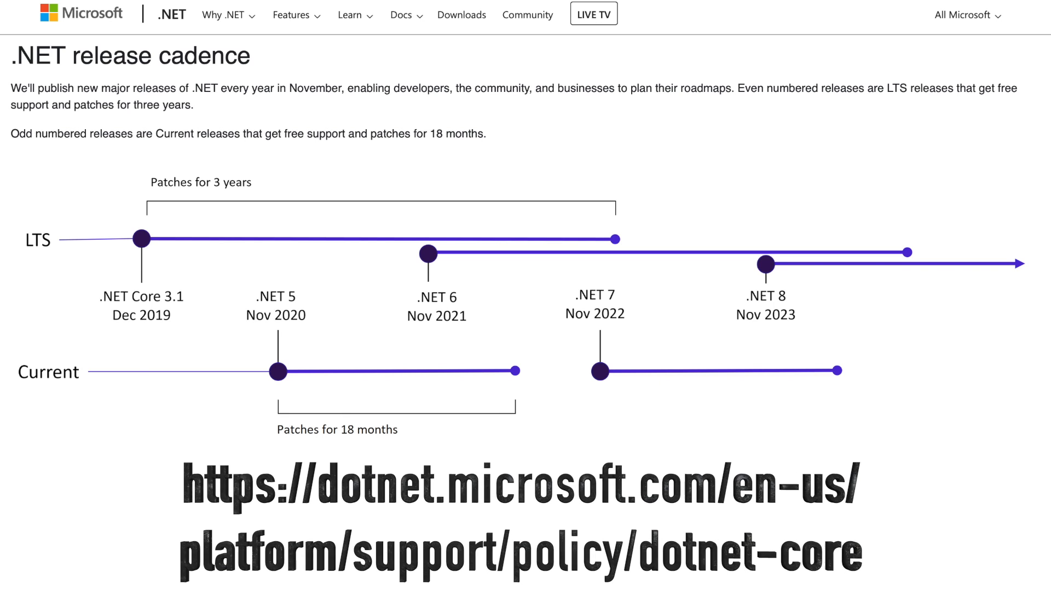
pyautogui.scroll(-3)
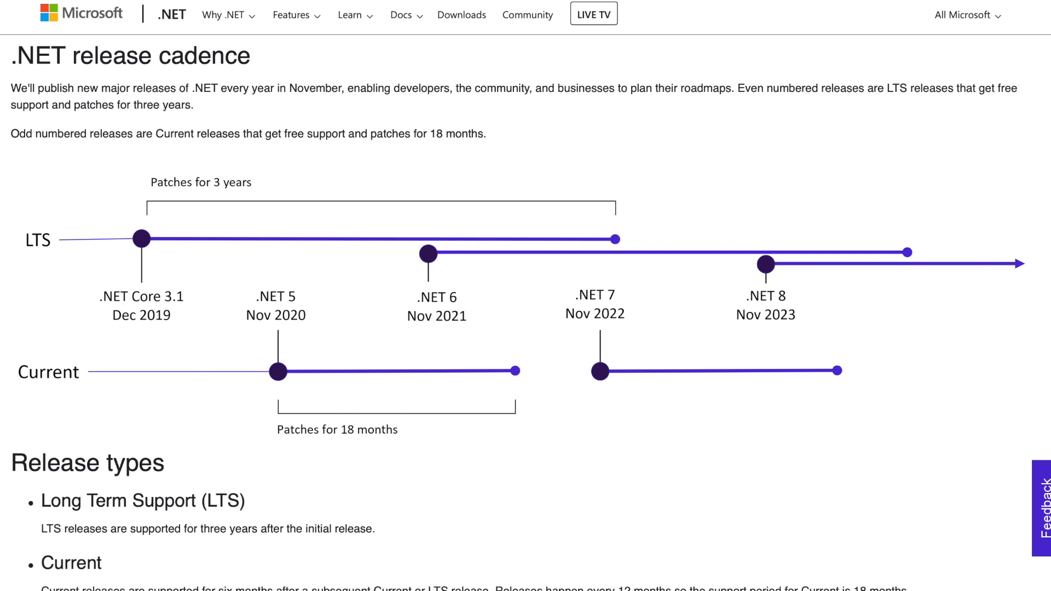
pyautogui.scroll(-3)
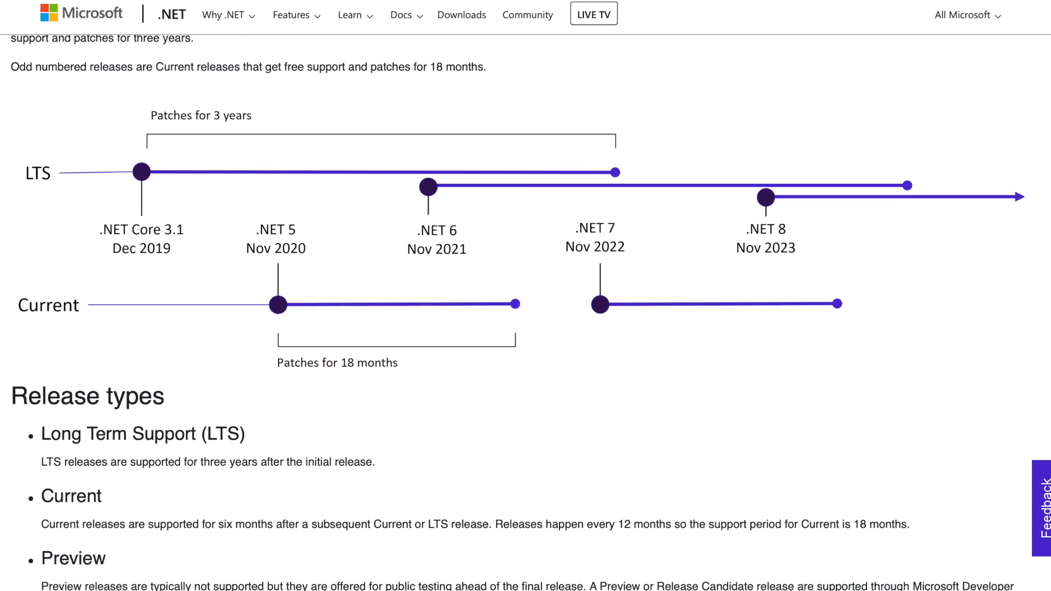
pyautogui.scroll(-3)
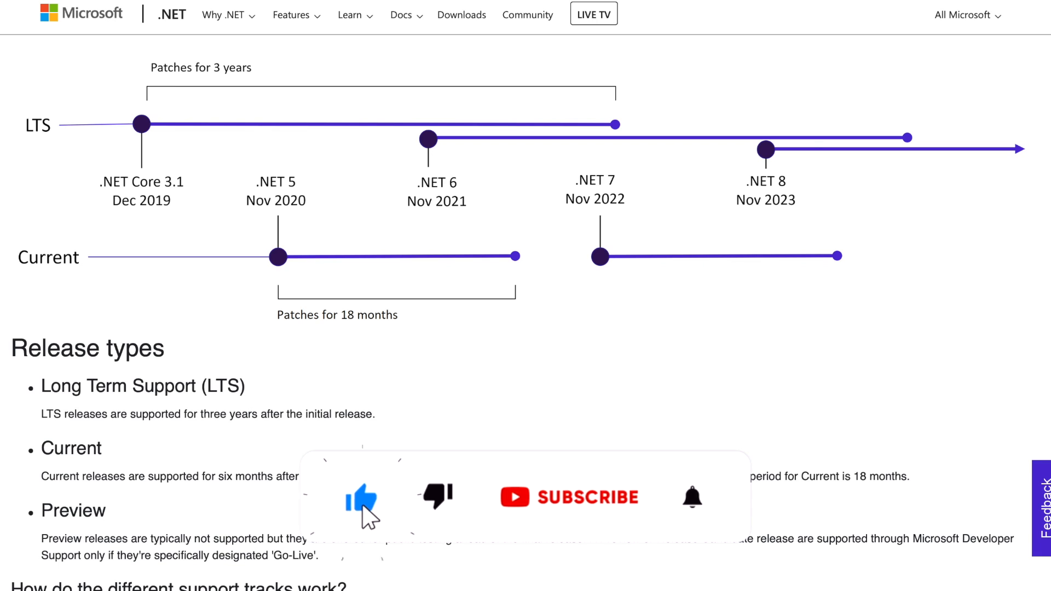
pyautogui.click(570, 497)
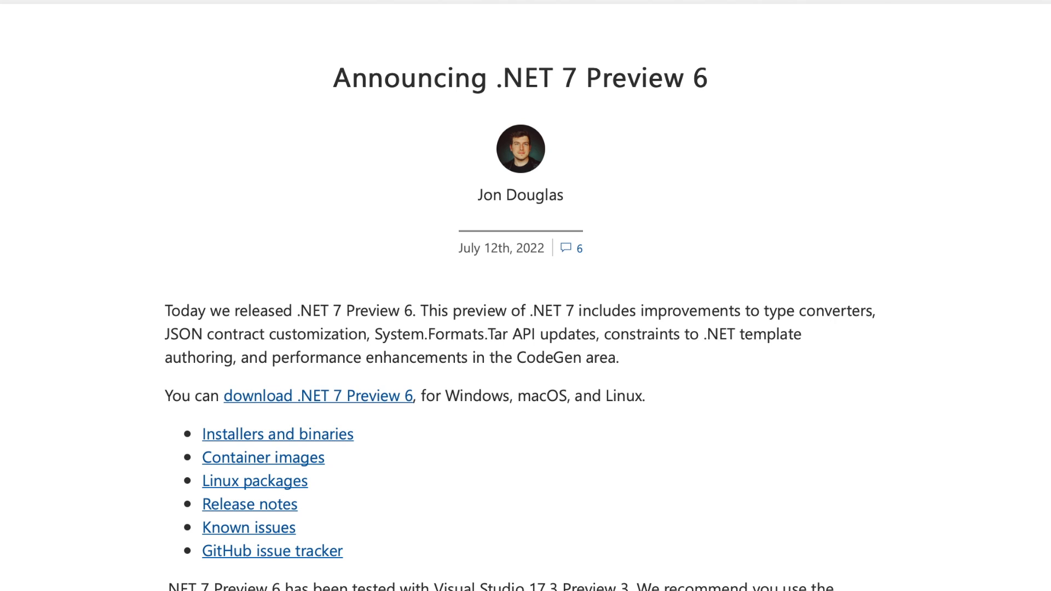
# - Scroll the .NET 7 Preview 6 post to its download links and Type converters heading
pyautogui.scroll(-3)
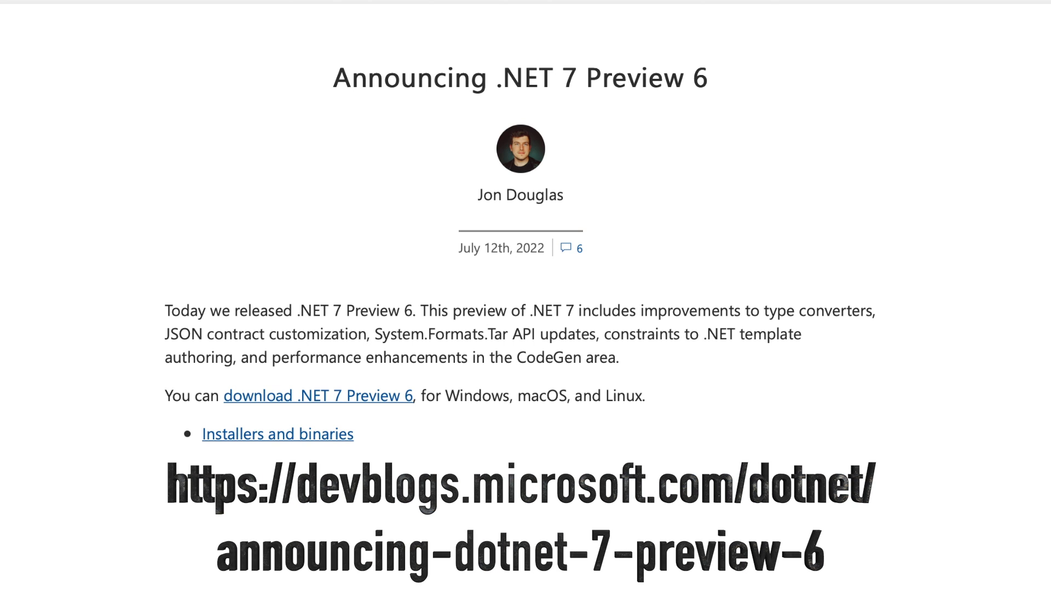
pyautogui.scroll(-3)
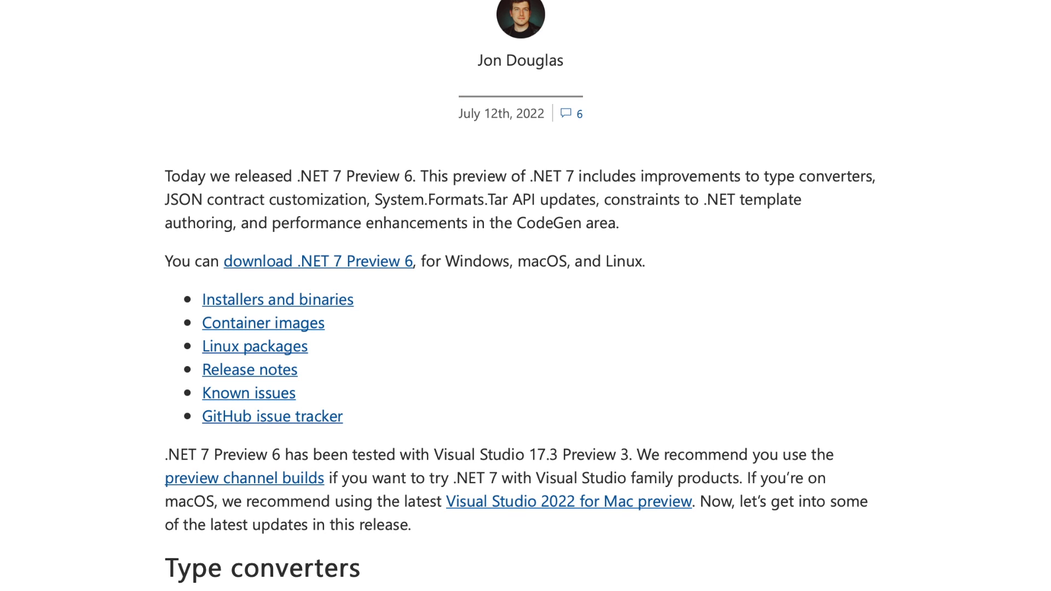
pyautogui.scroll(-3)
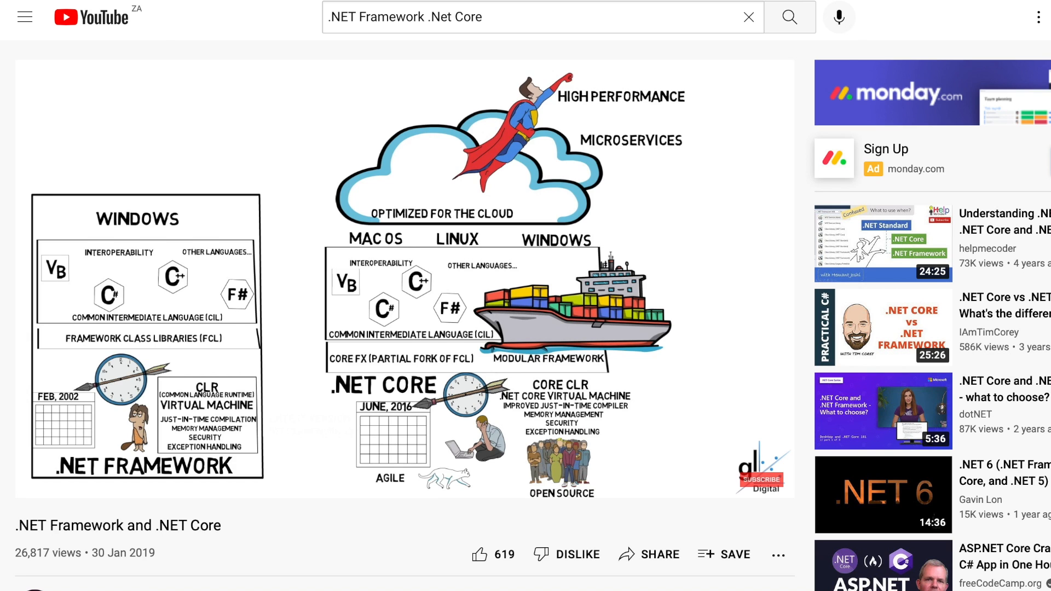
# - Start the '.NET Framework and .NET Core' video in the YouTube player
pyautogui.click(883, 494)
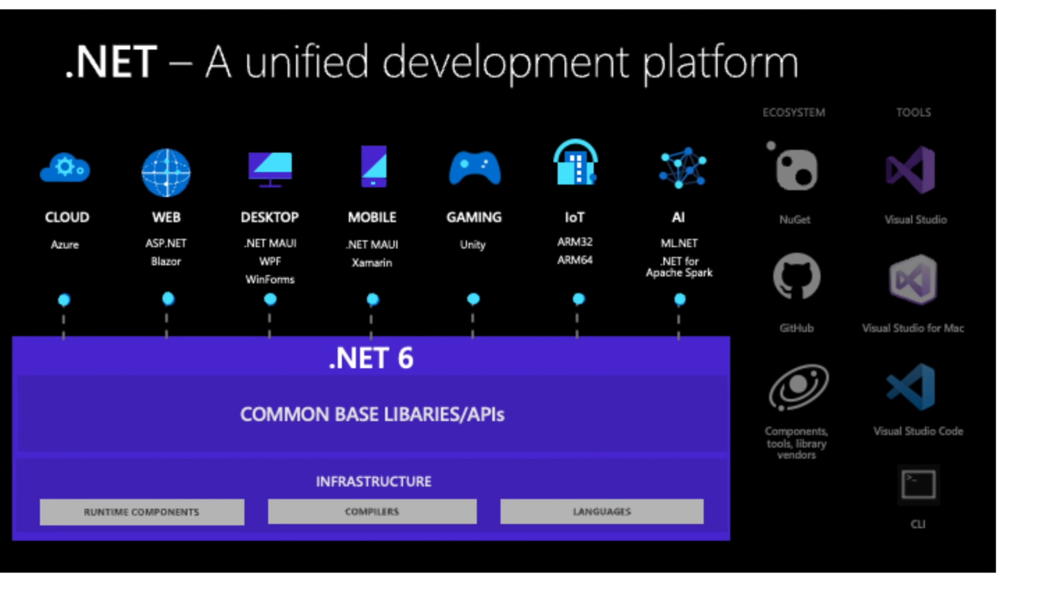
# - Scroll the '.NET – A unified development platform' diagram into view
pyautogui.scroll(-3)
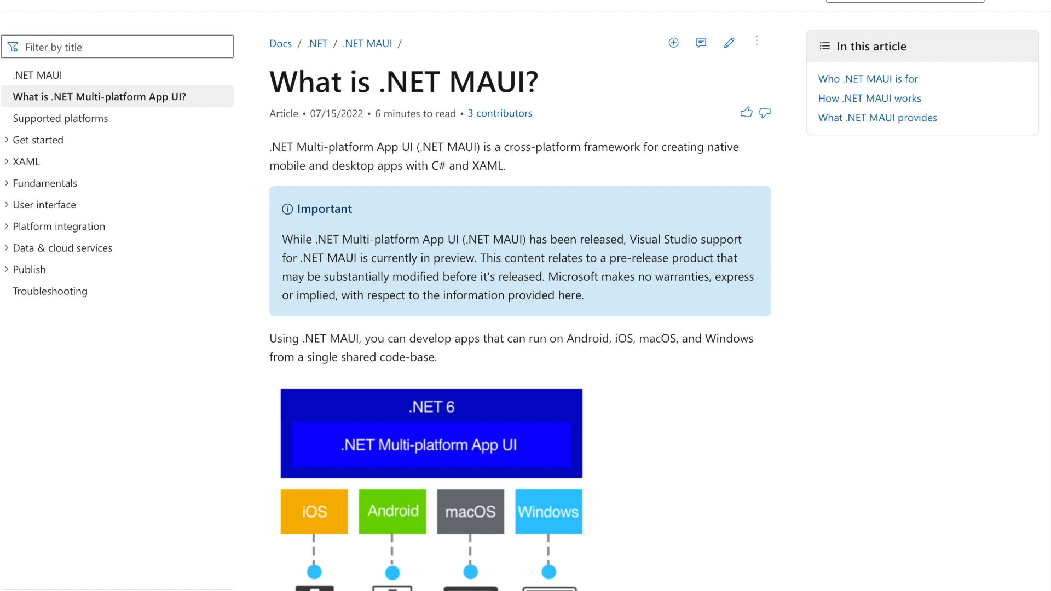
# - Scroll the 'What is .NET MAUI?' article down to its architecture diagram
pyautogui.scroll(-3)
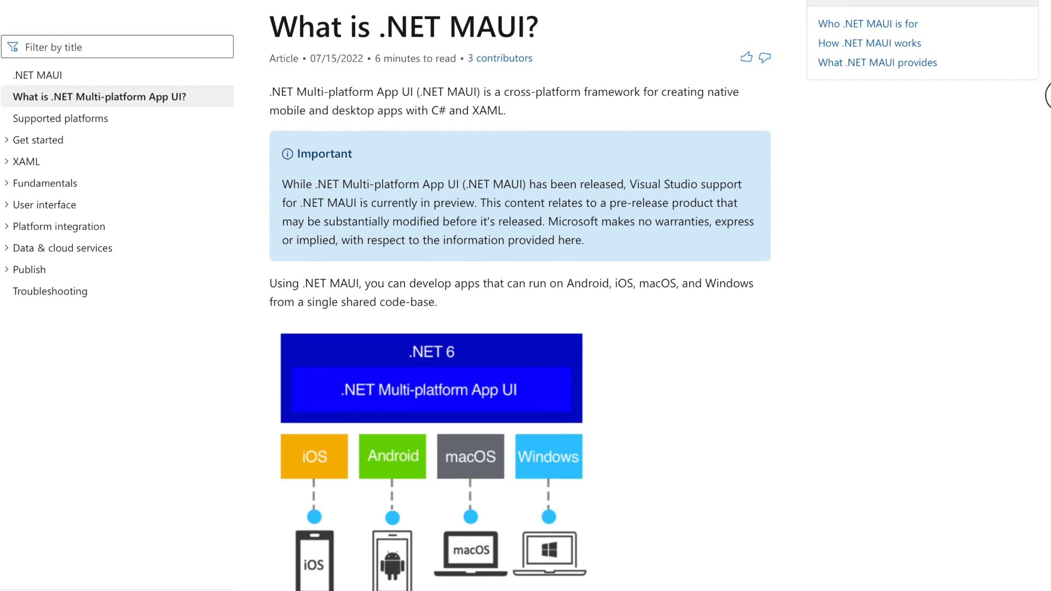
pyautogui.scroll(-3)
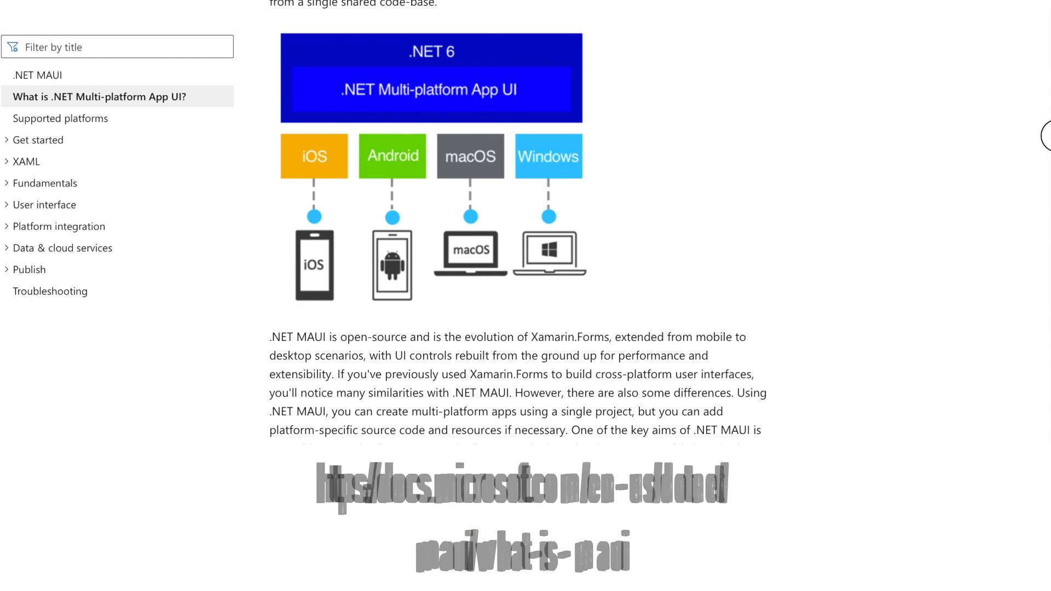
pyautogui.scroll(3)
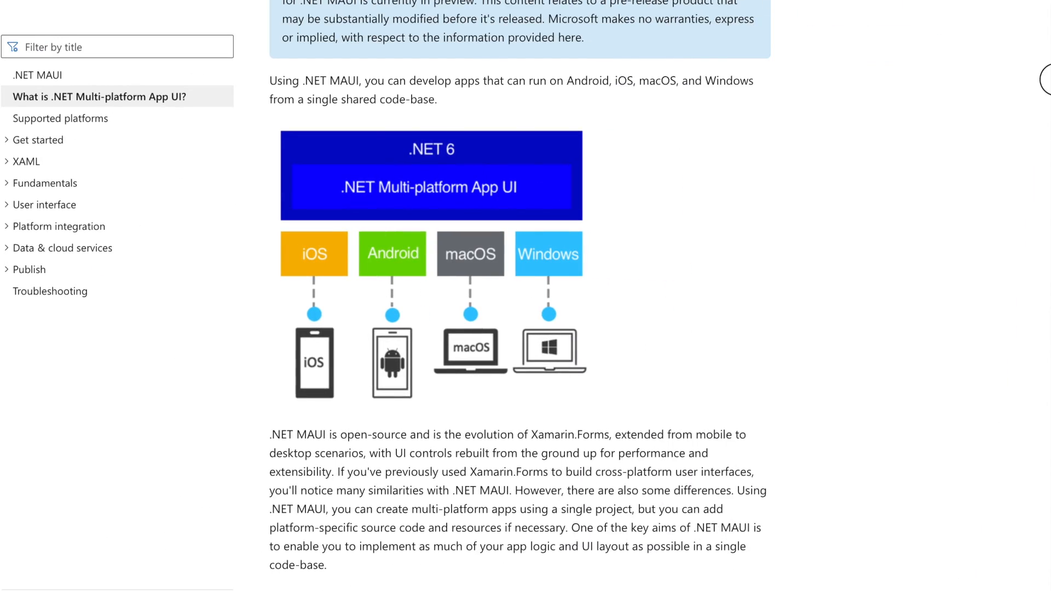
pyautogui.scroll(-3)
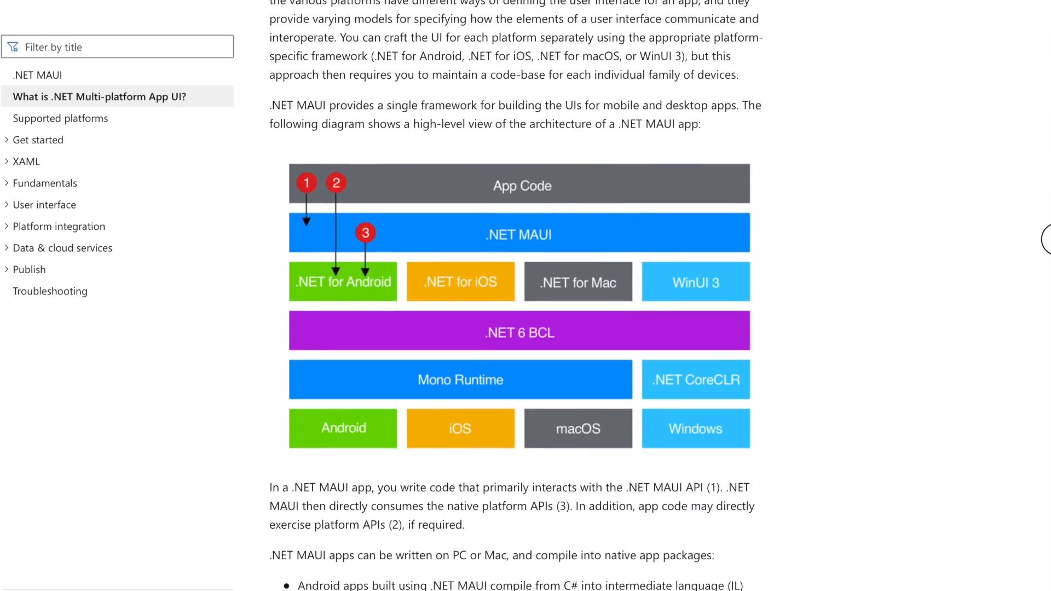
pyautogui.scroll(-3)
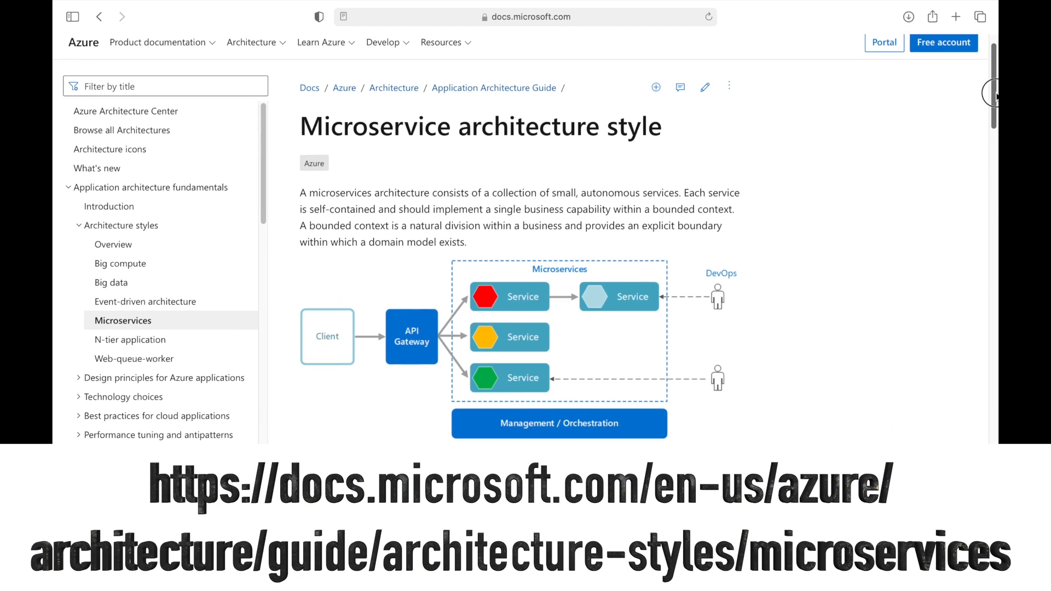
# - Scroll the Microservice architecture style page down past its microservices diagram
pyautogui.scroll(-3)
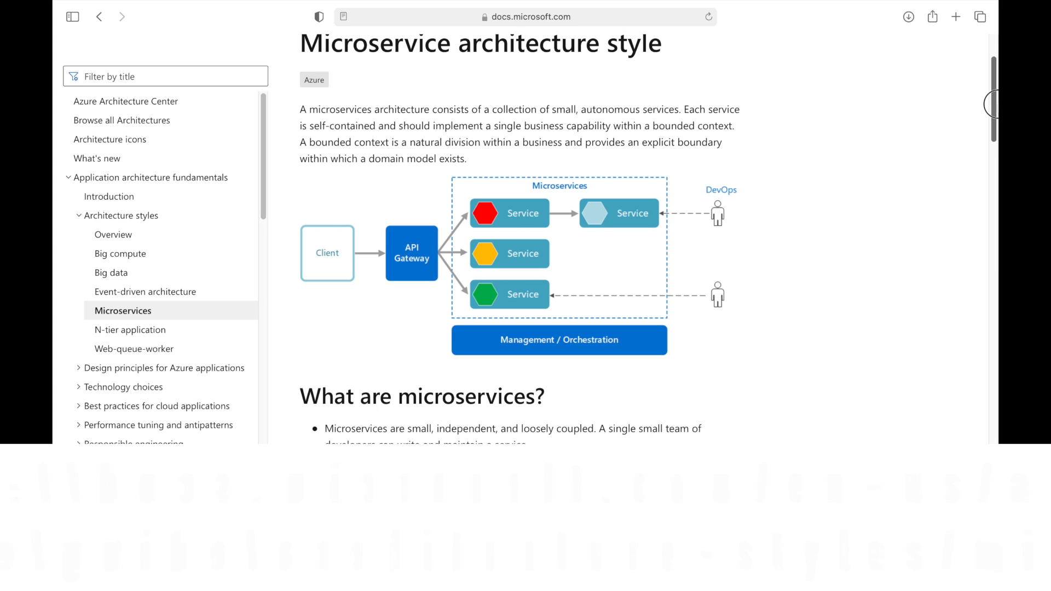
pyautogui.scroll(-3)
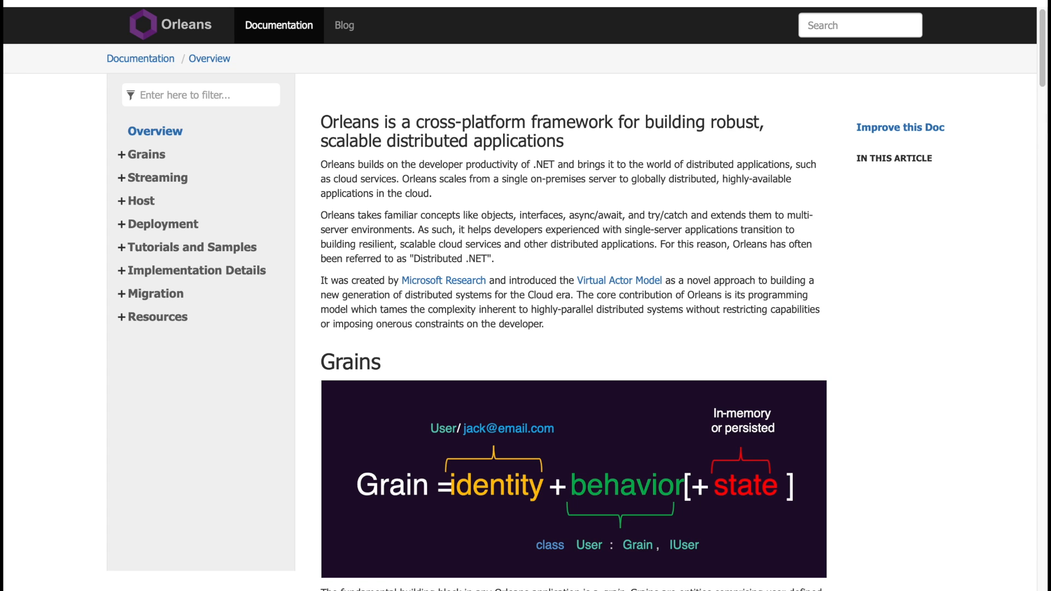
pyautogui.scroll(-3)
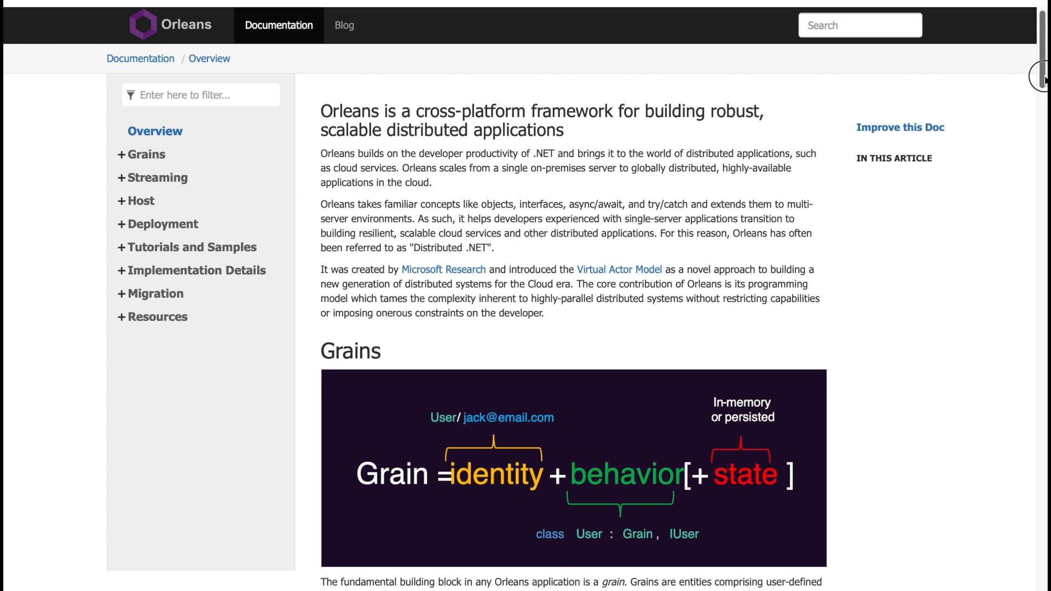
pyautogui.scroll(-3)
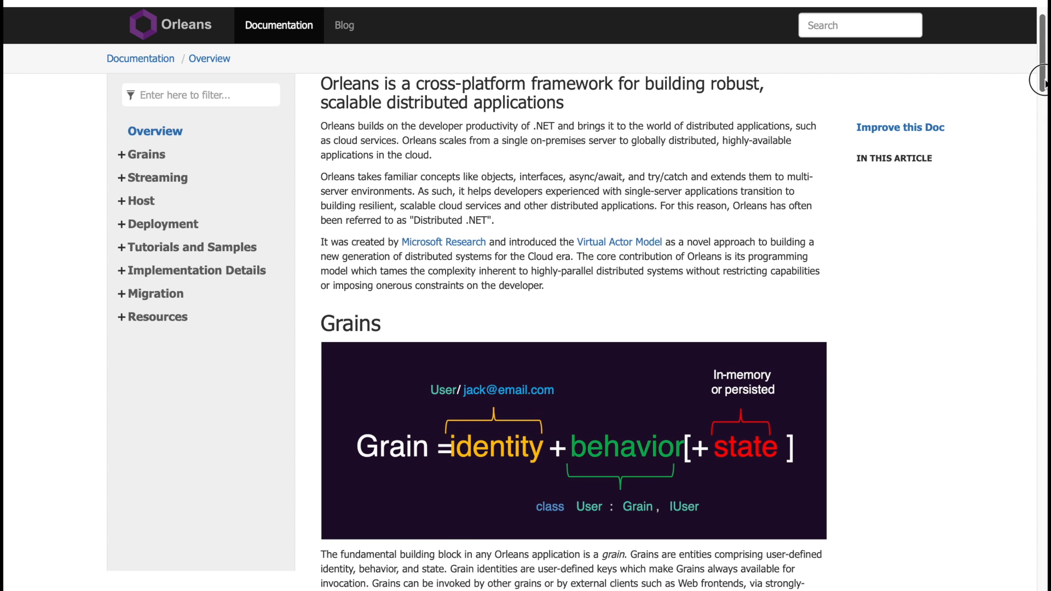
pyautogui.moveTo(815, 170)
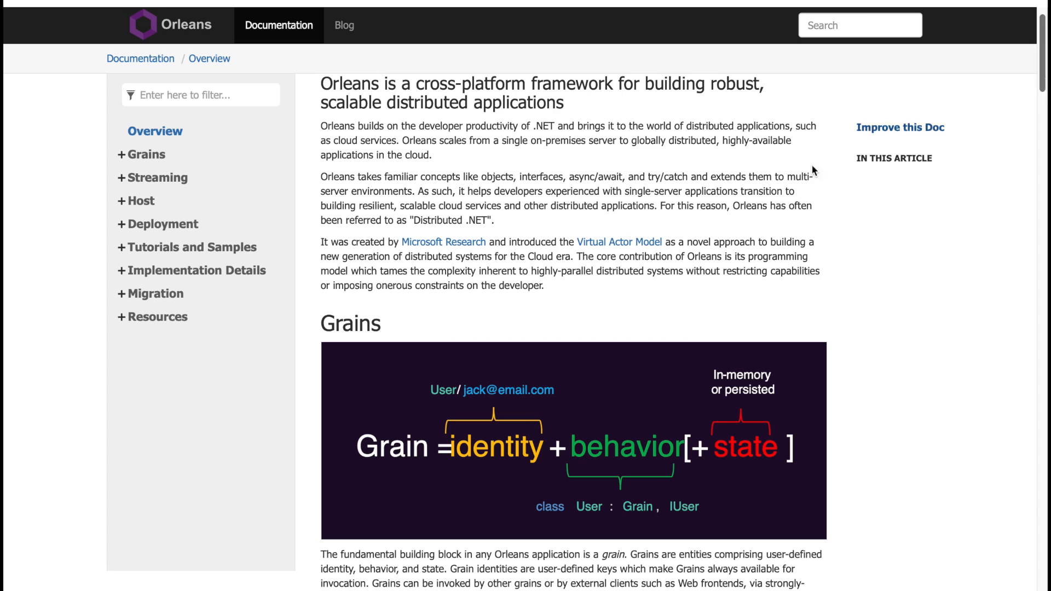
pyautogui.click(145, 155)
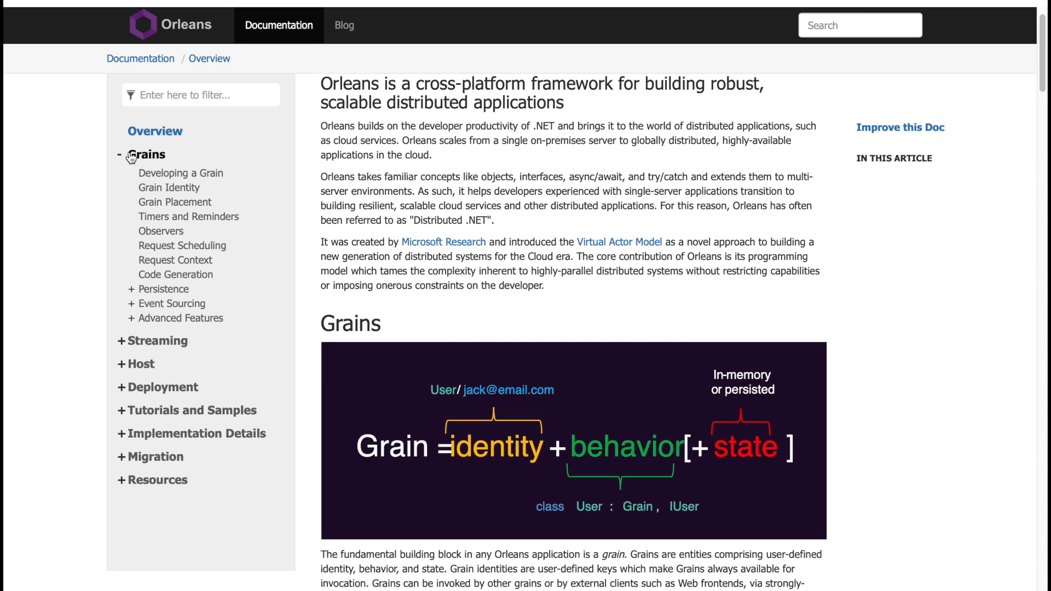
pyautogui.moveTo(160, 178)
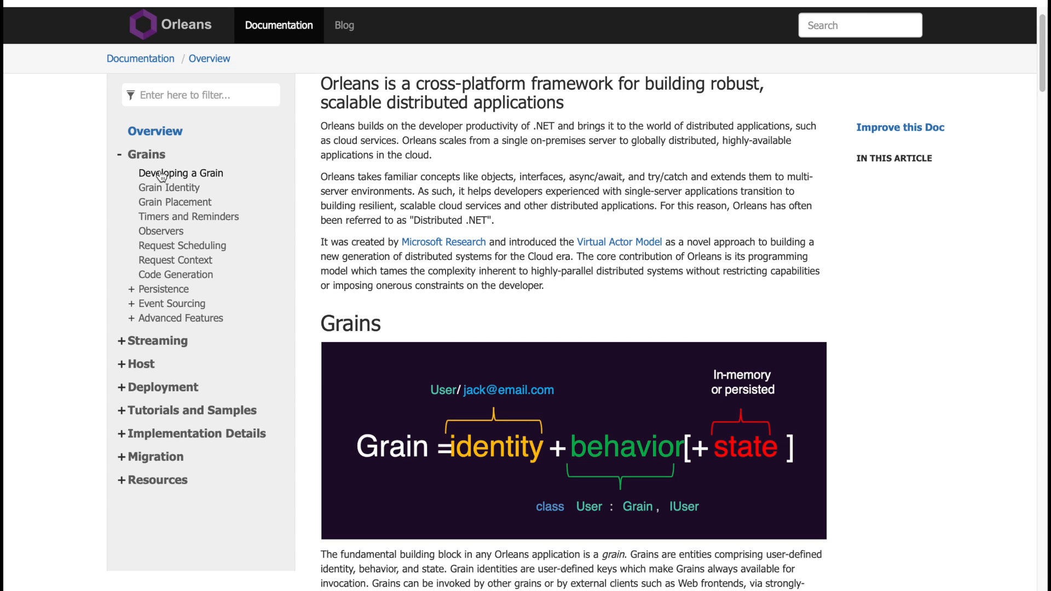
pyautogui.moveTo(716, 457)
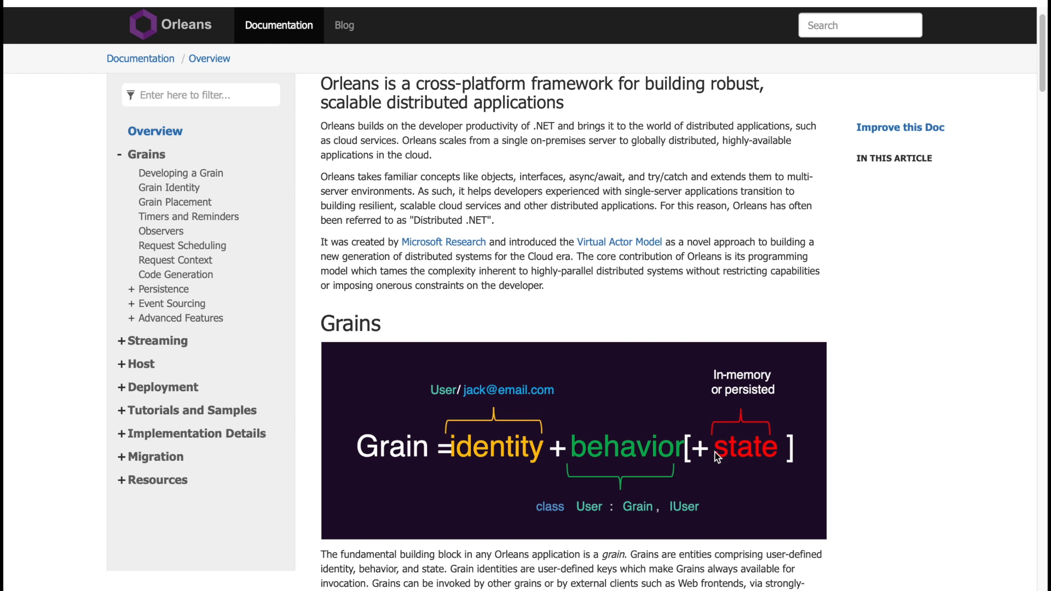
pyautogui.scroll(-3)
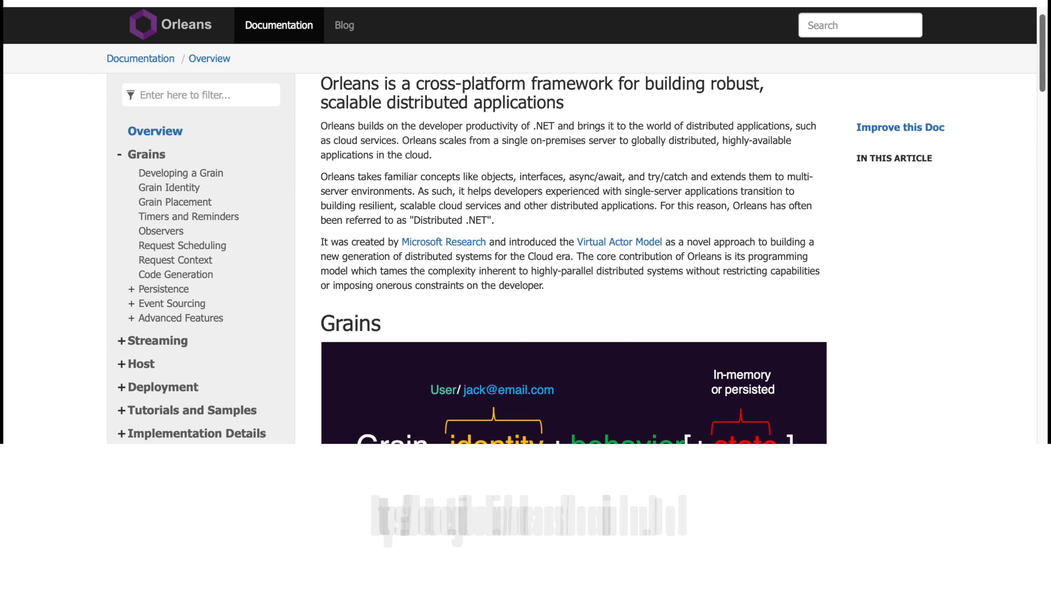
pyautogui.scroll(-3)
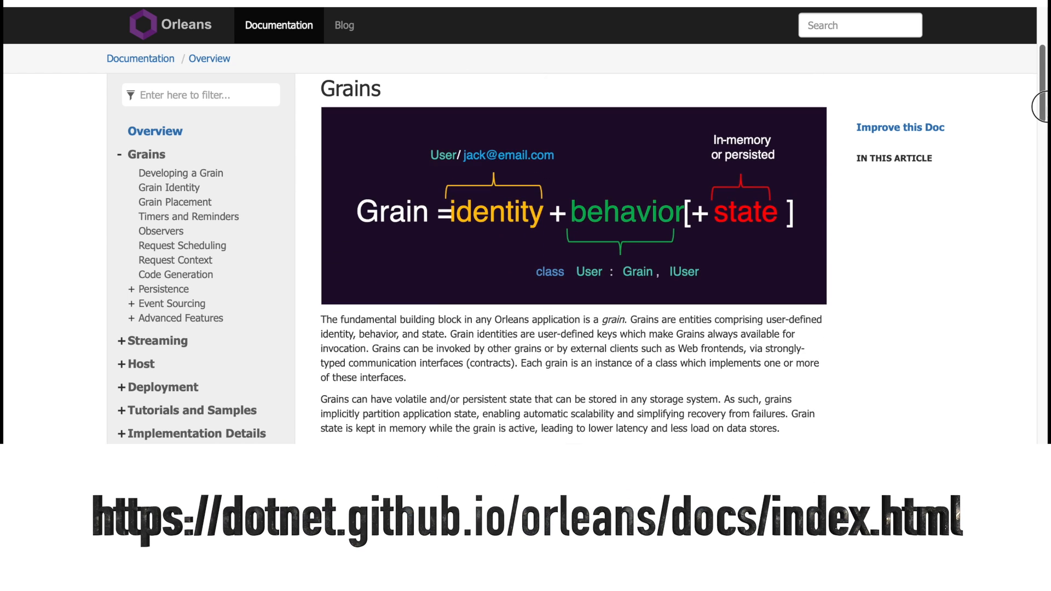
pyautogui.scroll(-3)
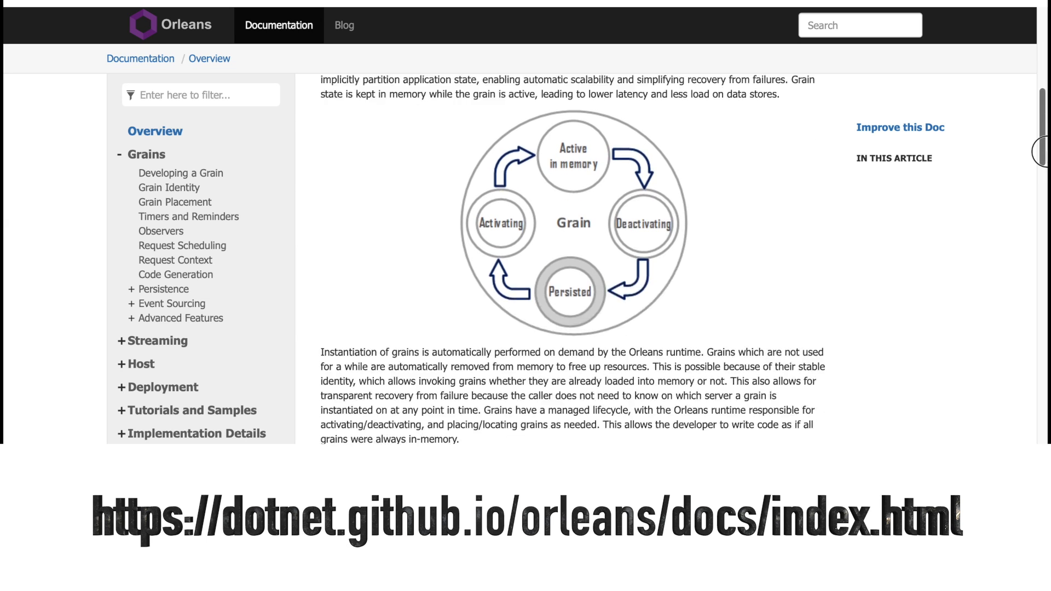
pyautogui.scroll(-3)
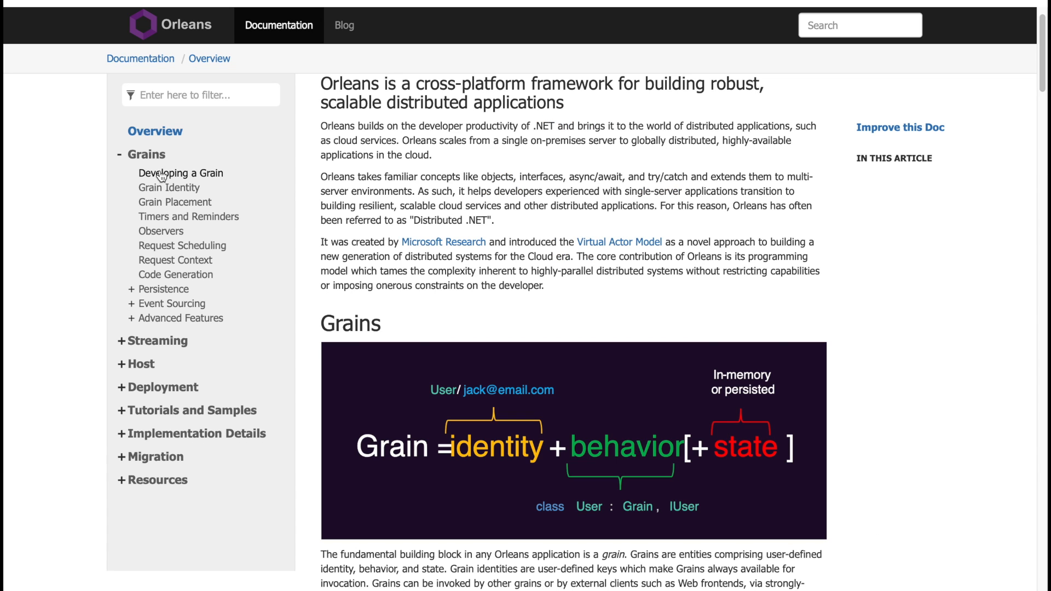
pyautogui.moveTo(742, 463)
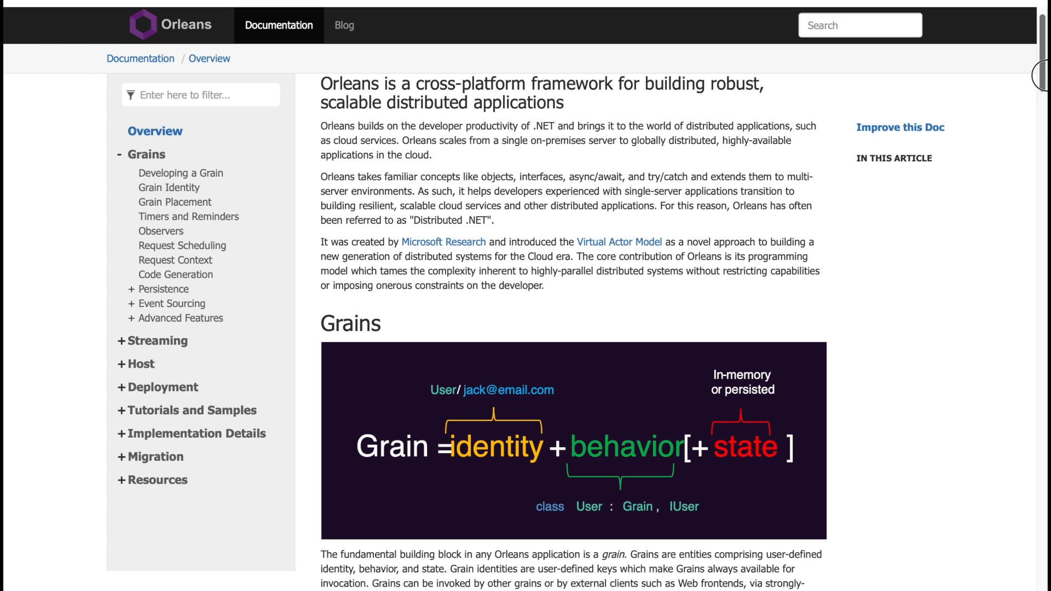
pyautogui.scroll(-3)
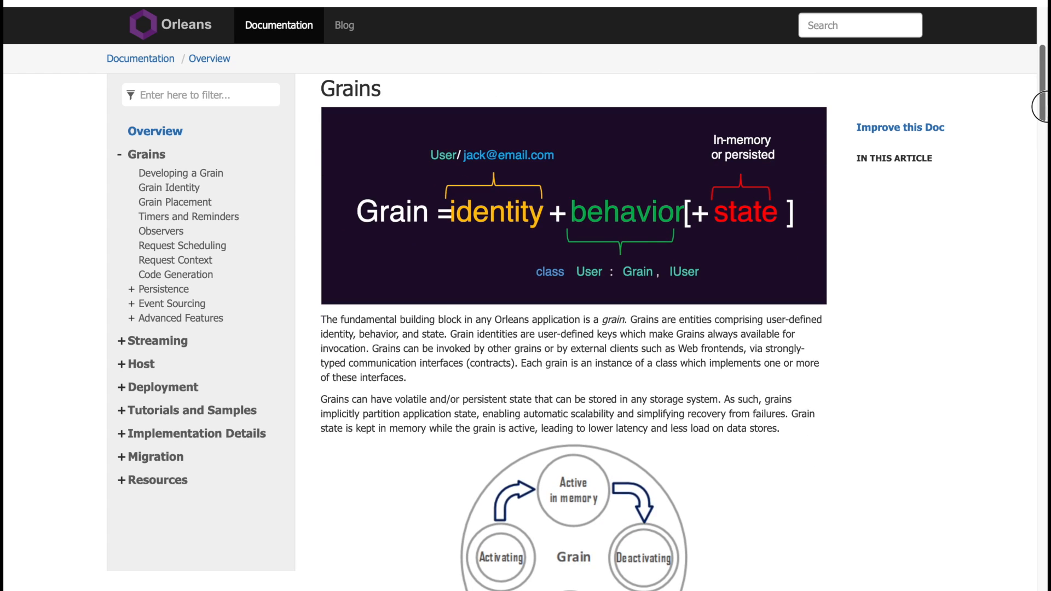
pyautogui.scroll(-3)
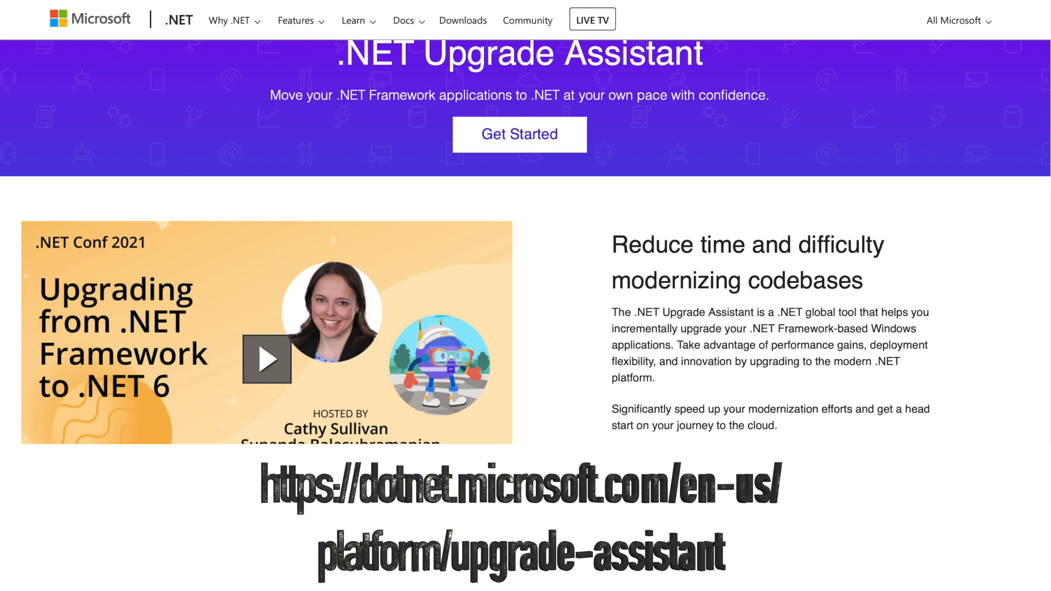
pyautogui.scroll(-3)
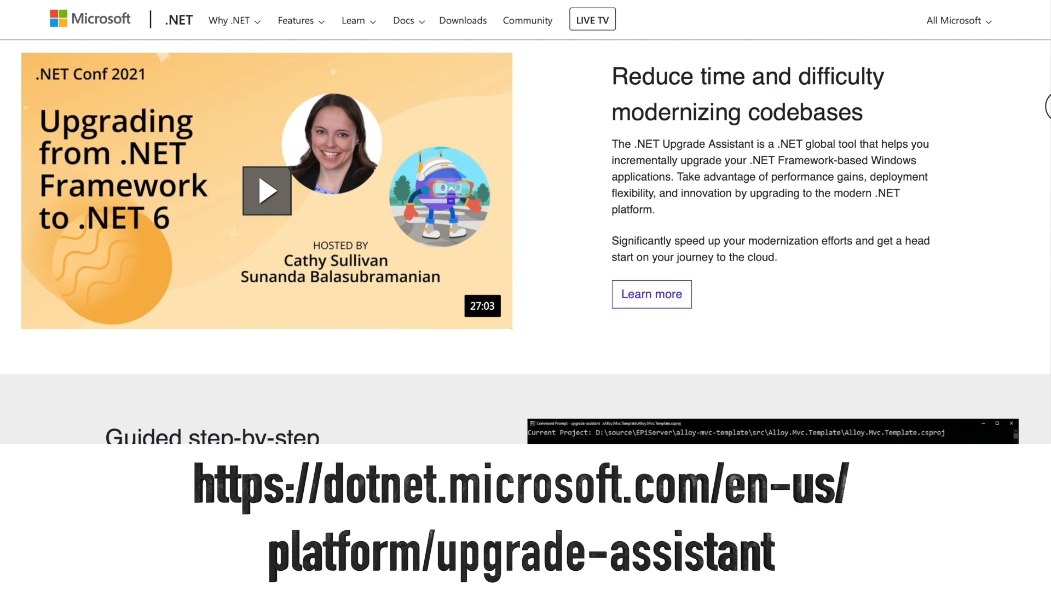
pyautogui.scroll(-3)
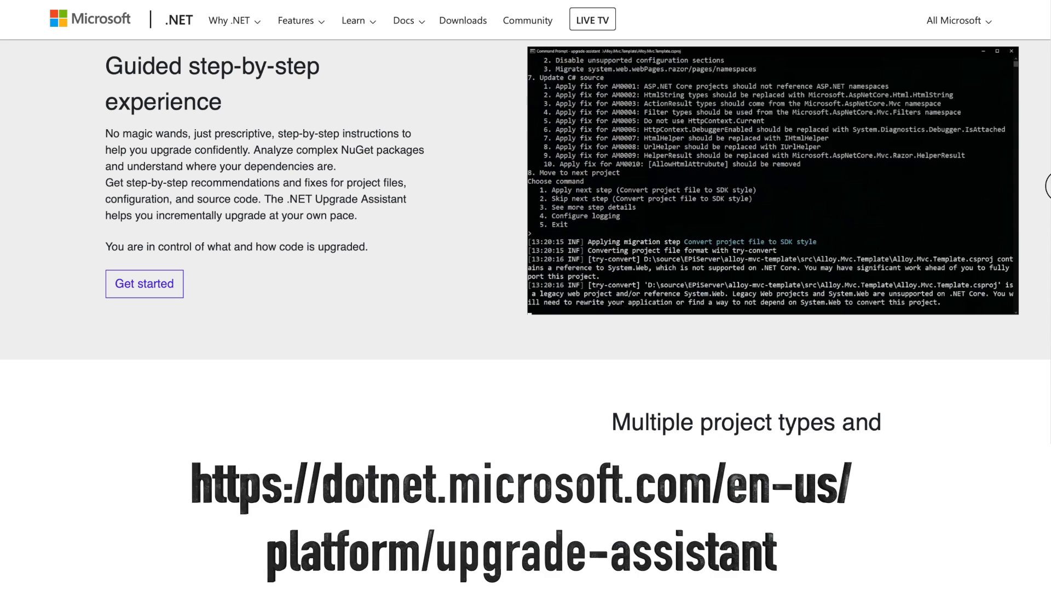
pyautogui.scroll(-3)
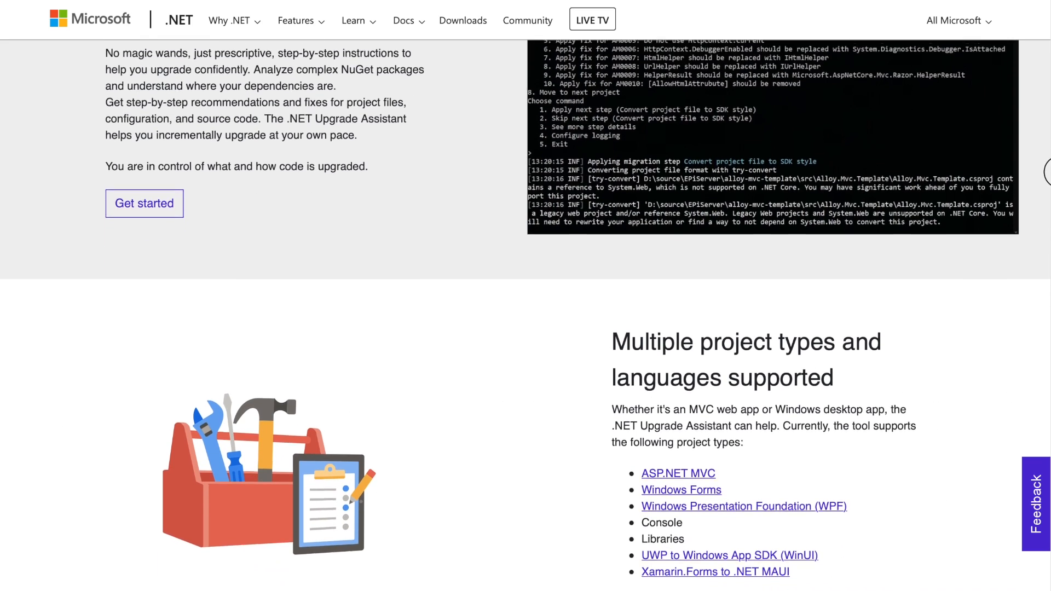
pyautogui.scroll(-3)
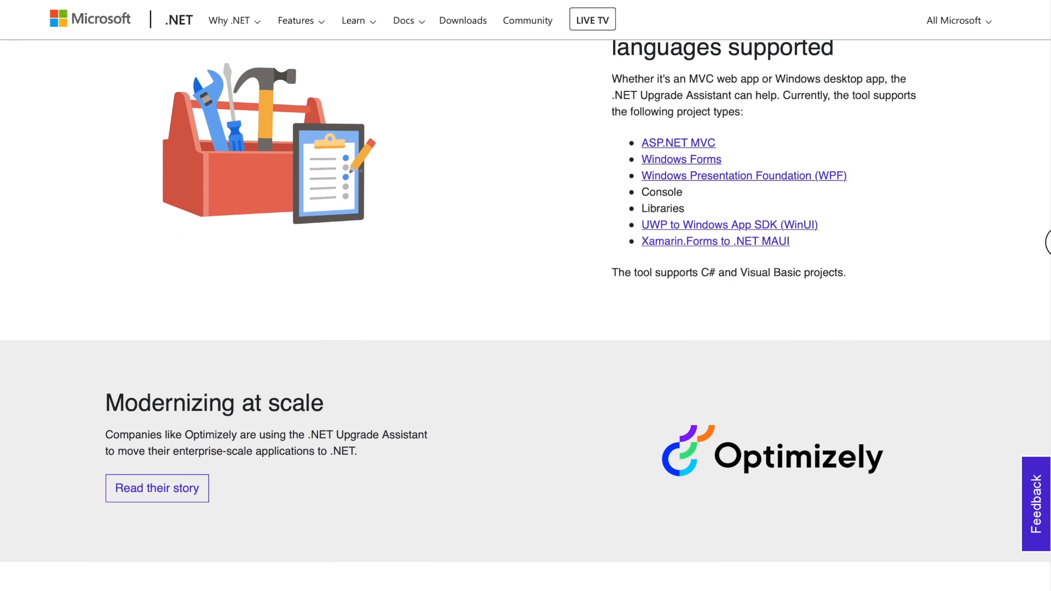
pyautogui.scroll(-3)
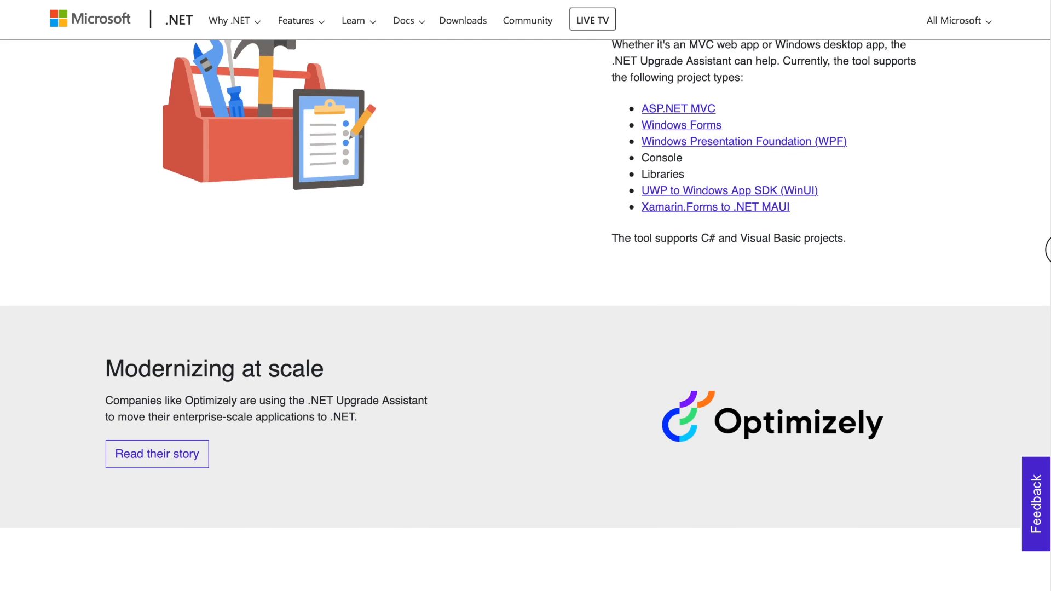
pyautogui.scroll(-3)
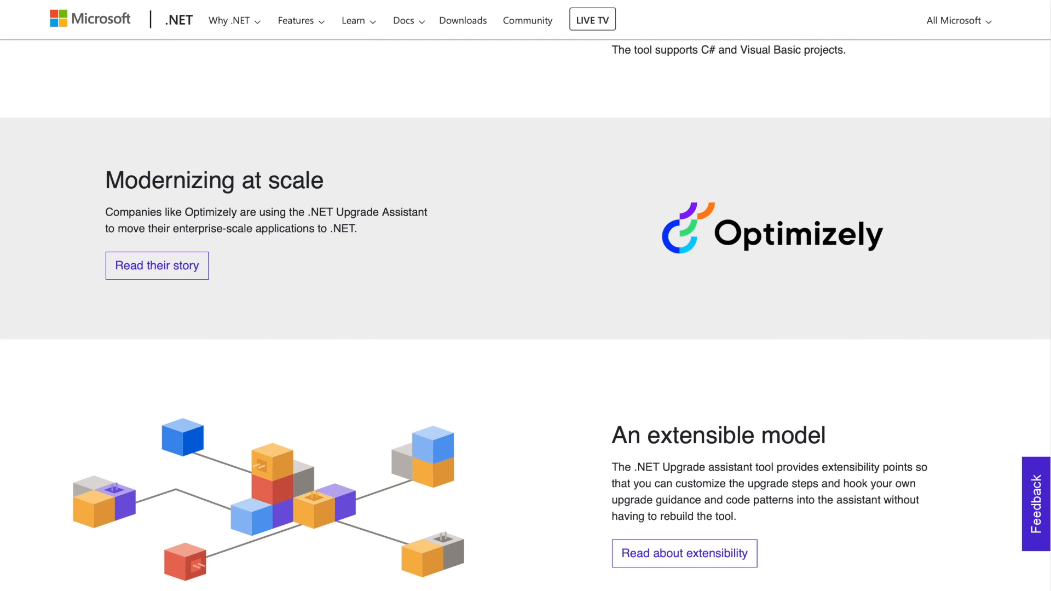
pyautogui.scroll(-3)
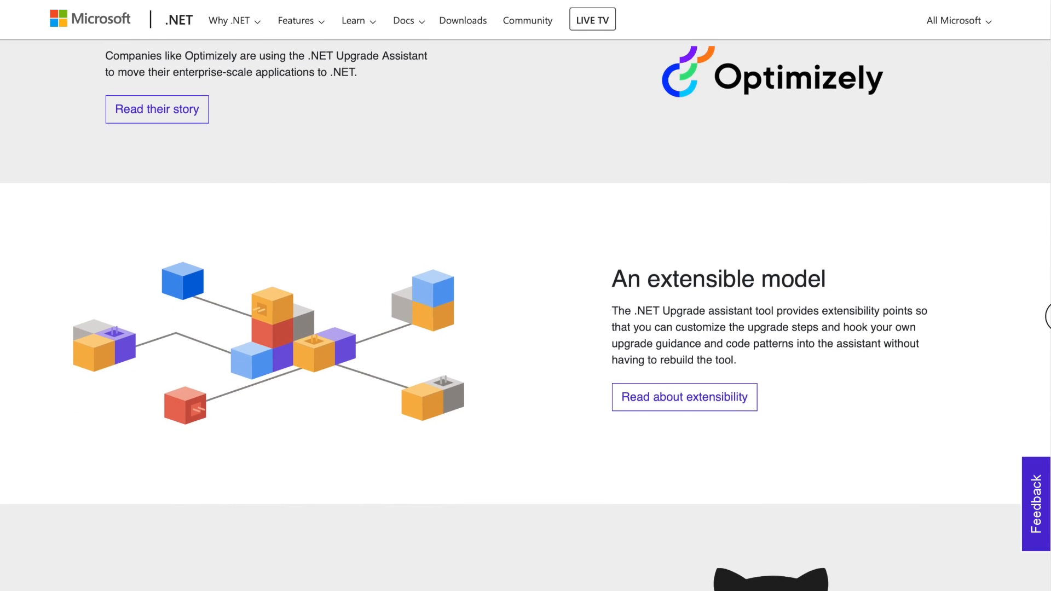
pyautogui.scroll(-3)
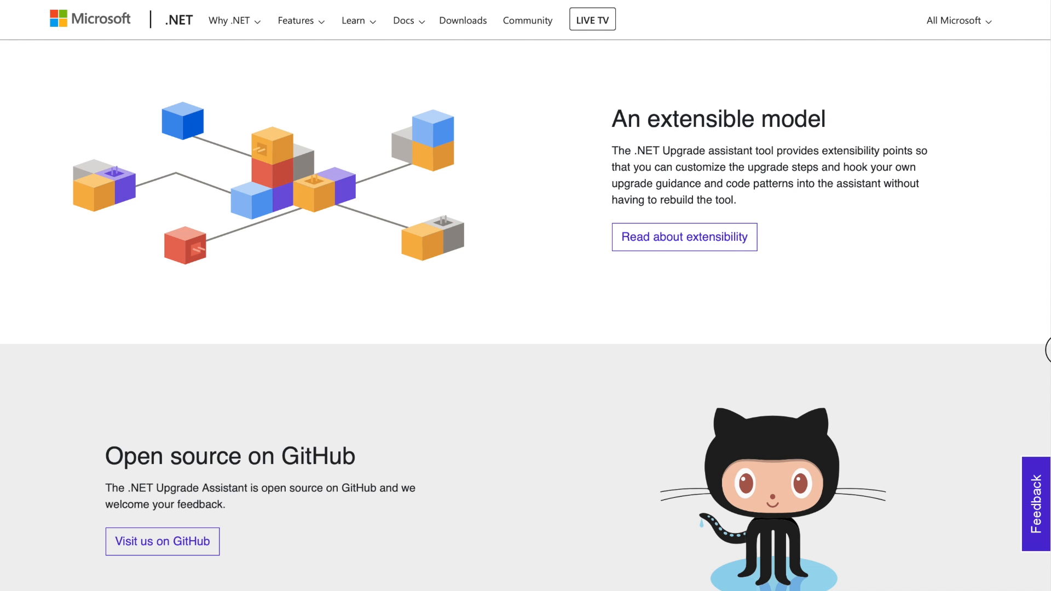
pyautogui.scroll(-3)
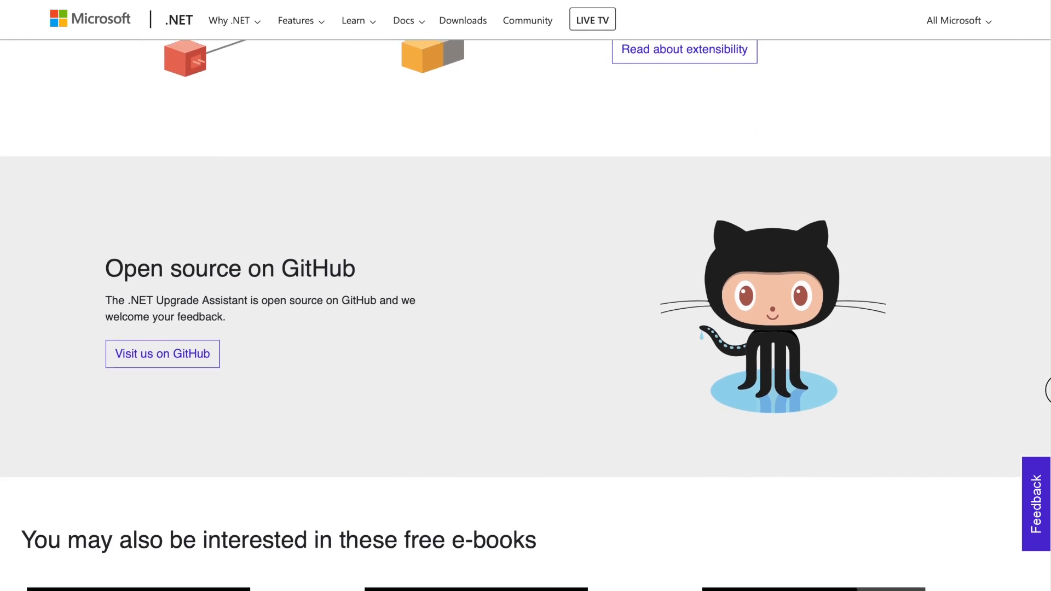
pyautogui.scroll(-3)
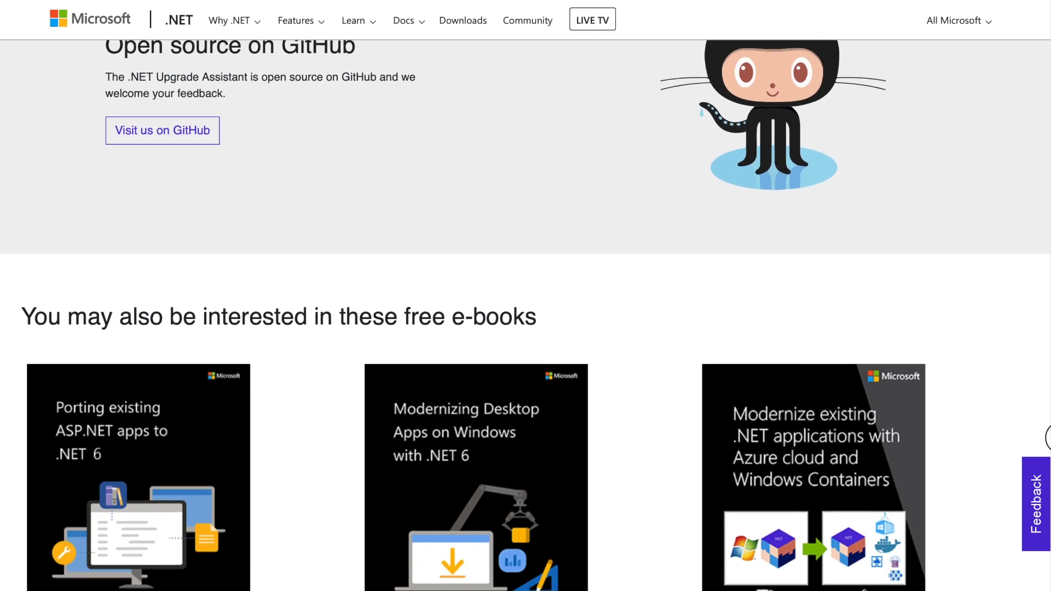
pyautogui.scroll(-3)
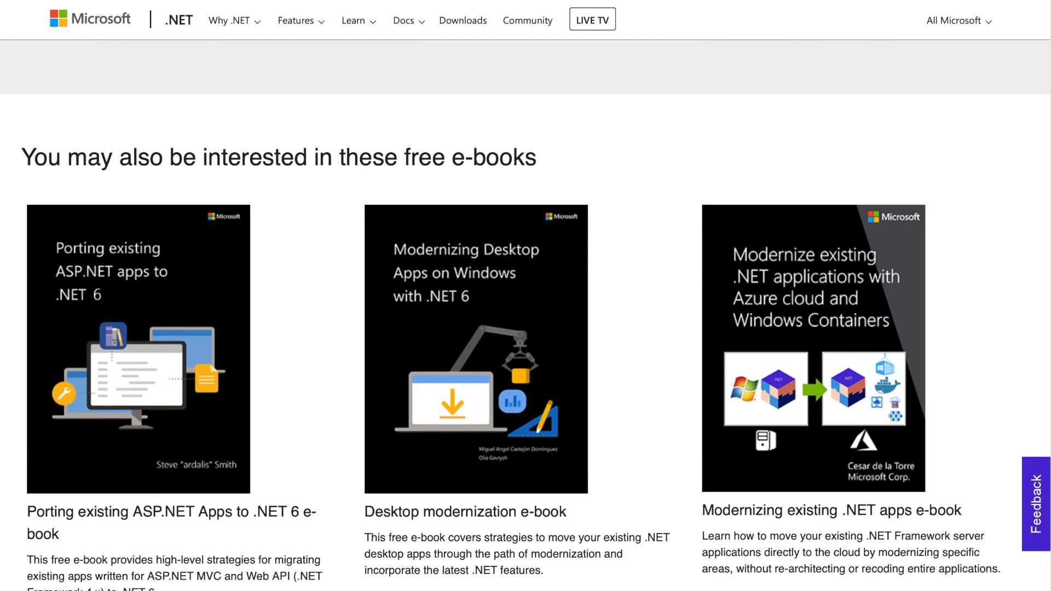
pyautogui.scroll(3)
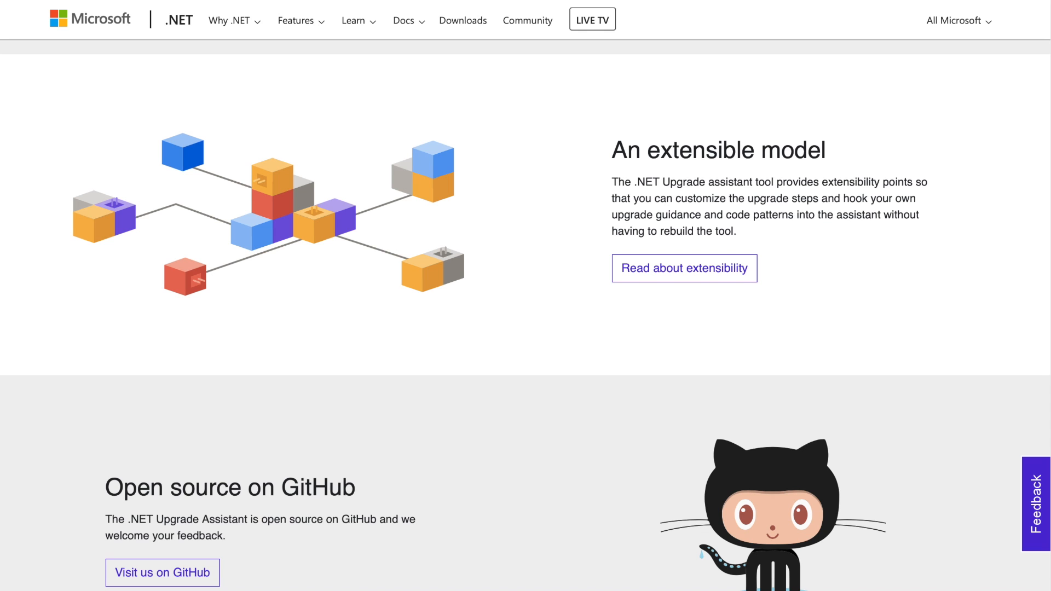
pyautogui.scroll(-3)
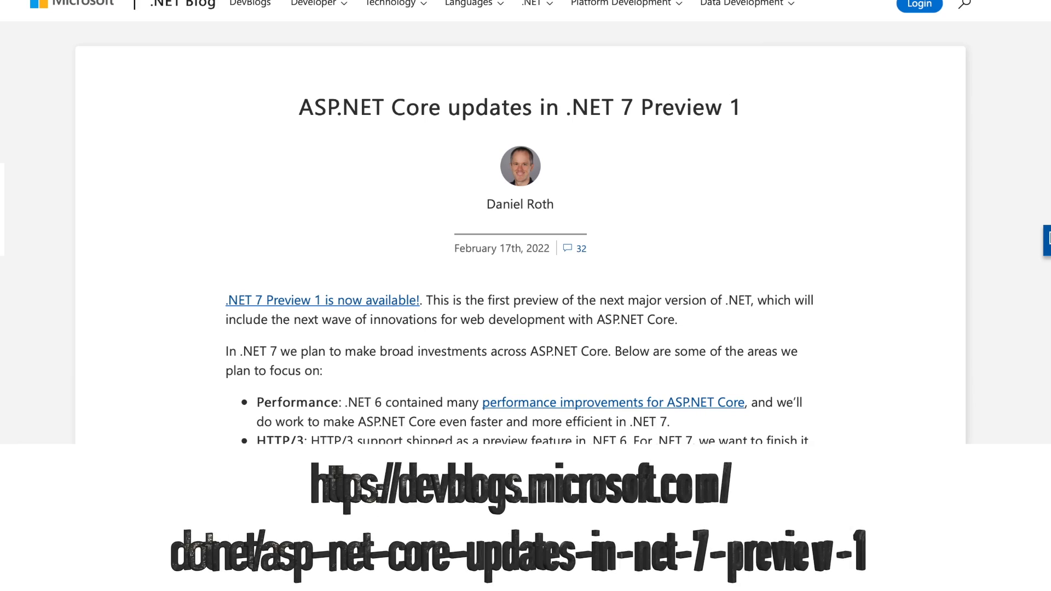
pyautogui.scroll(-3)
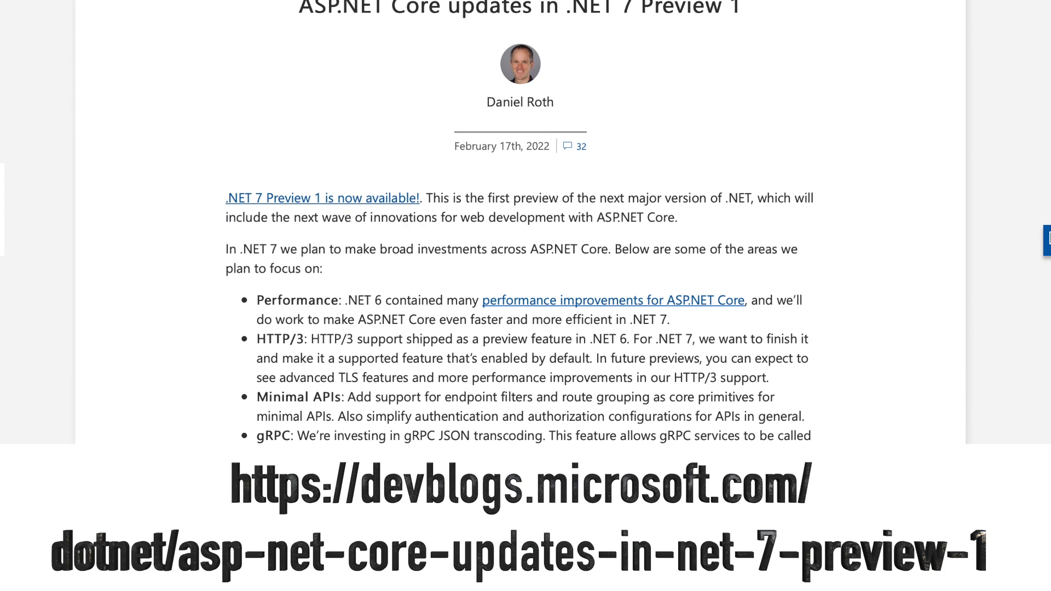
pyautogui.scroll(-3)
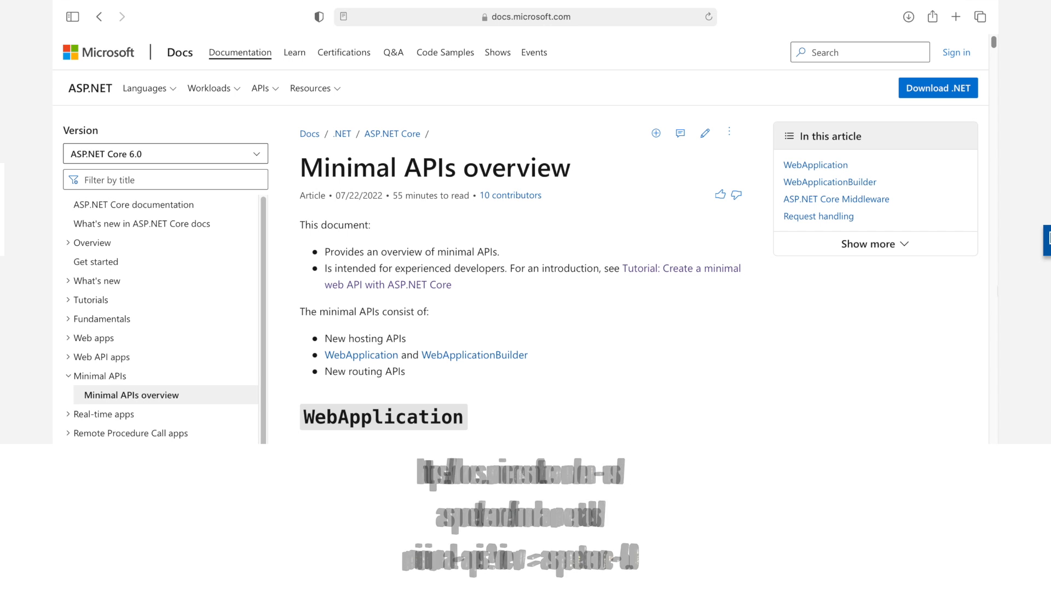
# - Scroll the Minimal APIs overview from the WebApplication samples through the port sections
pyautogui.scroll(-3)
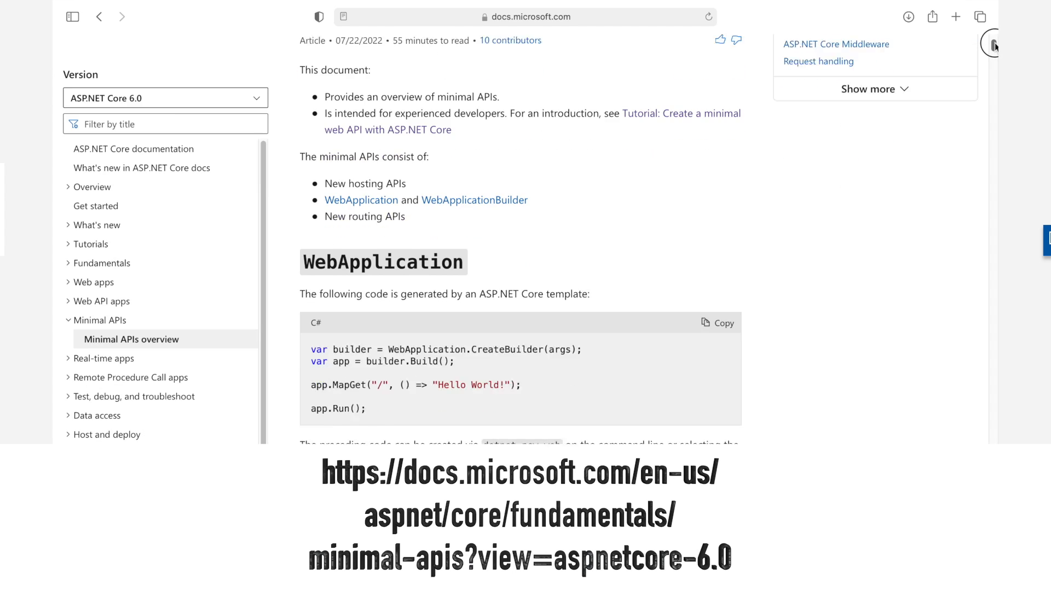
pyautogui.scroll(3)
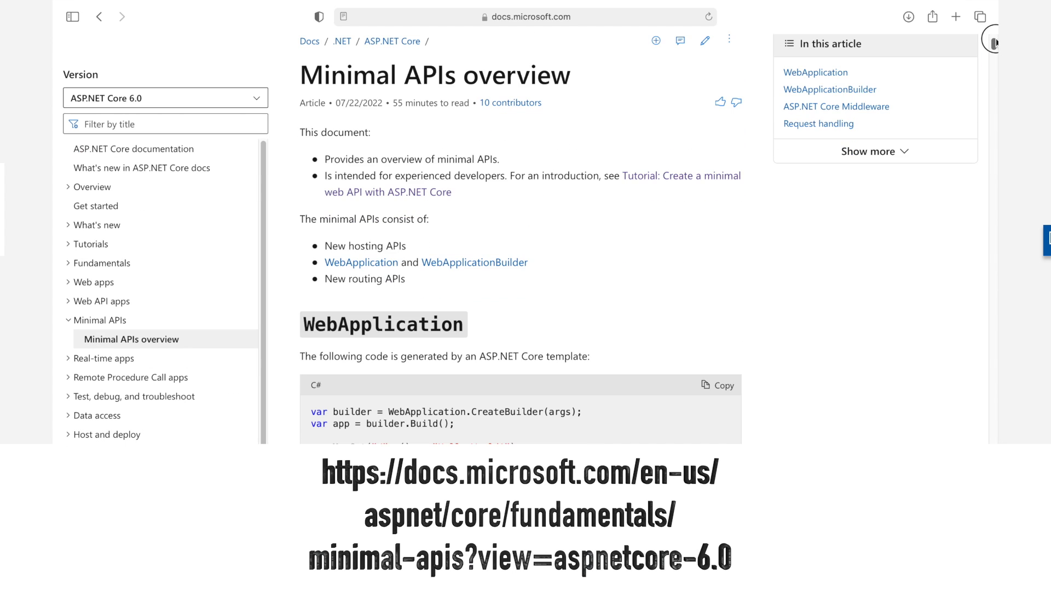
pyautogui.scroll(-3)
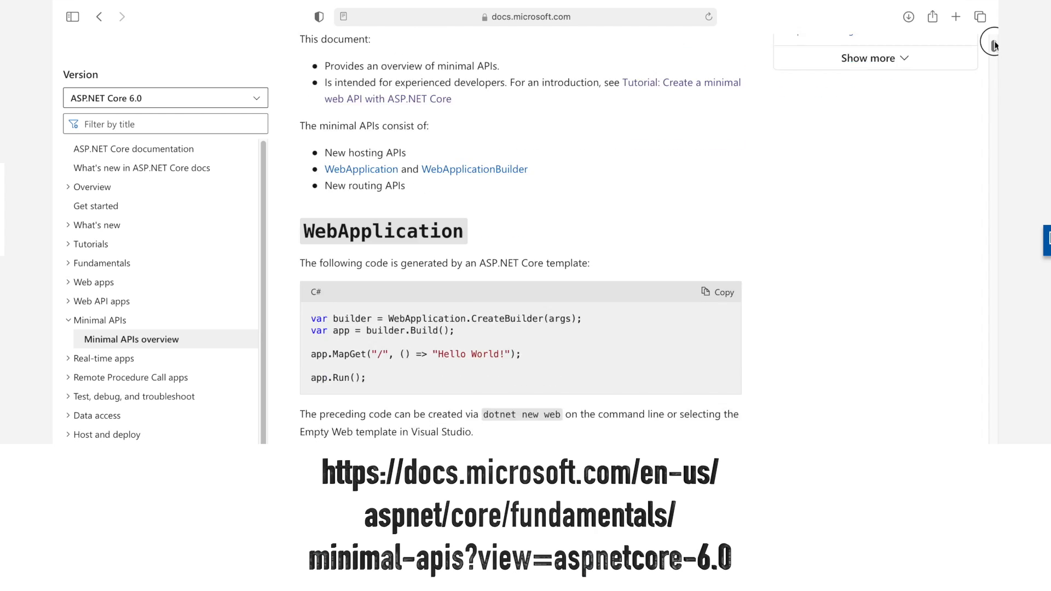
pyautogui.scroll(-3)
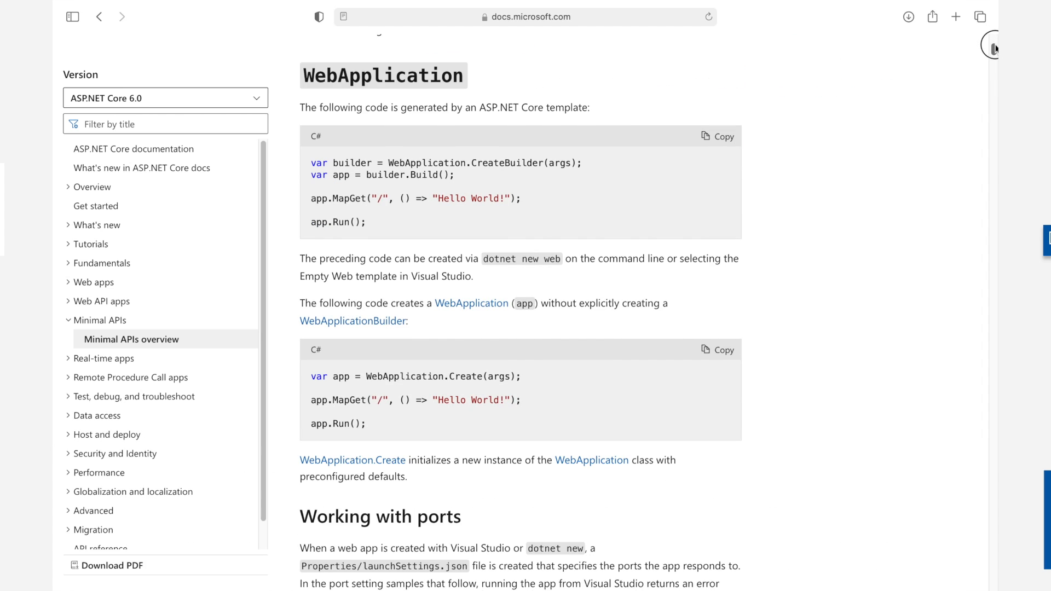
pyautogui.scroll(-3)
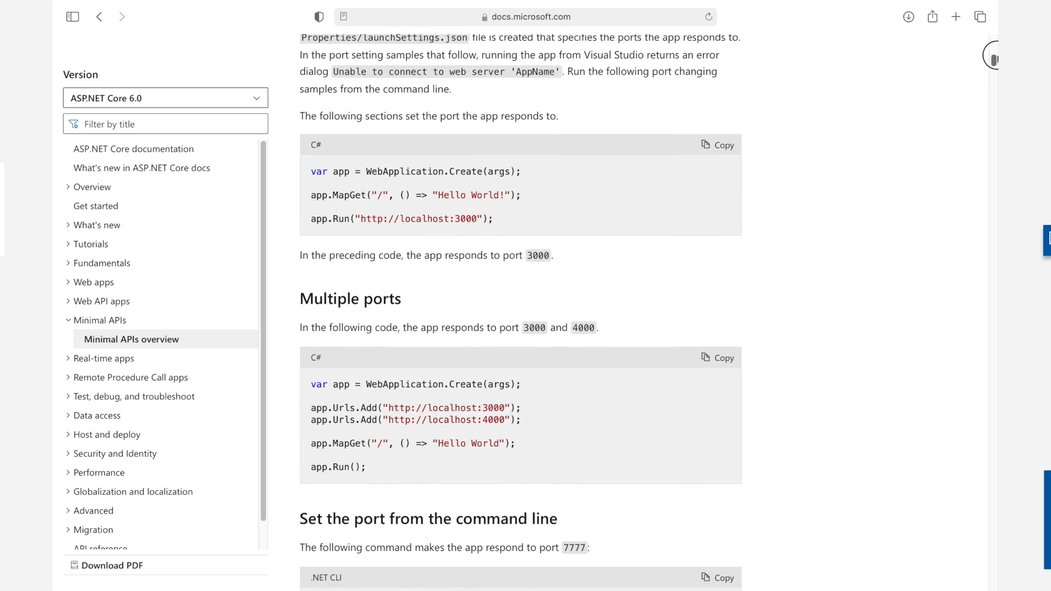
pyautogui.scroll(-3)
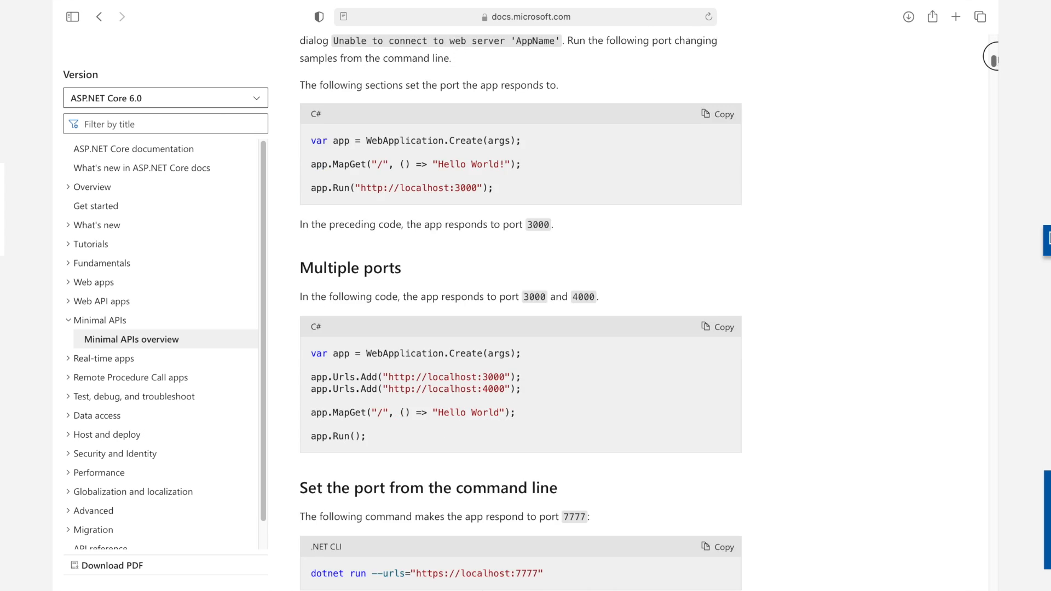
pyautogui.scroll(-3)
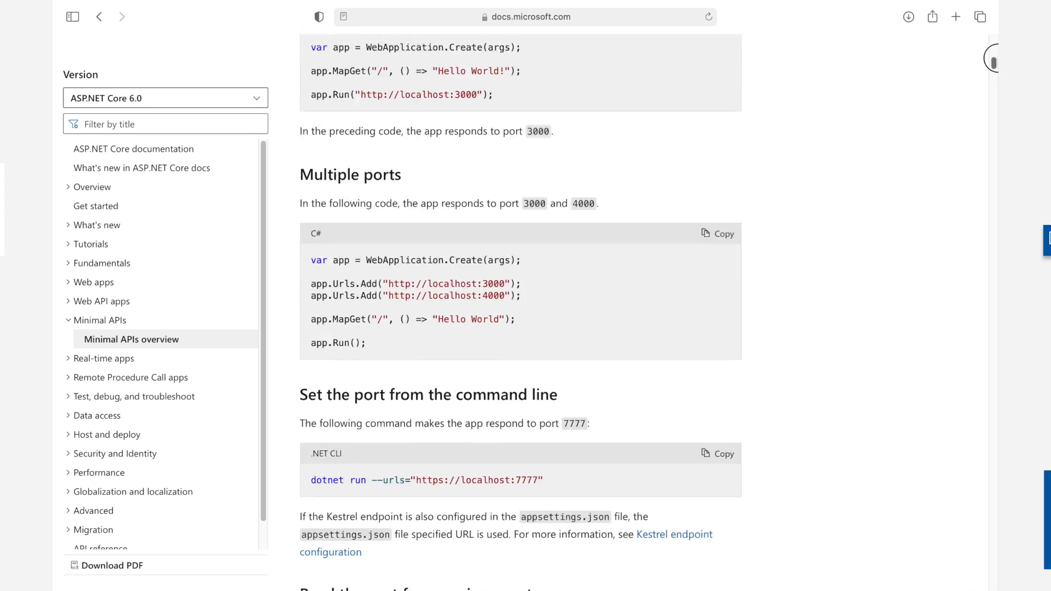
# - Continue down to 'Listen on all interfaces using ASPNETCORE_URLS' and HTTPS certificate configuration
pyautogui.scroll(-3)
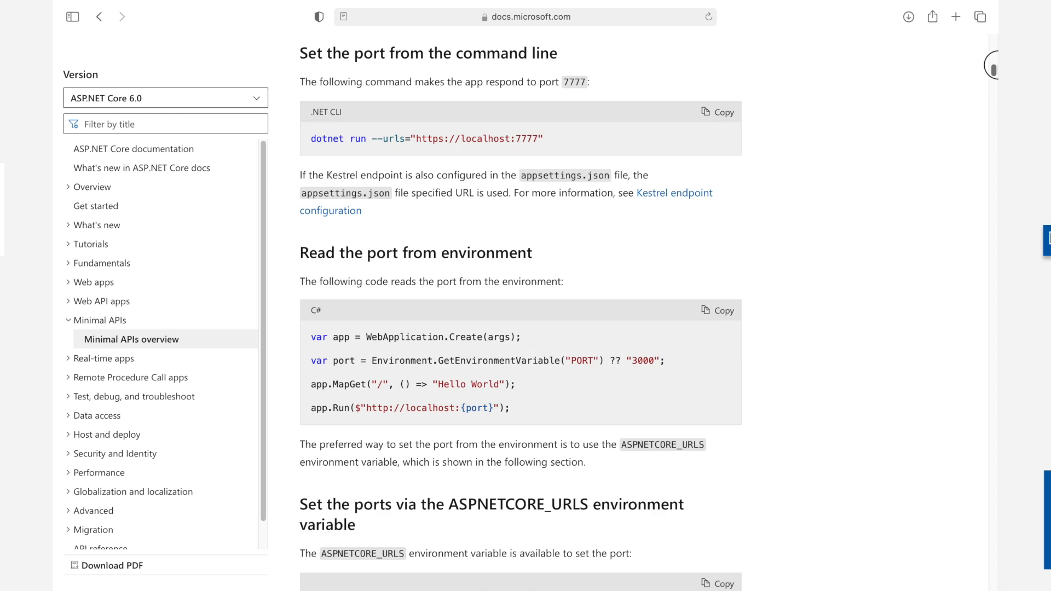
pyautogui.scroll(-3)
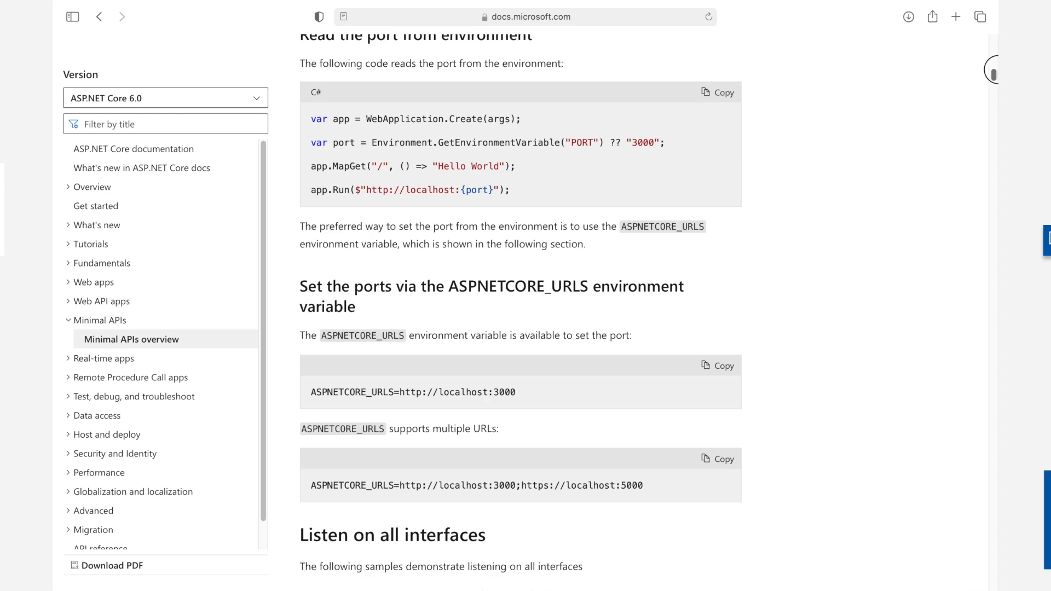
pyautogui.scroll(-3)
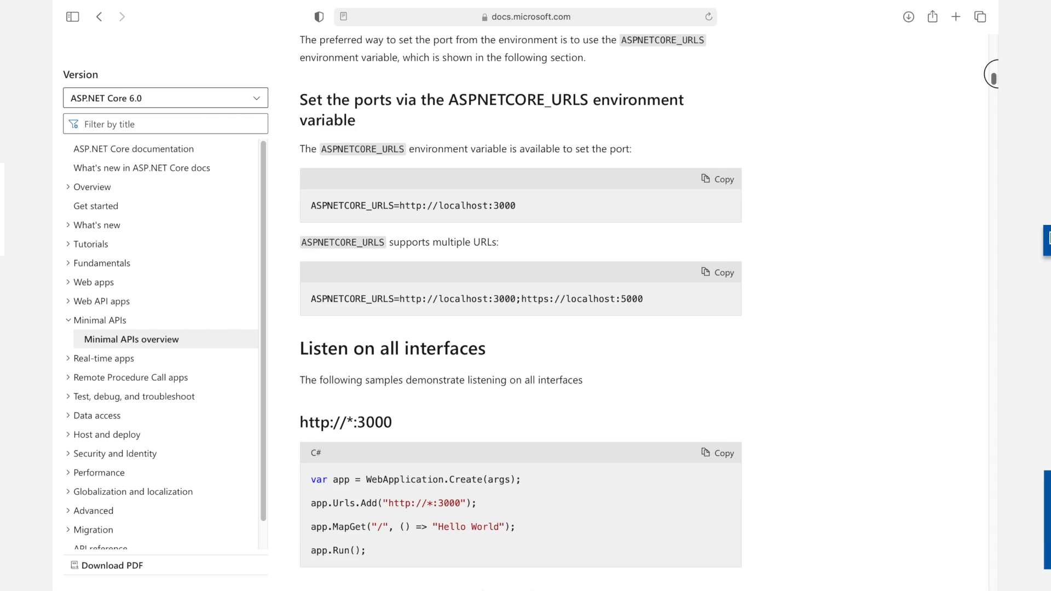
pyautogui.scroll(-3)
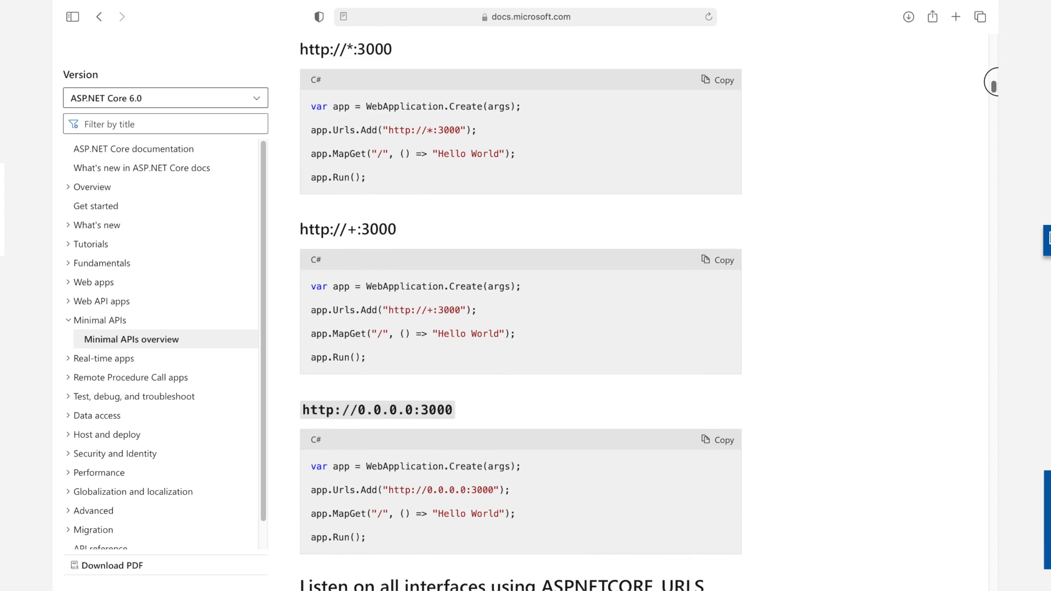
pyautogui.scroll(-3)
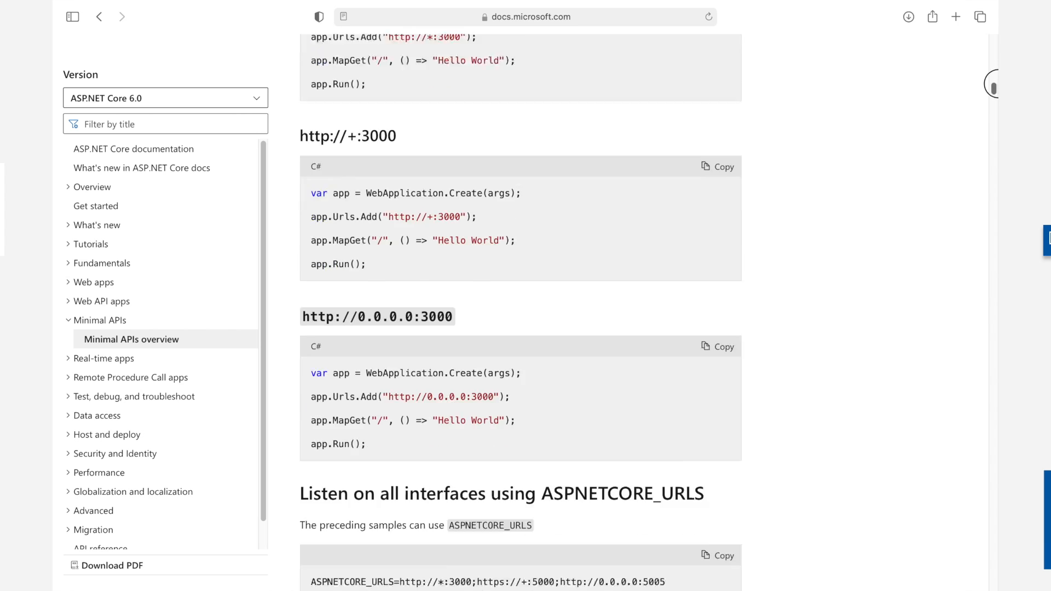
pyautogui.scroll(-3)
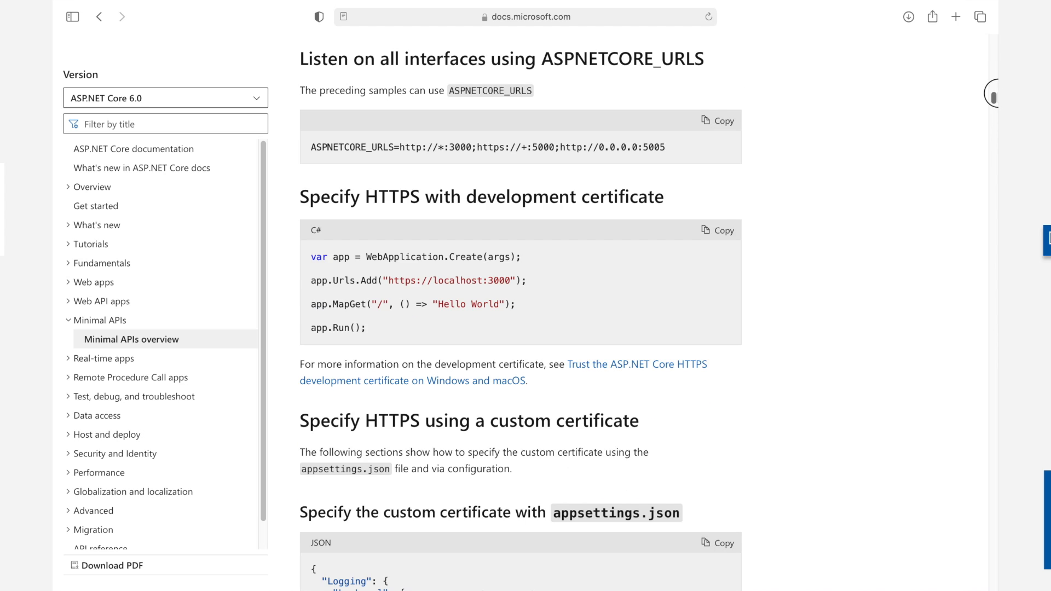
# - Scroll through the environment, configuration and logging code samples of the Minimal APIs overview
pyautogui.scroll(-3)
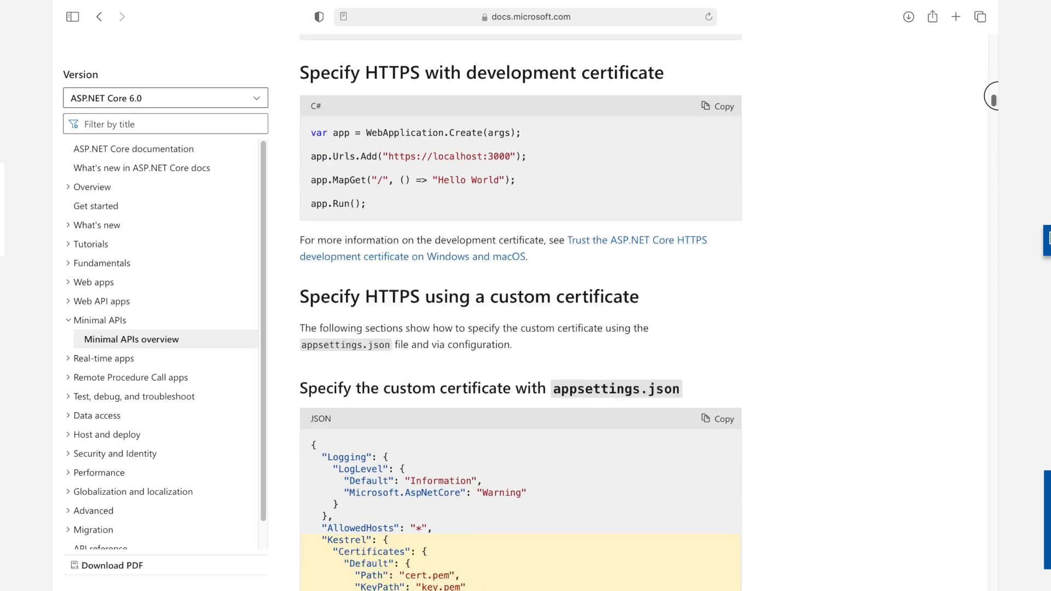
pyautogui.scroll(-3)
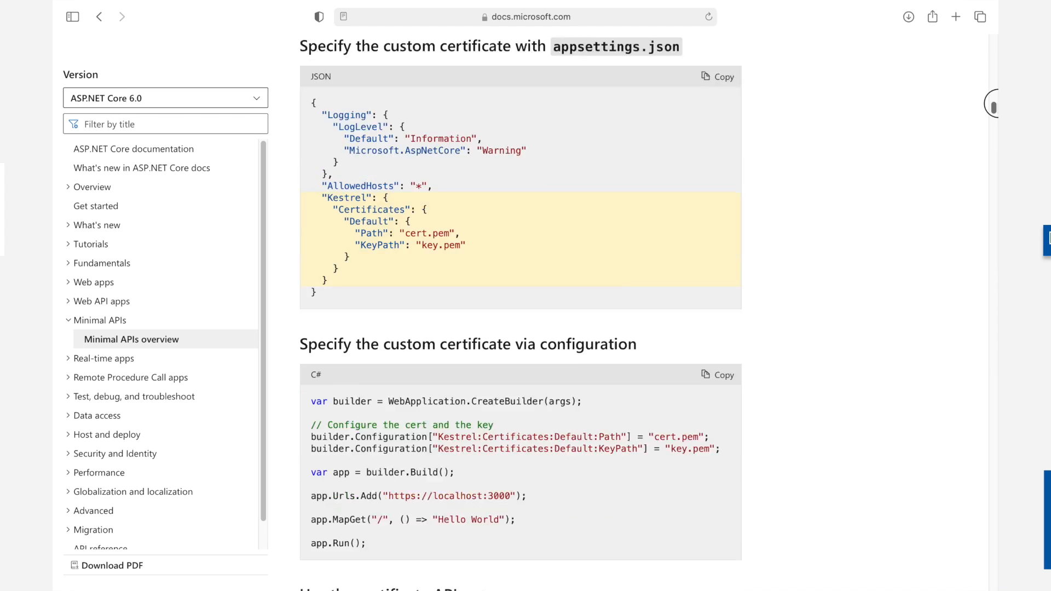
pyautogui.scroll(-3)
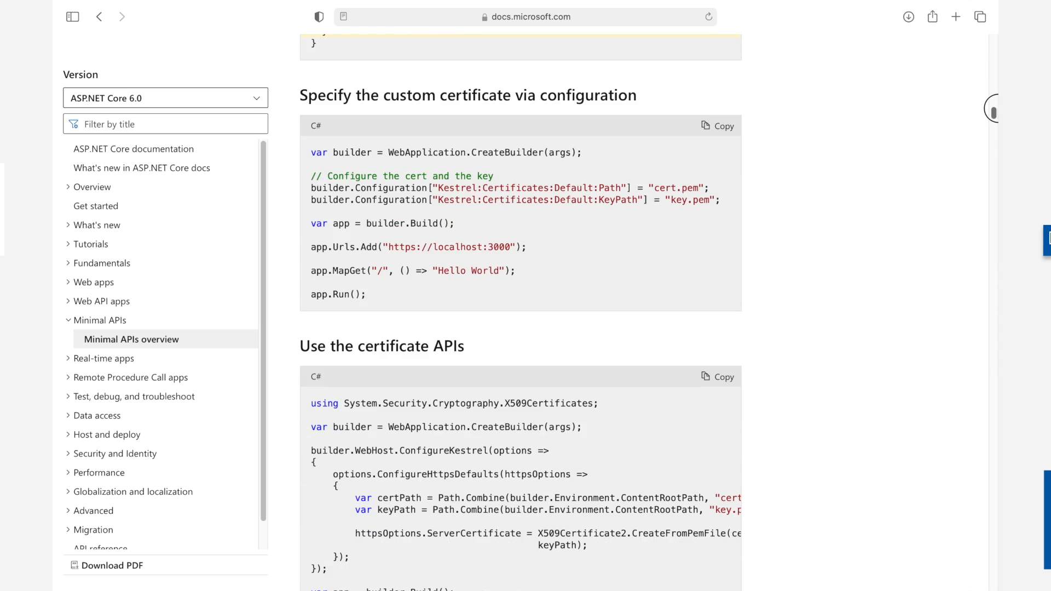
pyautogui.scroll(-3)
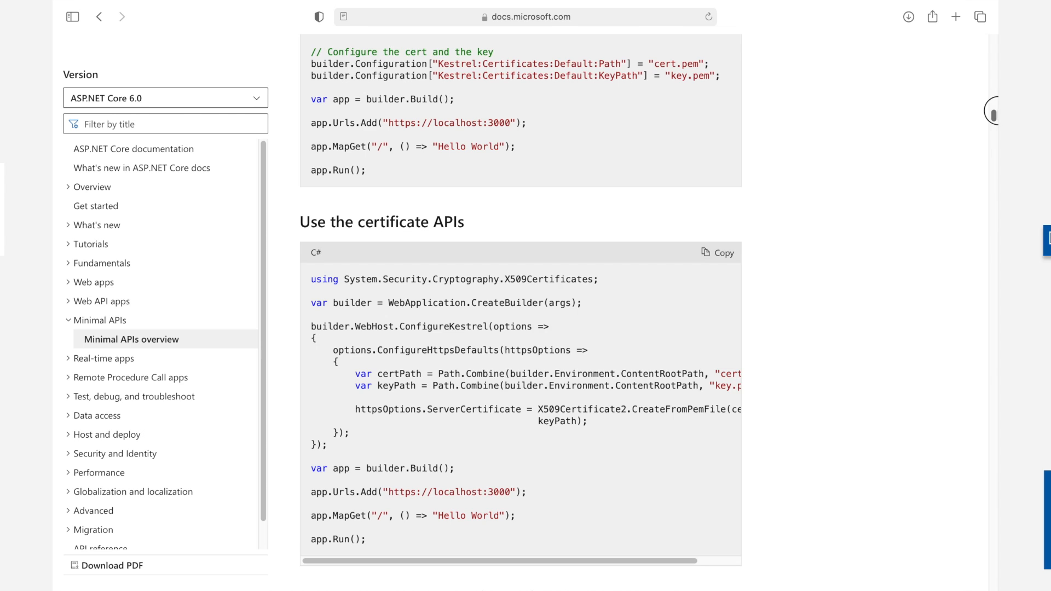
pyautogui.scroll(-3)
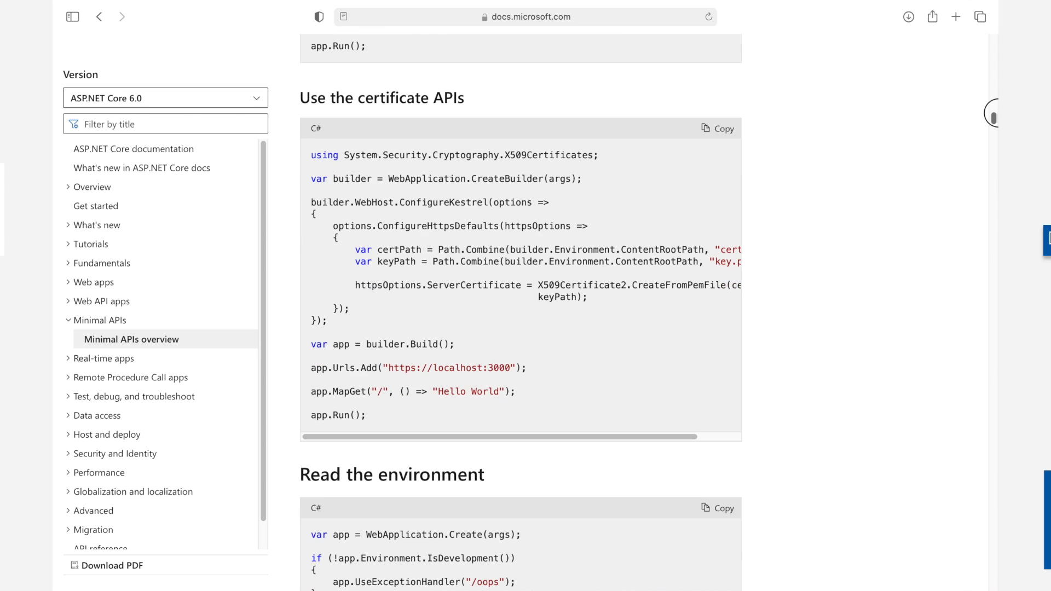
pyautogui.scroll(-3)
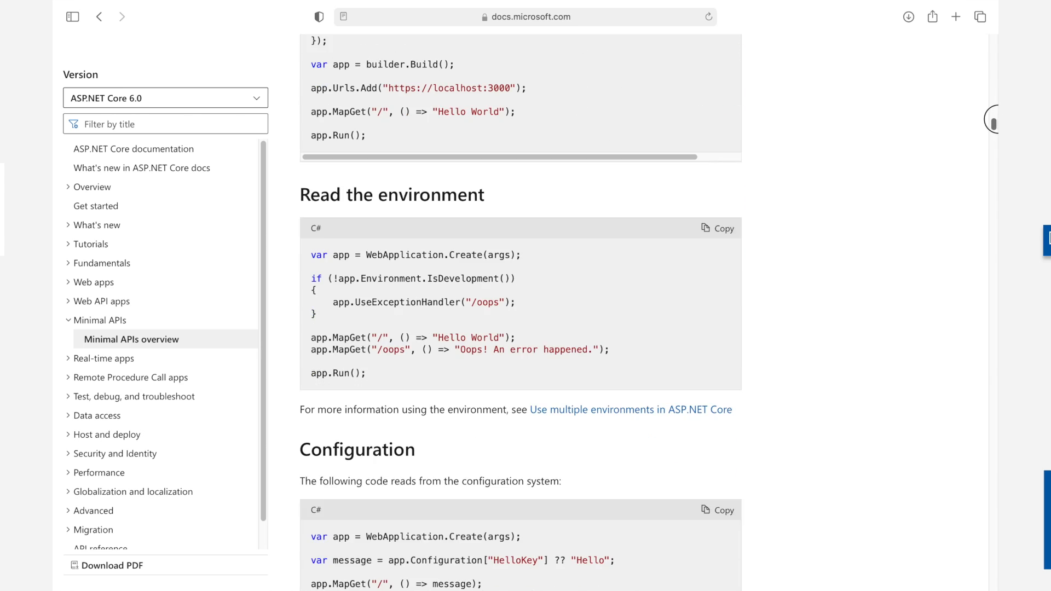
pyautogui.scroll(-3)
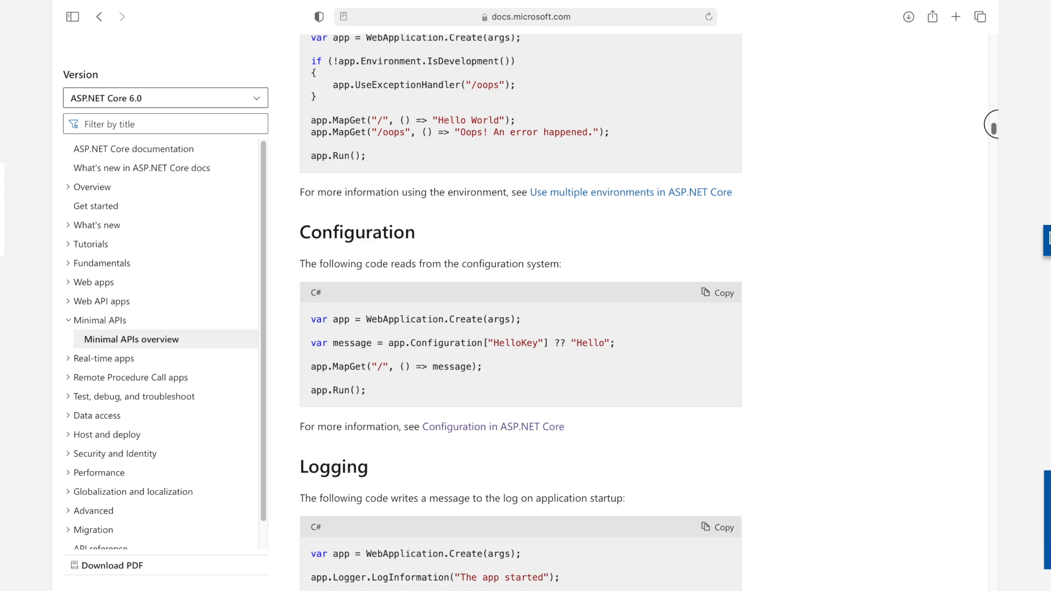
pyautogui.scroll(-3)
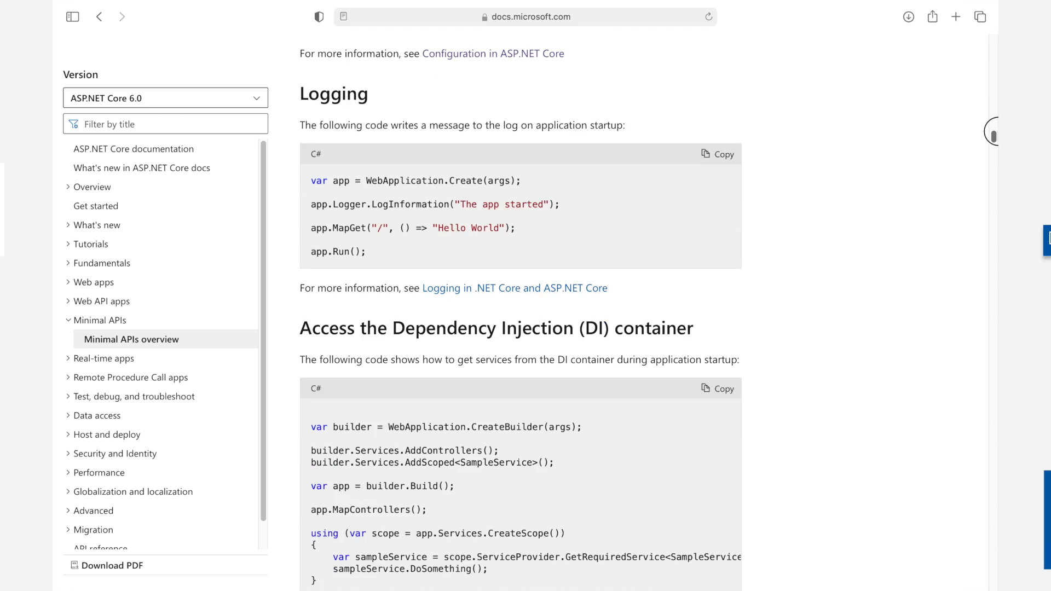
pyautogui.scroll(-3)
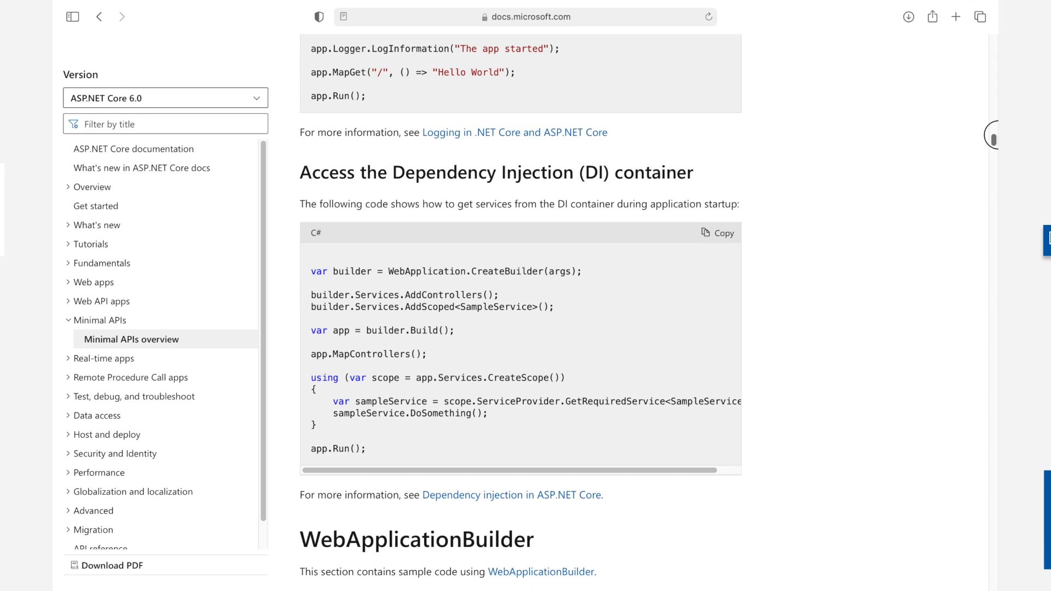
# - Continue past the services and IHostBuilder customization samples down to 'Change the web root'
pyautogui.scroll(-3)
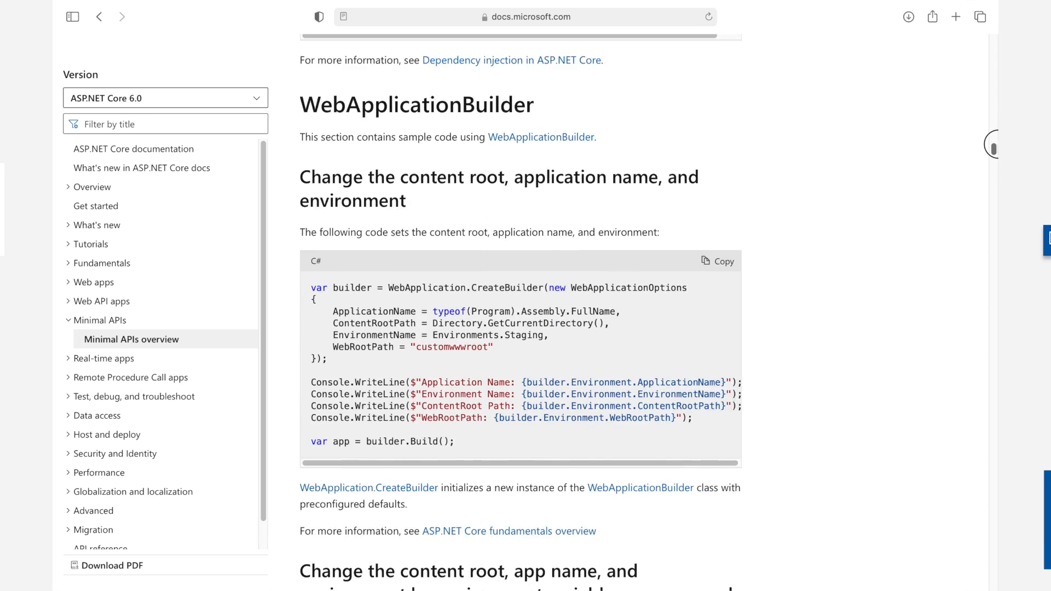
pyautogui.scroll(-3)
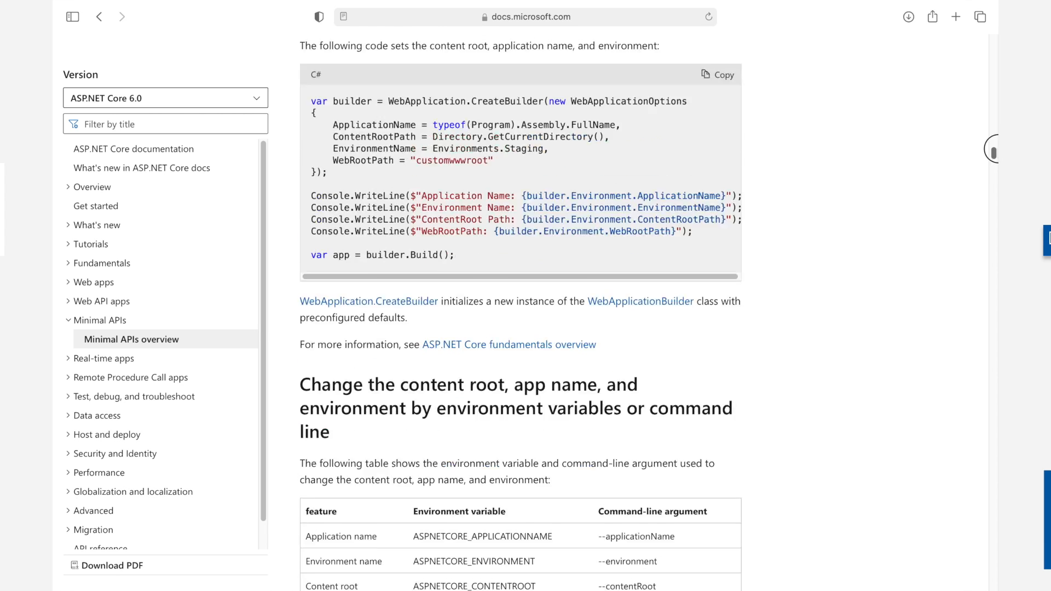
pyautogui.scroll(-3)
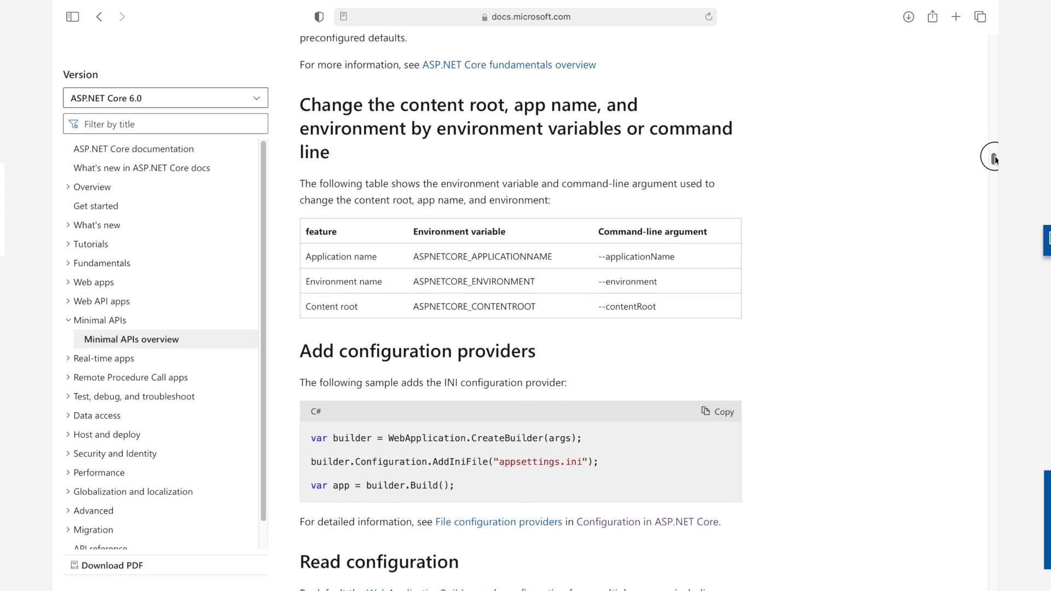
pyautogui.scroll(-3)
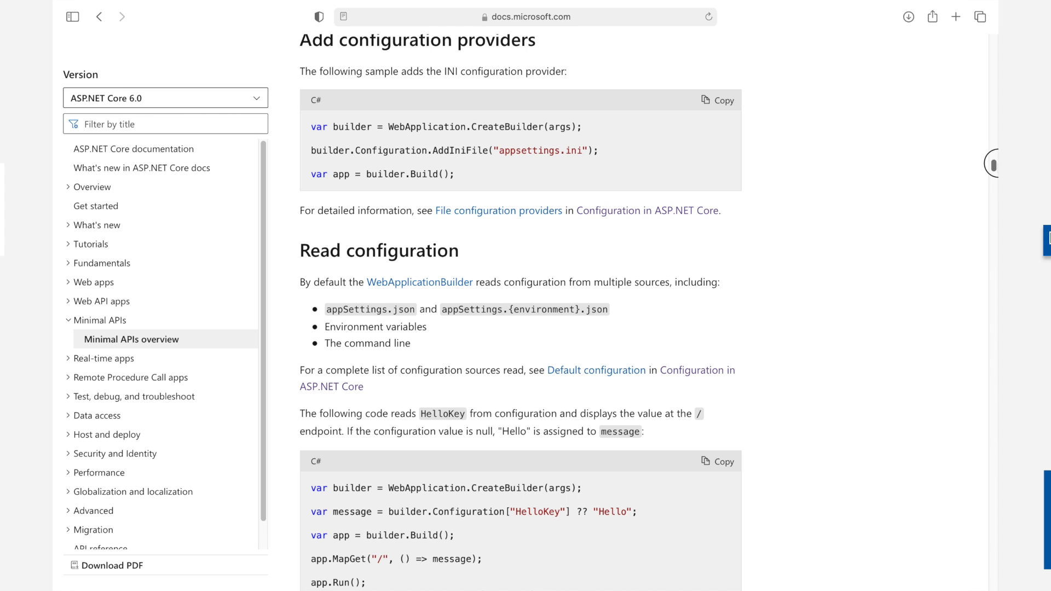
pyautogui.scroll(-3)
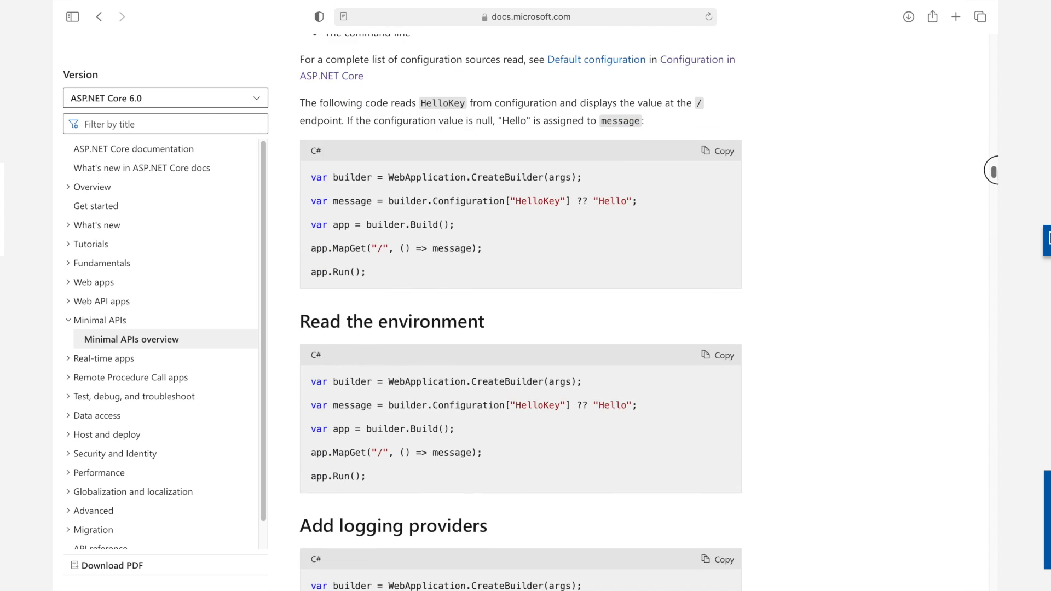
pyautogui.scroll(-3)
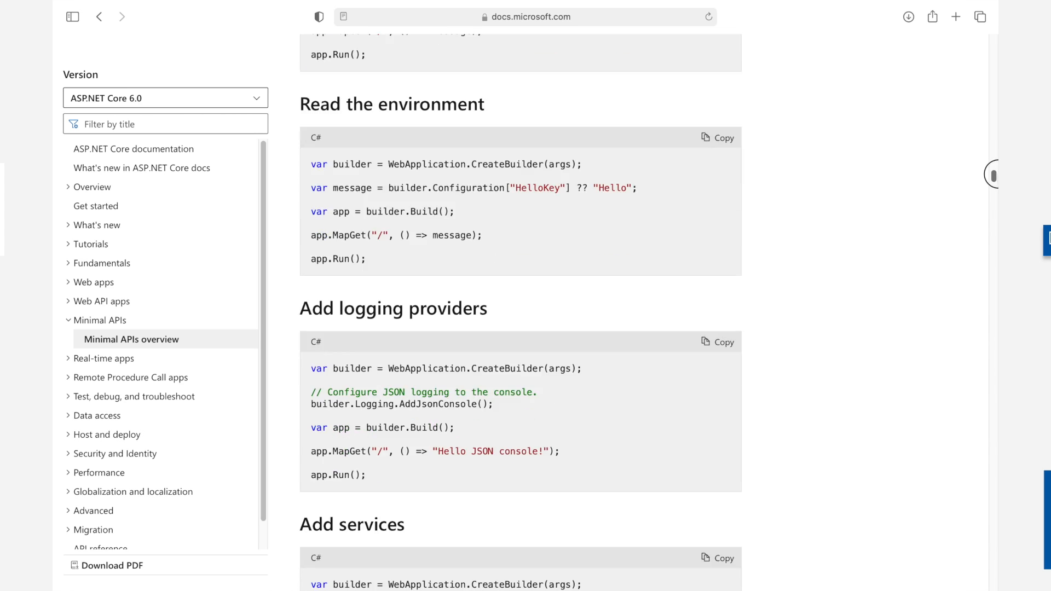
pyautogui.scroll(-3)
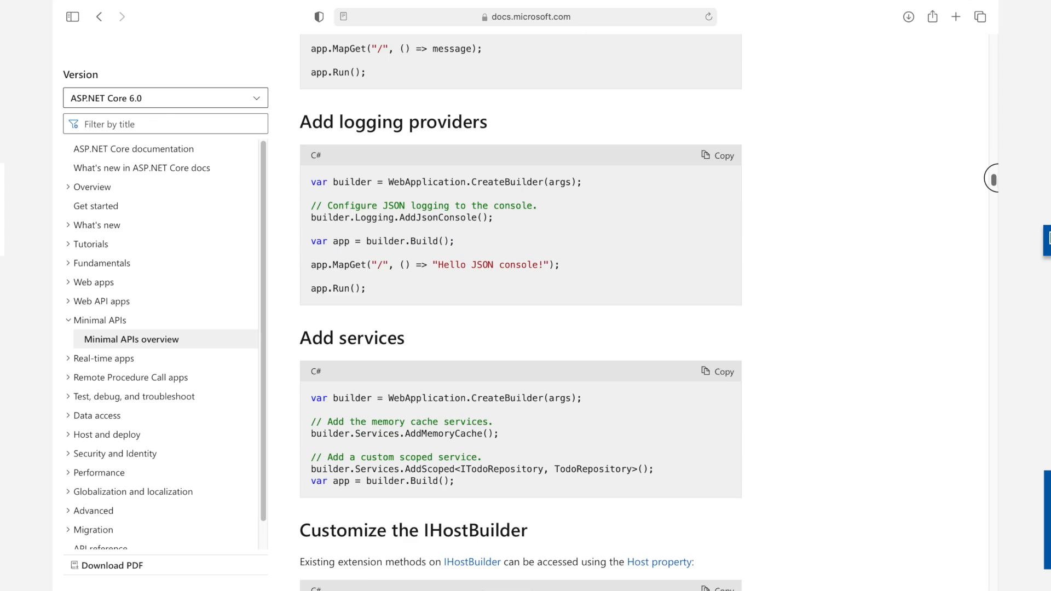
pyautogui.scroll(-3)
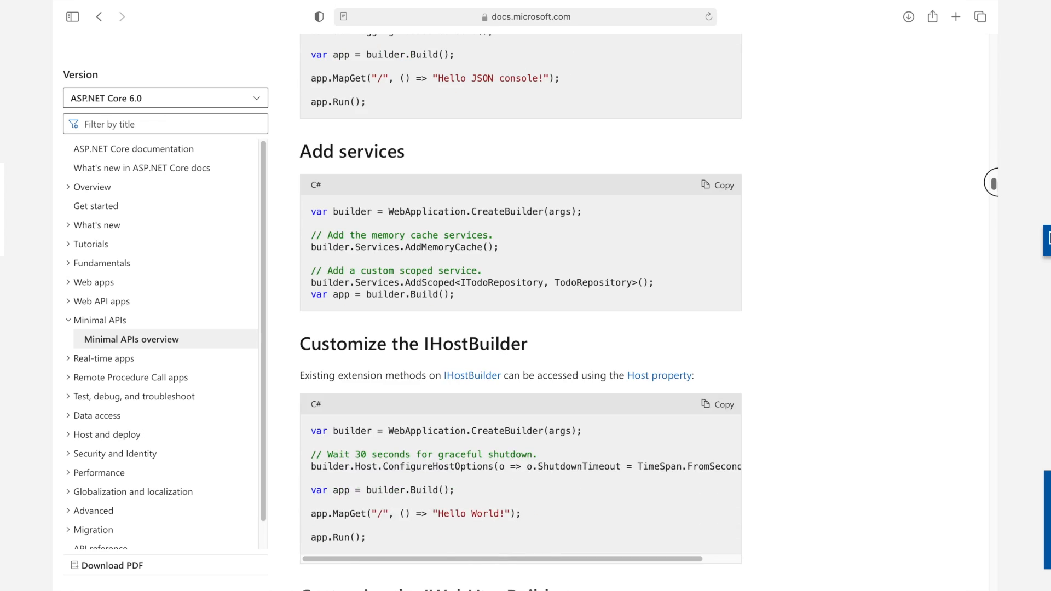
pyautogui.scroll(-3)
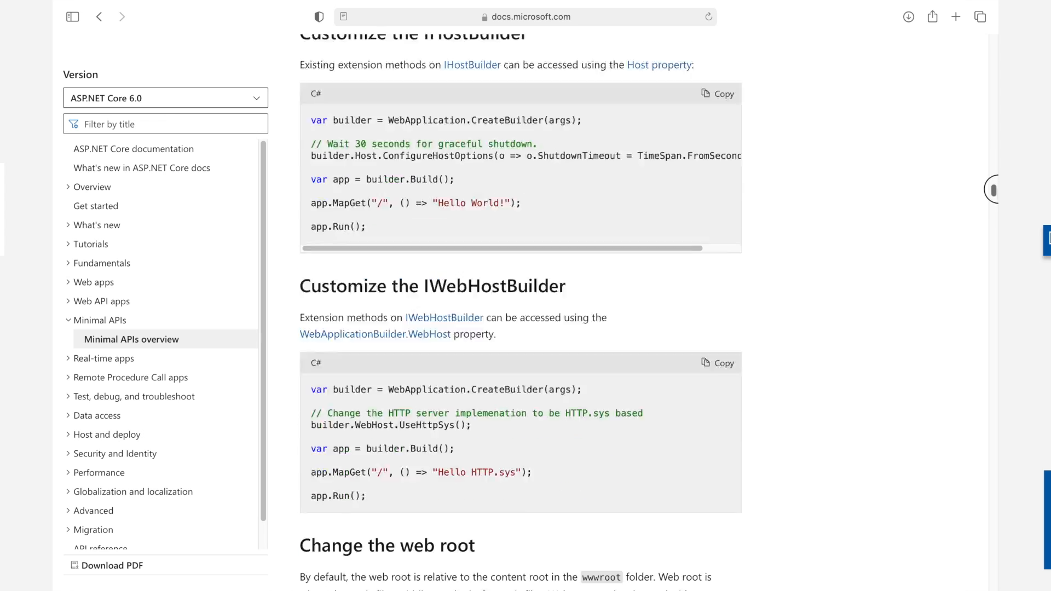
pyautogui.scroll(-3)
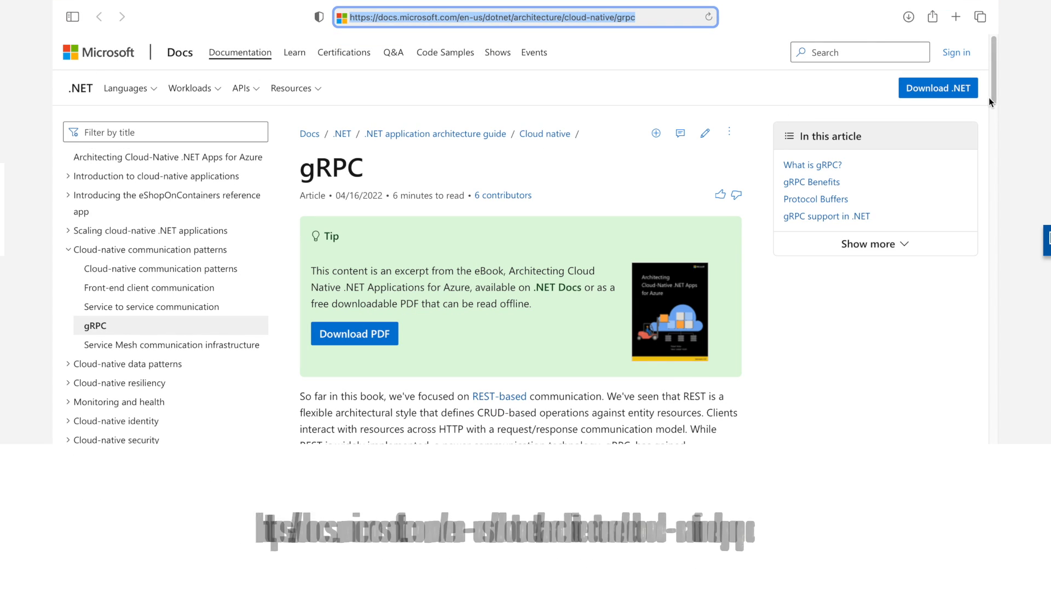
# - Scroll the cloud-native gRPC article through its Protocol Buffers section
pyautogui.scroll(3)
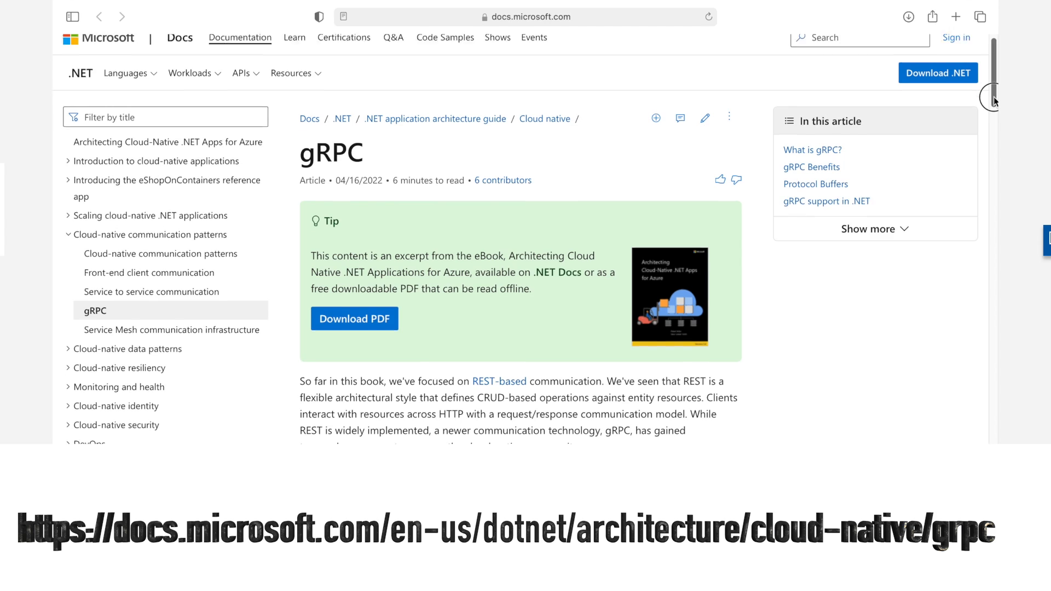
pyautogui.scroll(-3)
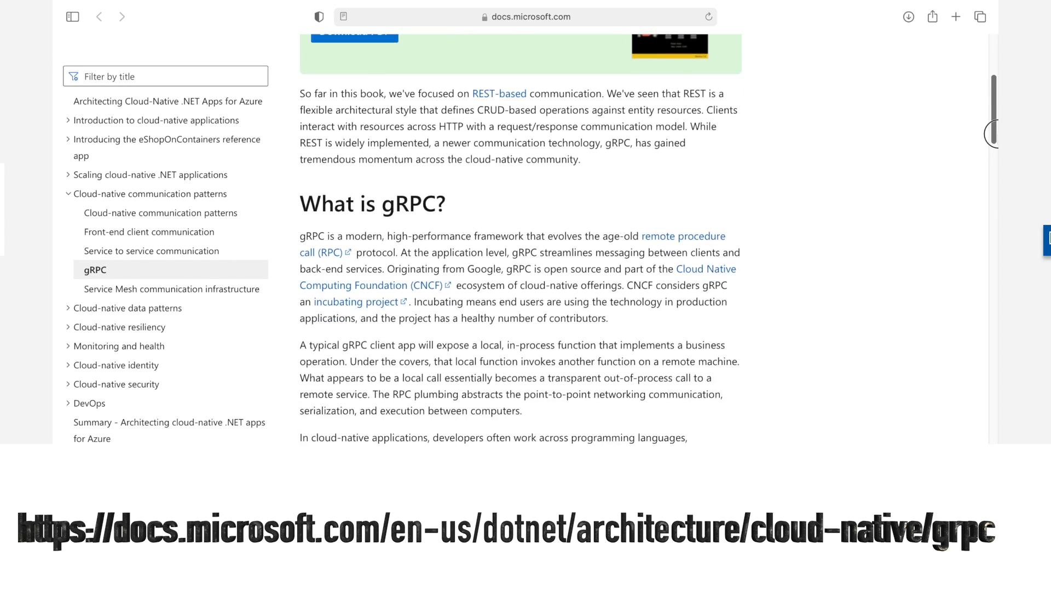
pyautogui.scroll(-3)
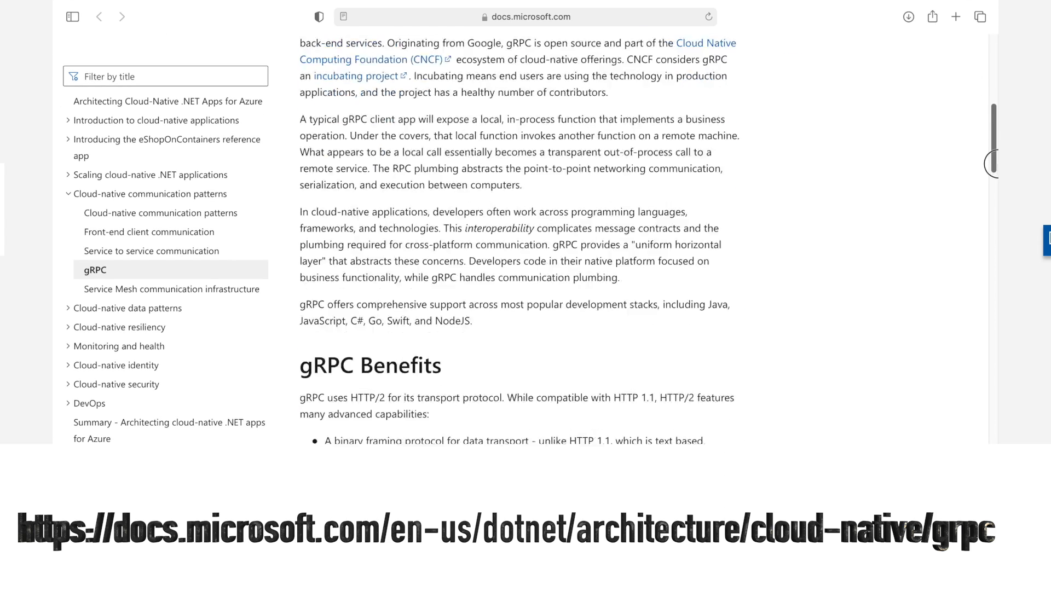
pyautogui.scroll(-3)
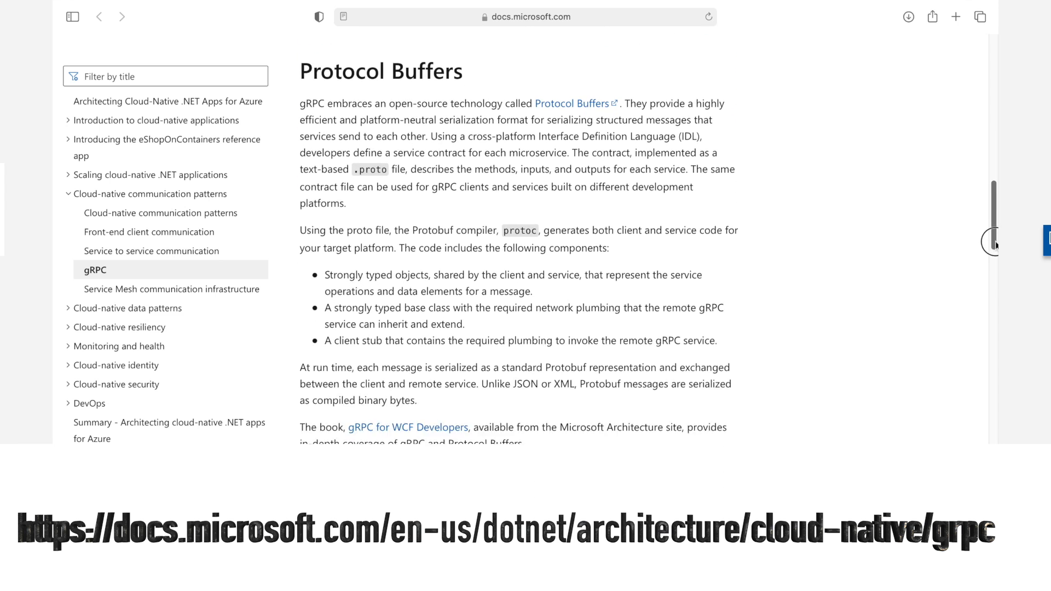
pyautogui.scroll(-3)
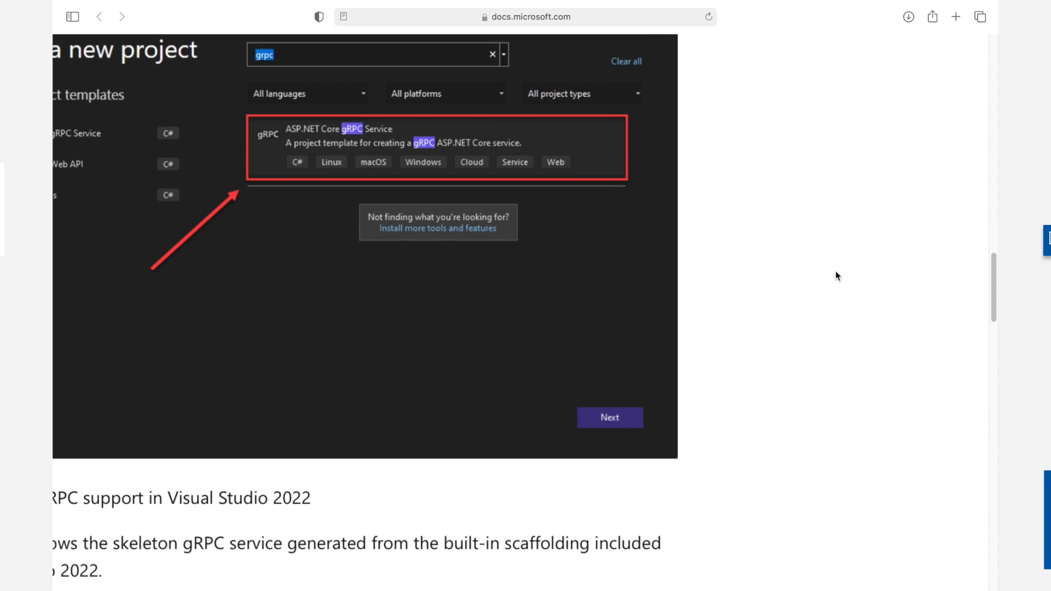
# - Review the Visual Studio templates part and scroll down to the 'gRPC implementation' heading
pyautogui.scroll(3)
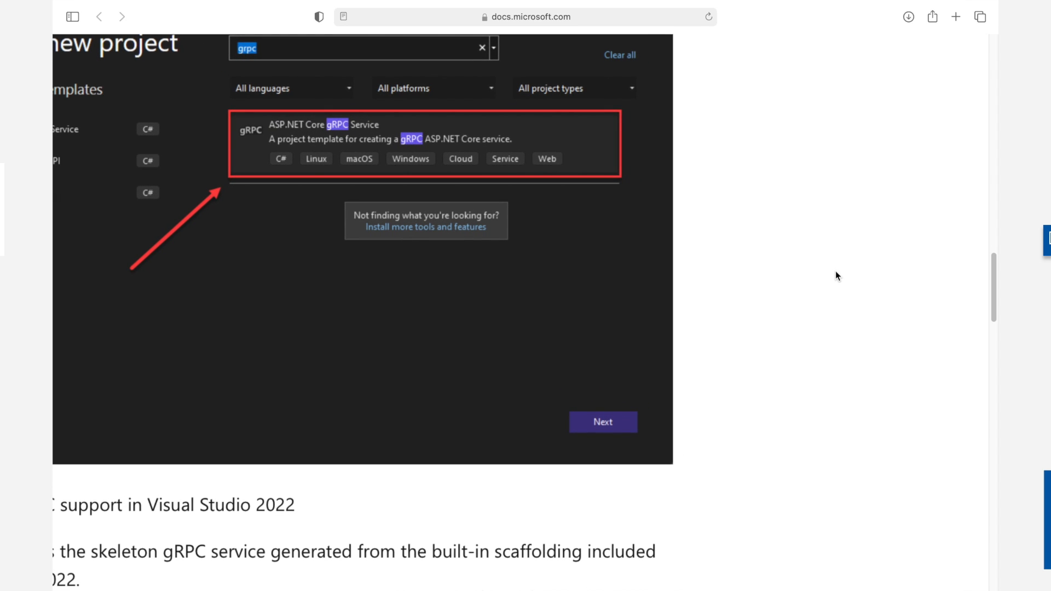
pyautogui.scroll(3)
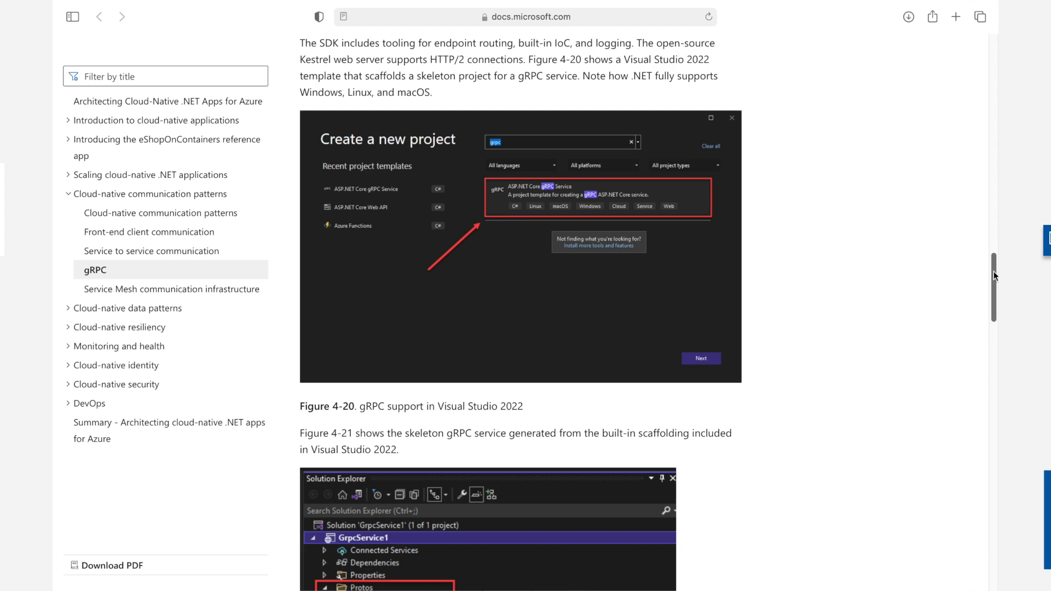
pyautogui.scroll(-3)
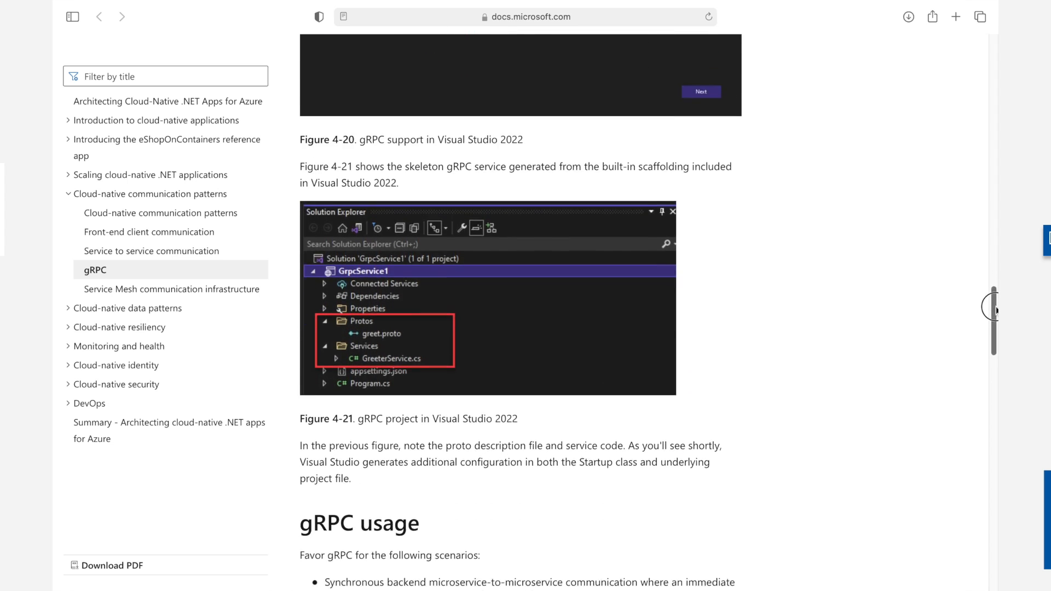
pyautogui.scroll(-3)
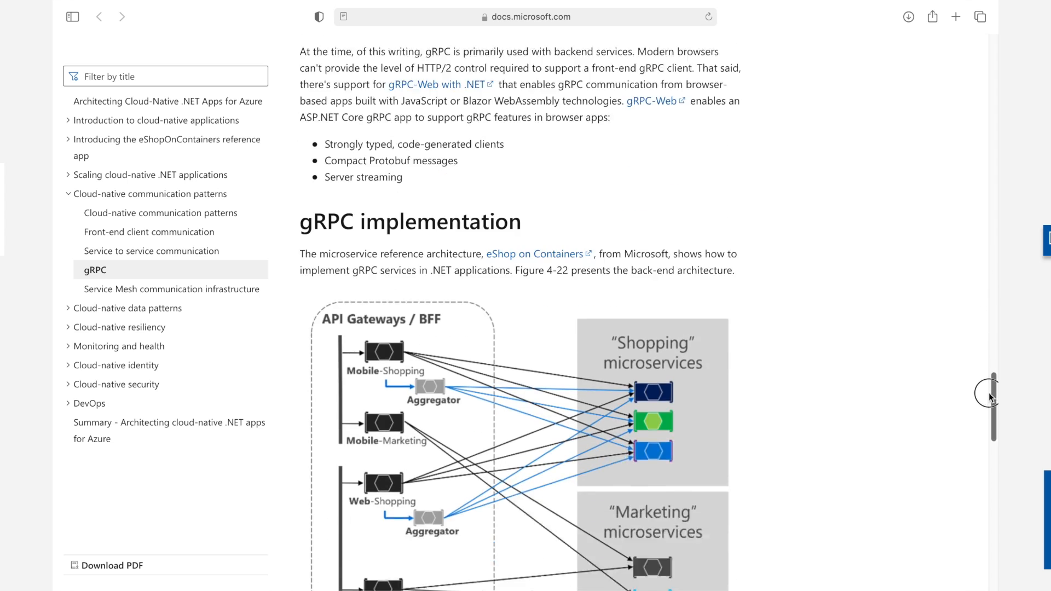
pyautogui.scroll(-3)
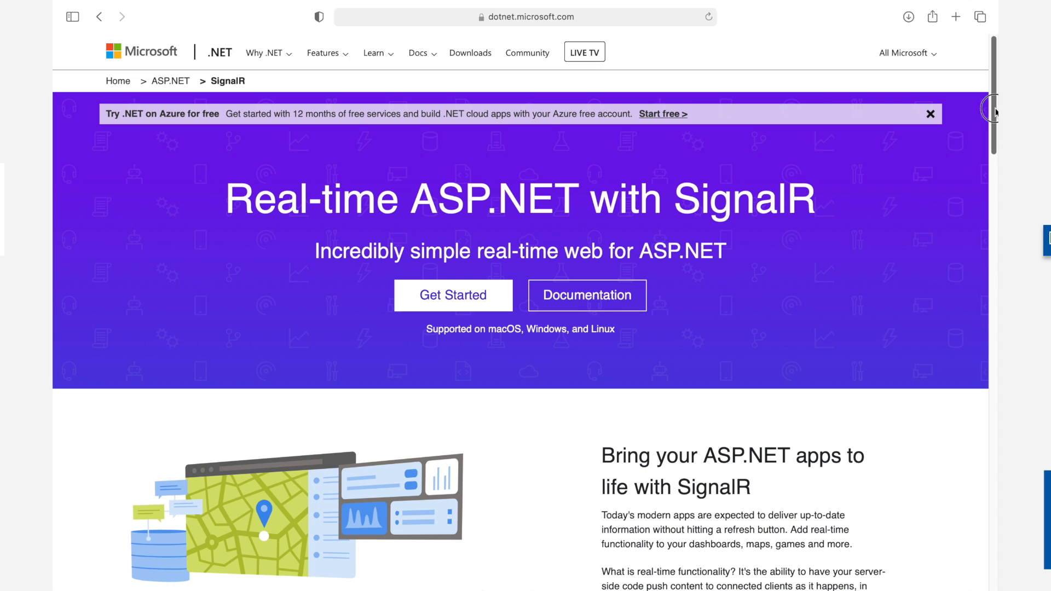
# - Dismiss the 'Try .NET on Azure for free' banner and scroll into the SignalR page
pyautogui.click(929, 112)
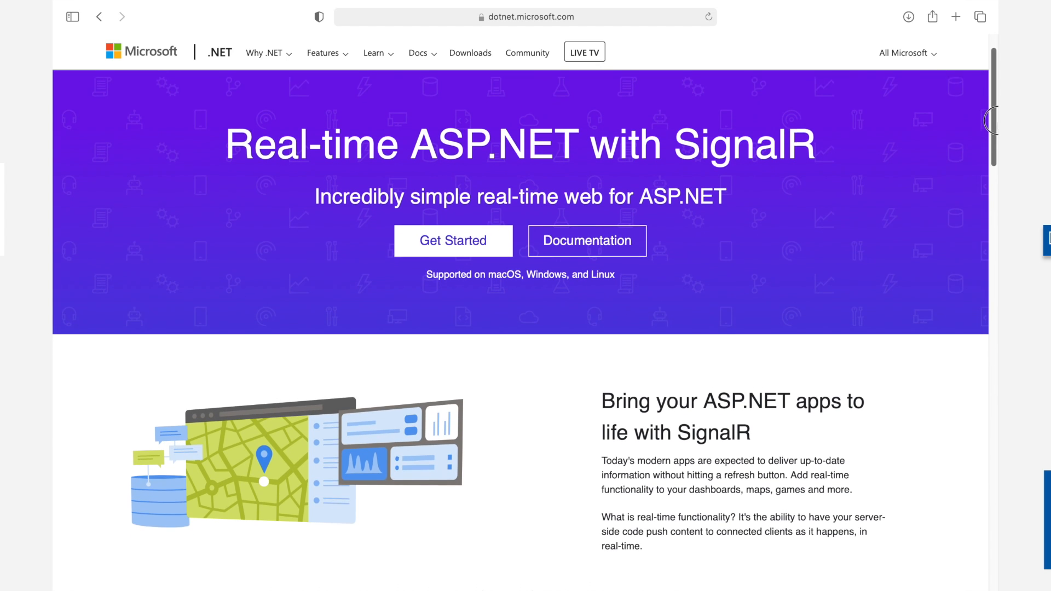
pyautogui.scroll(-3)
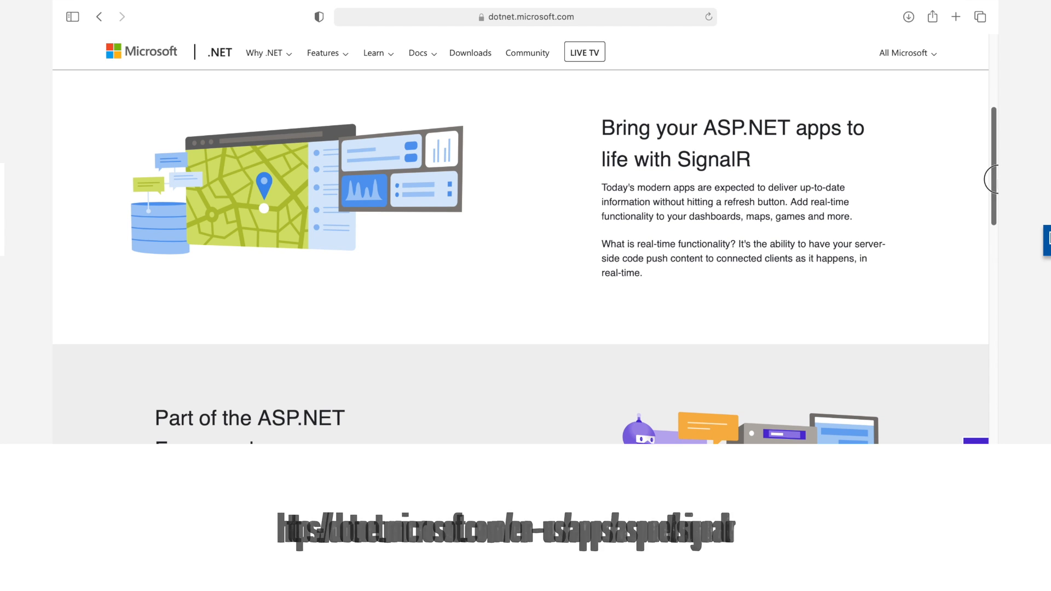
pyautogui.scroll(-3)
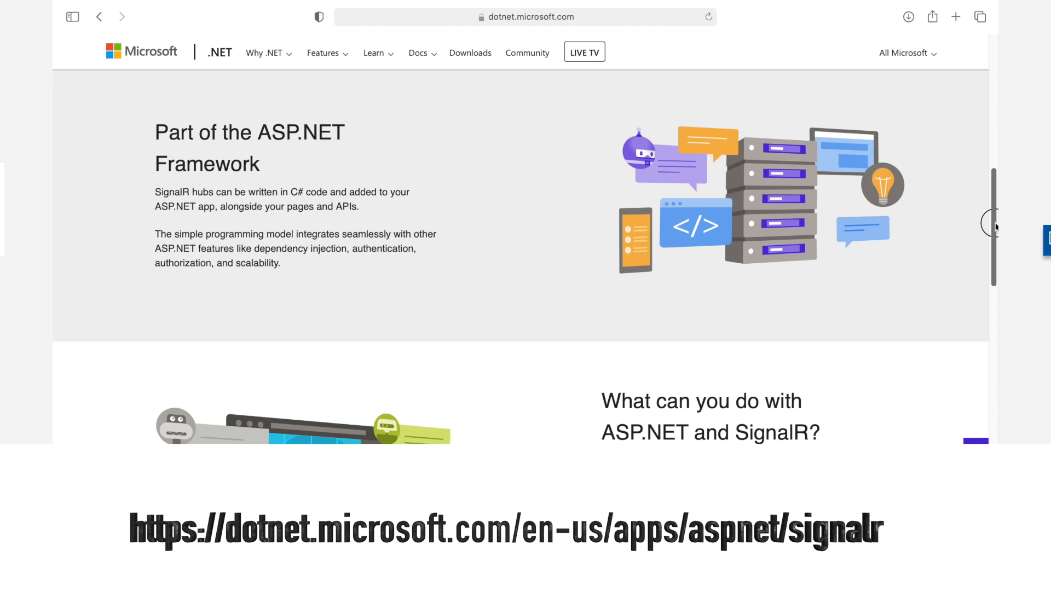
pyautogui.scroll(-3)
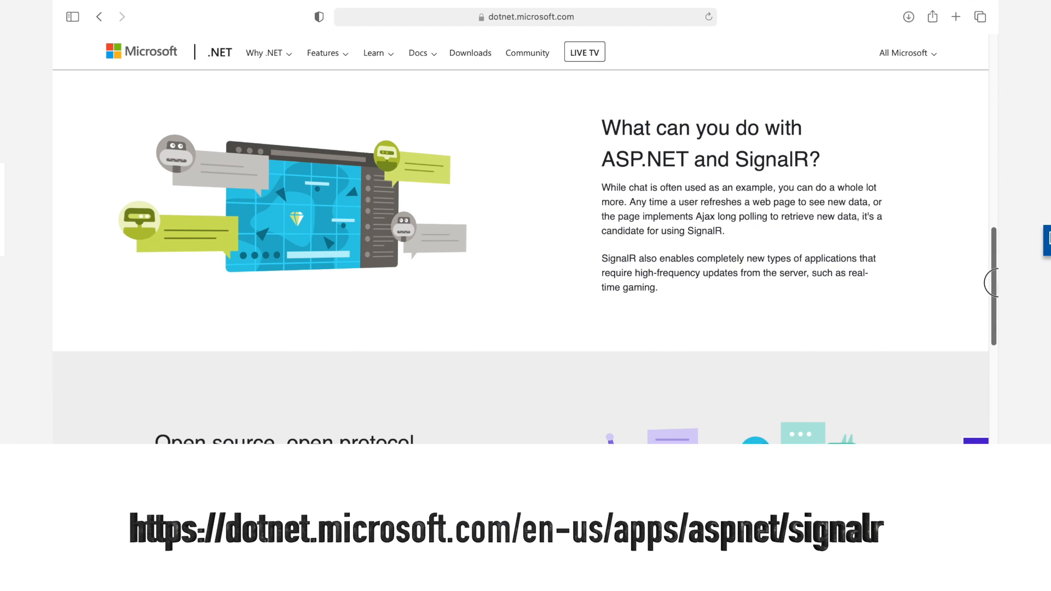
# - Scroll further down the SignalR page to the 'Open source, open protocol' section
pyautogui.scroll(-3)
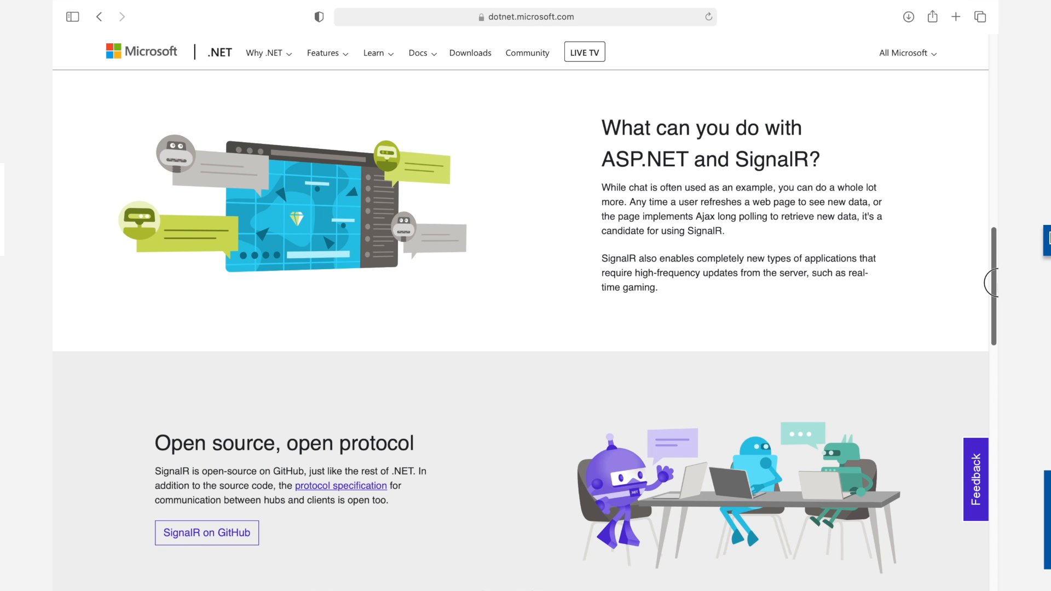
pyautogui.scroll(-3)
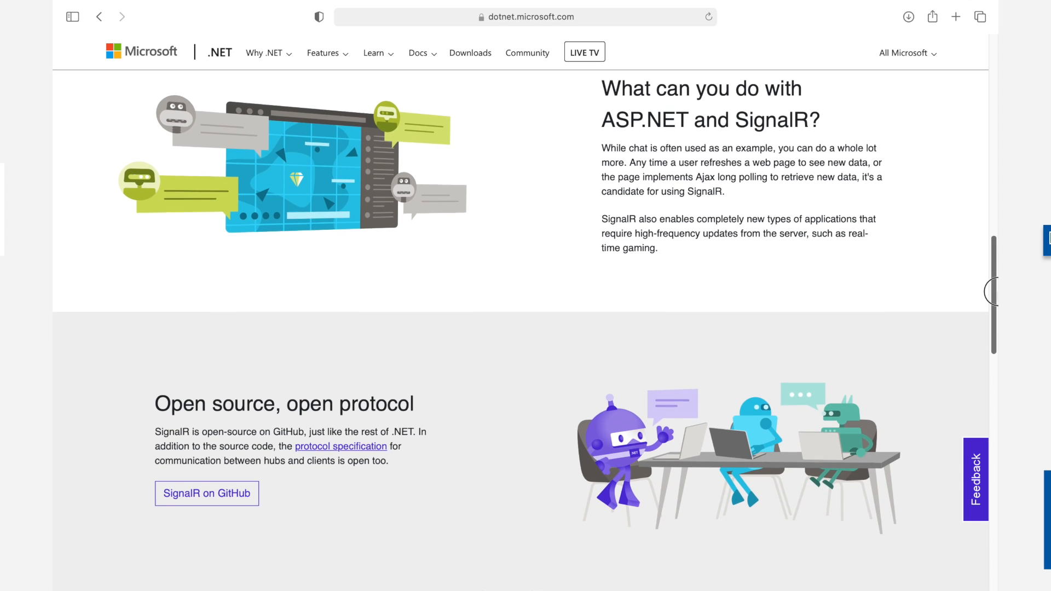
pyautogui.scroll(-3)
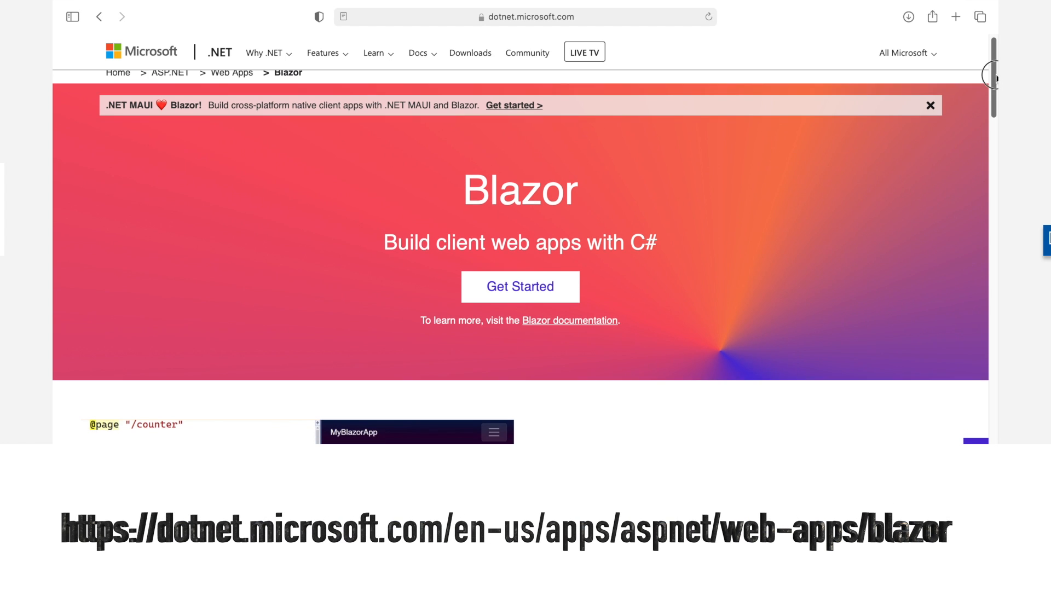
pyautogui.scroll(-3)
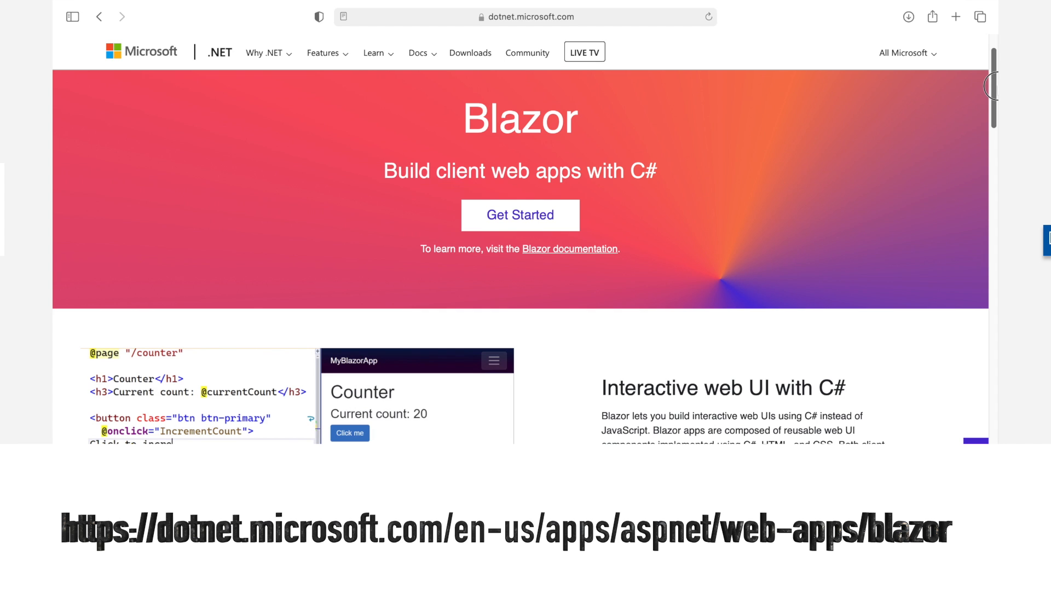
pyautogui.scroll(-3)
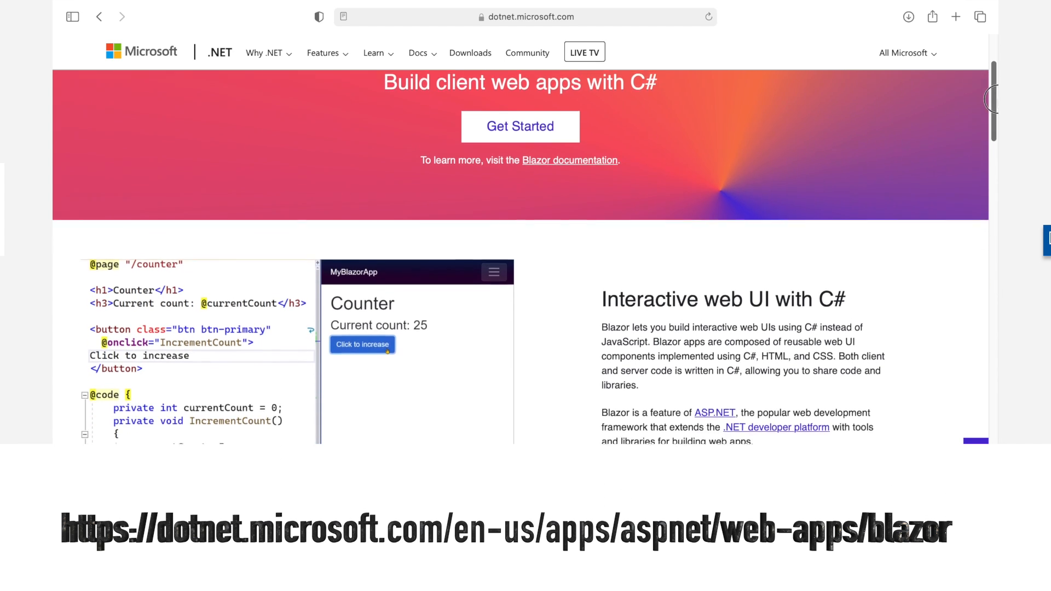
pyautogui.scroll(-3)
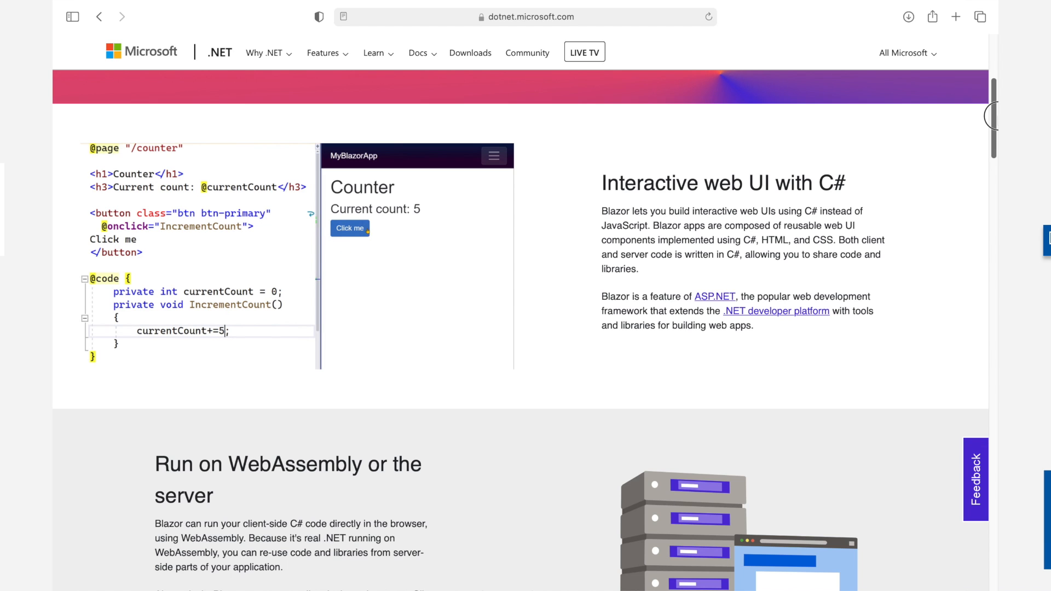
pyautogui.click(350, 228)
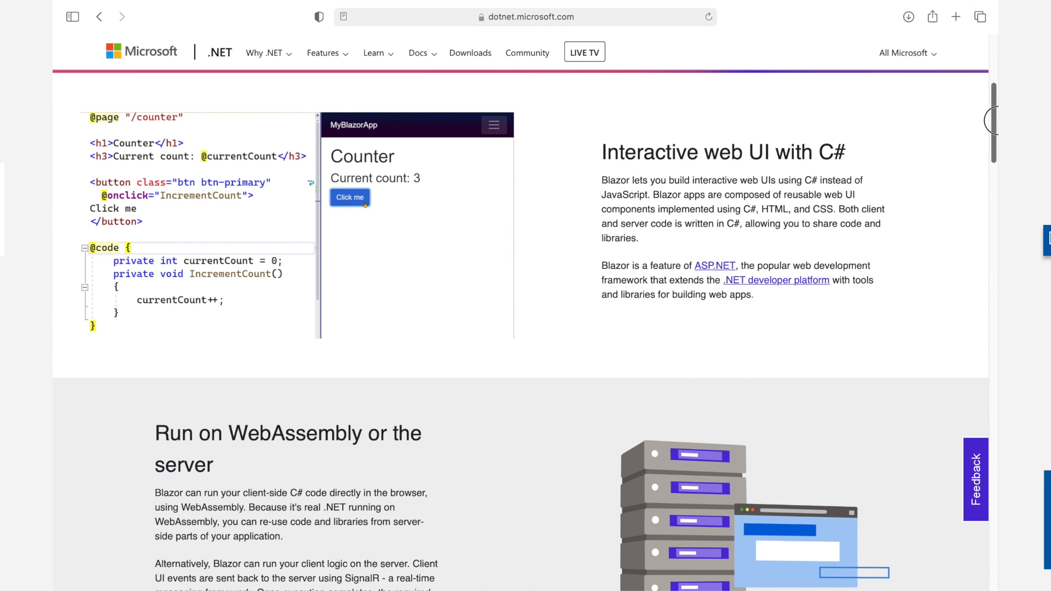
pyautogui.click(350, 198)
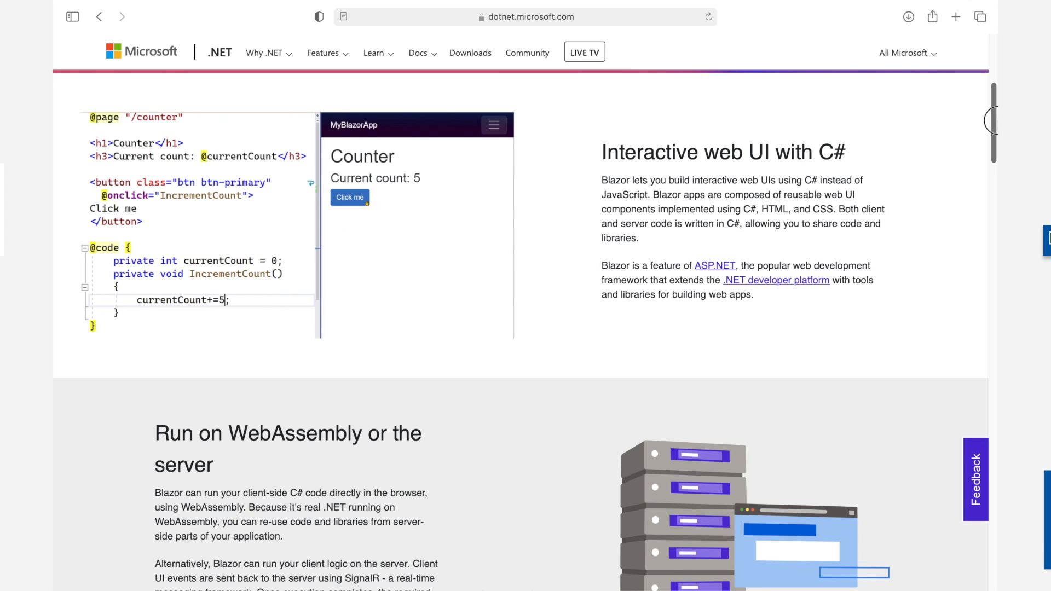
pyautogui.click(349, 197)
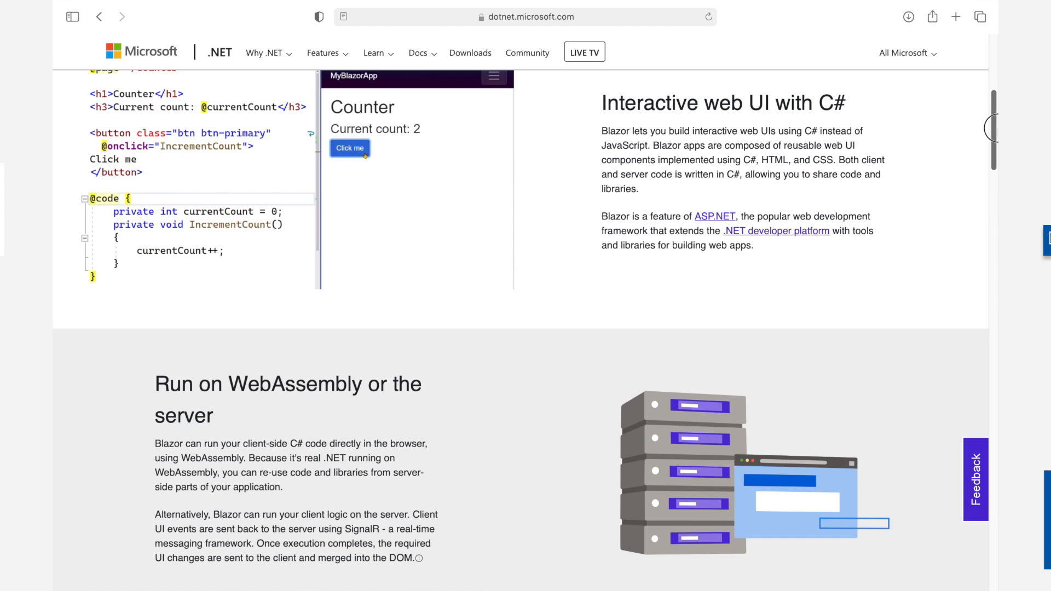
pyautogui.click(350, 148)
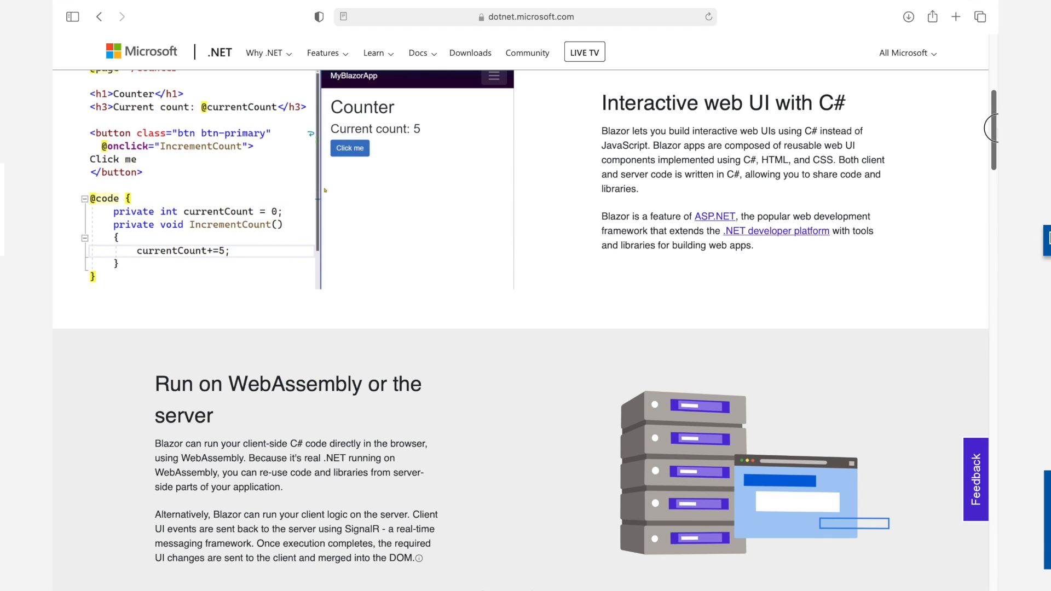
pyautogui.click(349, 148)
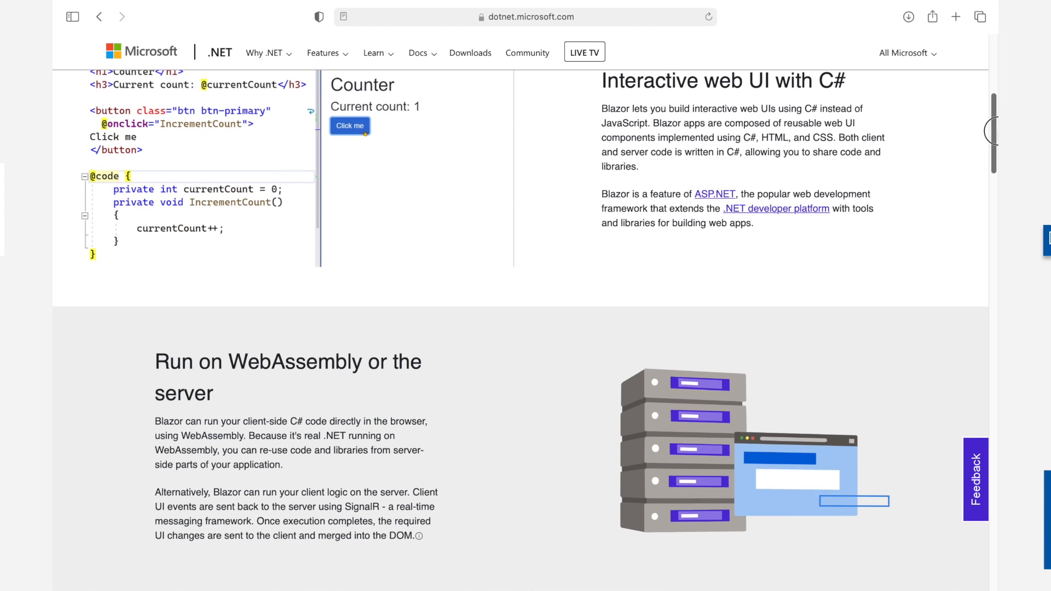
pyautogui.scroll(-3)
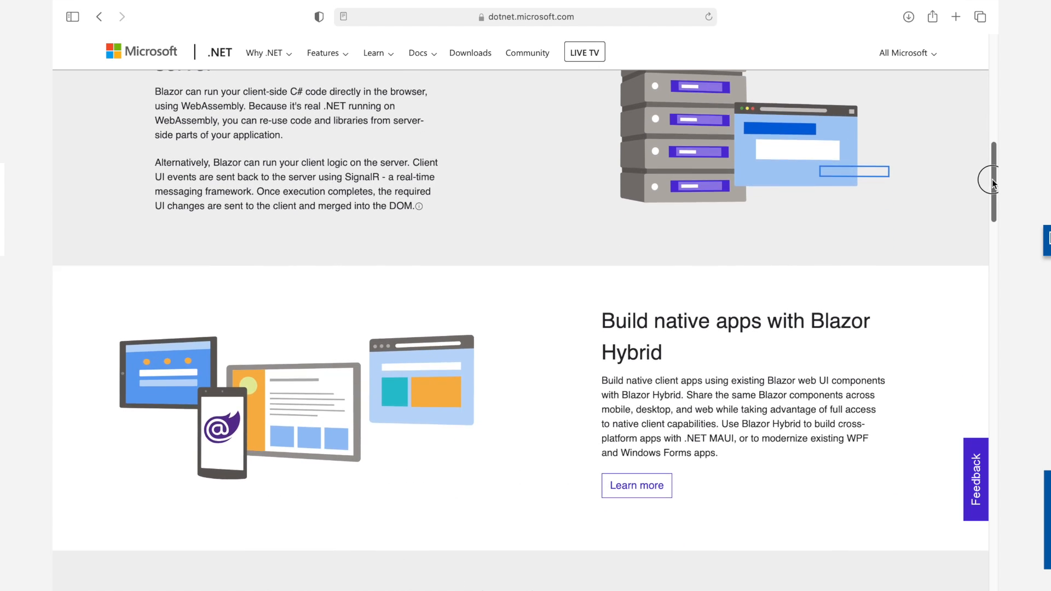
pyautogui.scroll(3)
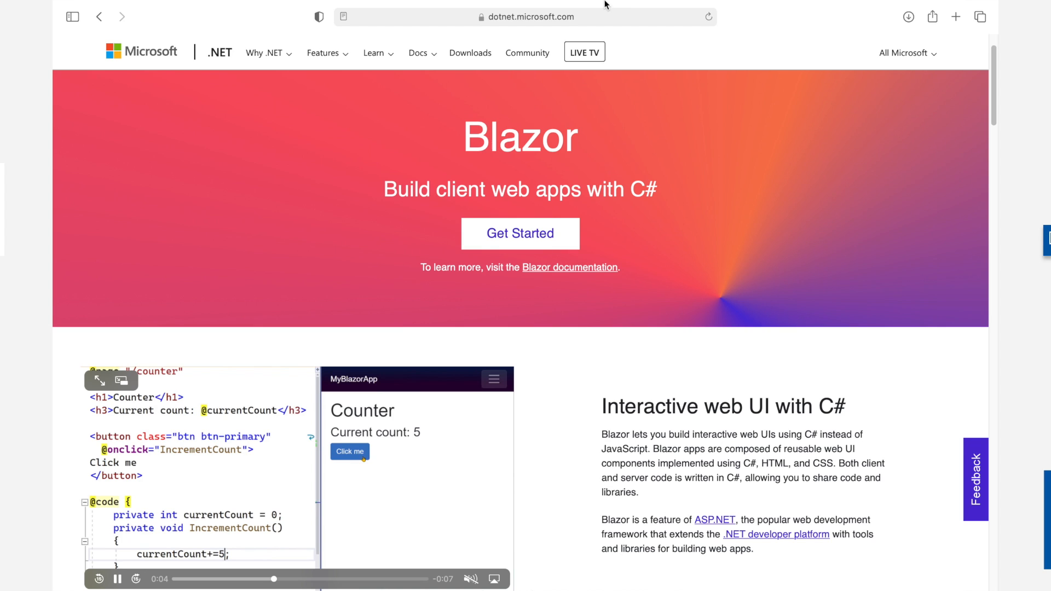
pyautogui.scroll(-3)
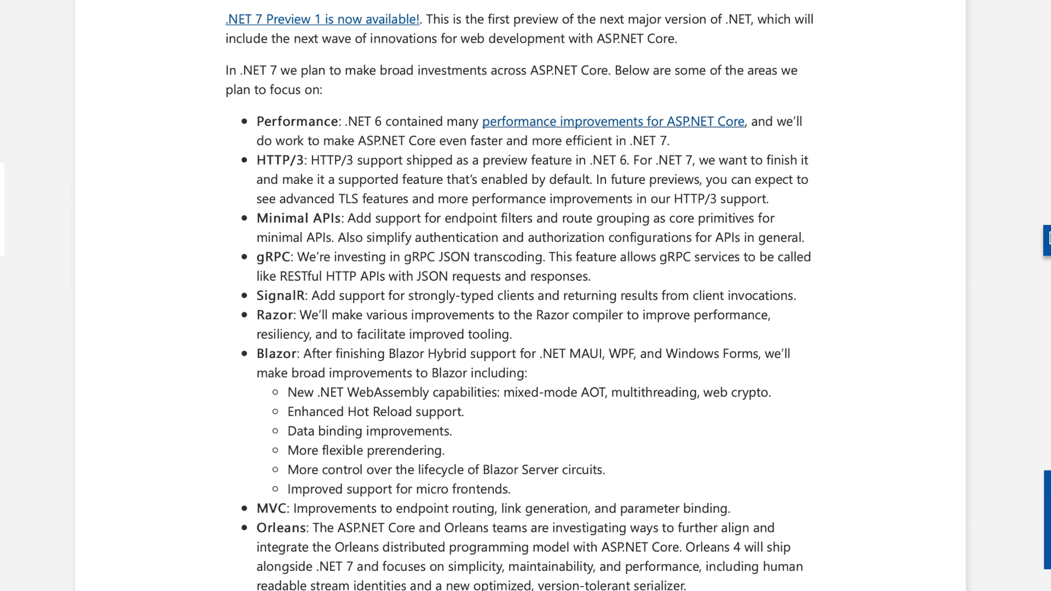
# - Open micro-frontends.org and read down past the Monolithic Frontends and Organisation in Verticals diagrams to the end-to-end teams
pyautogui.click(397, 488)
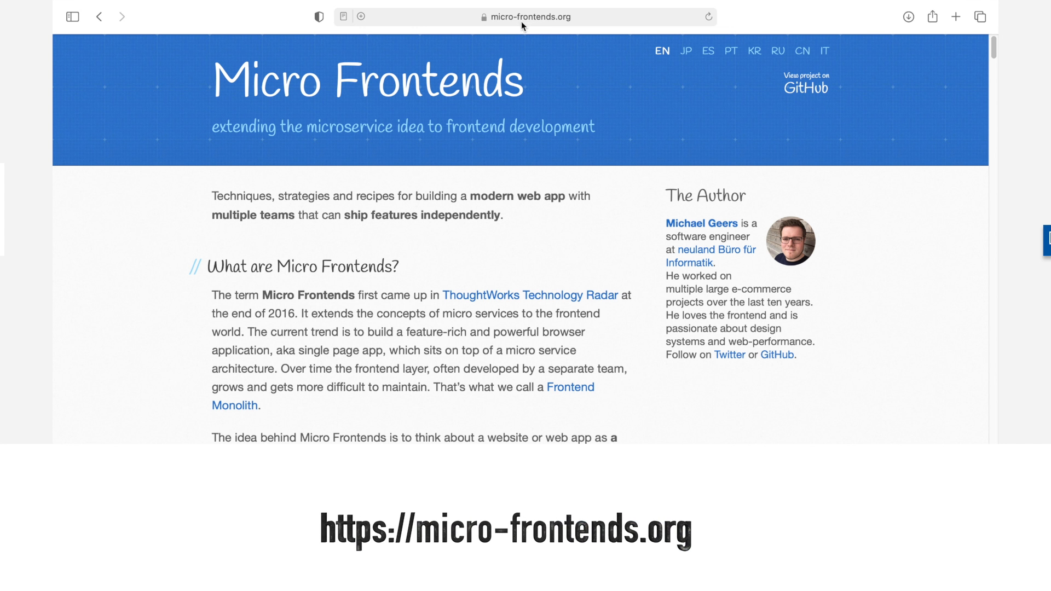
pyautogui.scroll(-3)
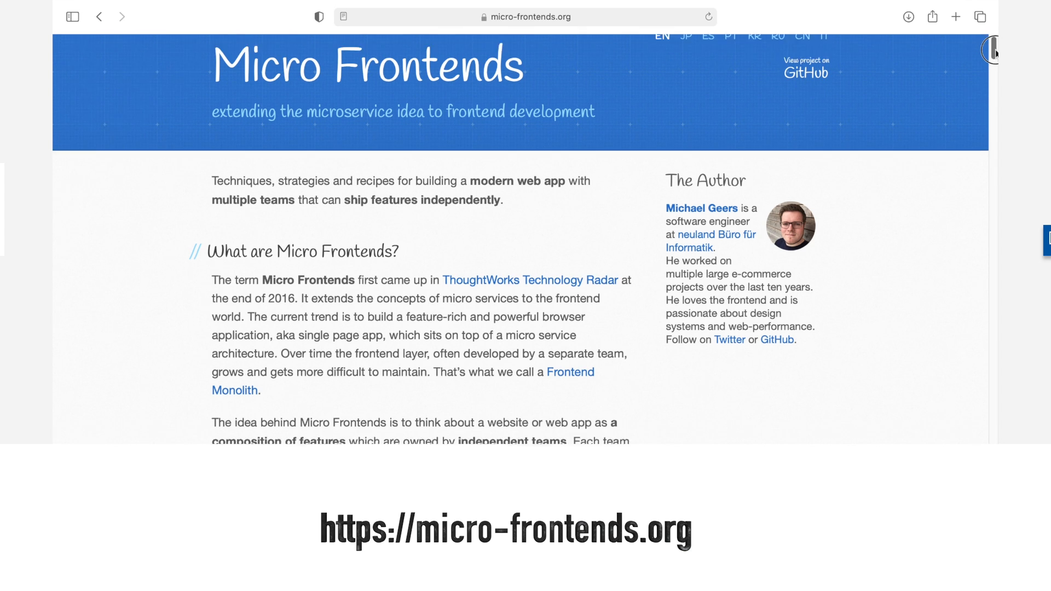
pyautogui.scroll(-3)
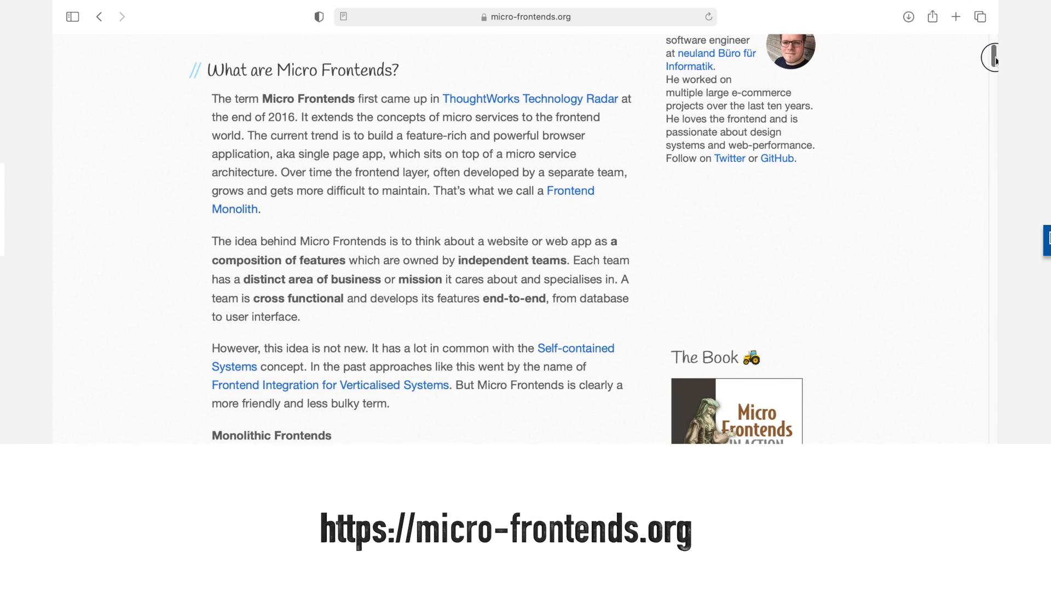
pyautogui.scroll(-3)
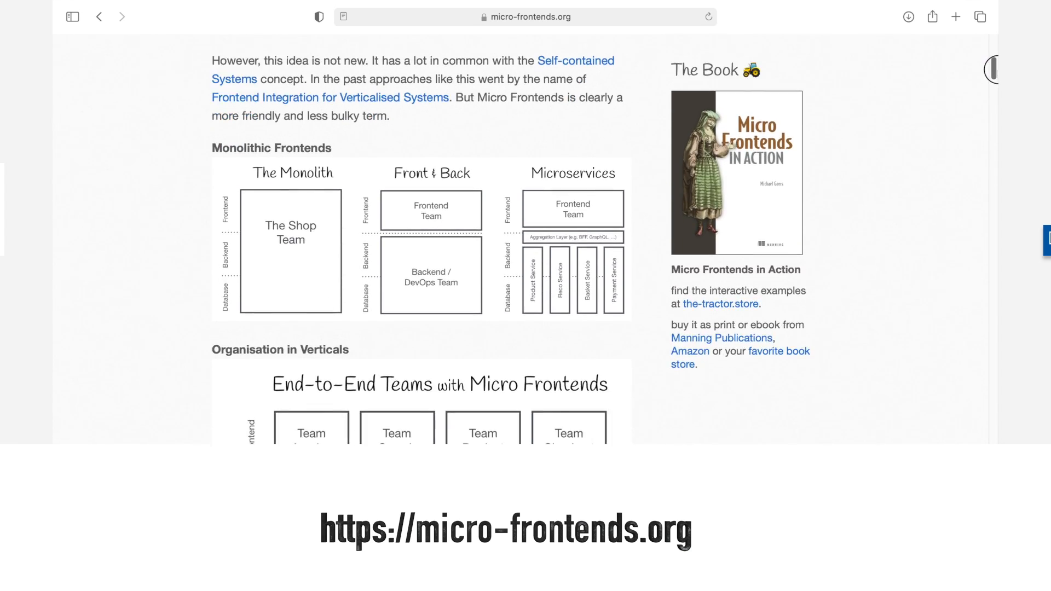
pyautogui.scroll(-3)
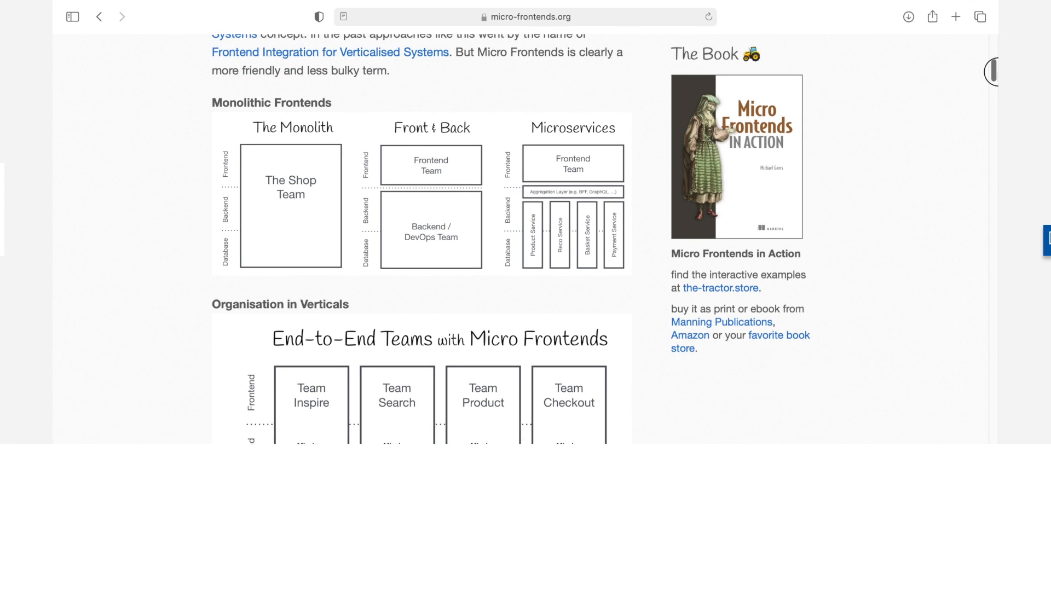
pyautogui.scroll(-3)
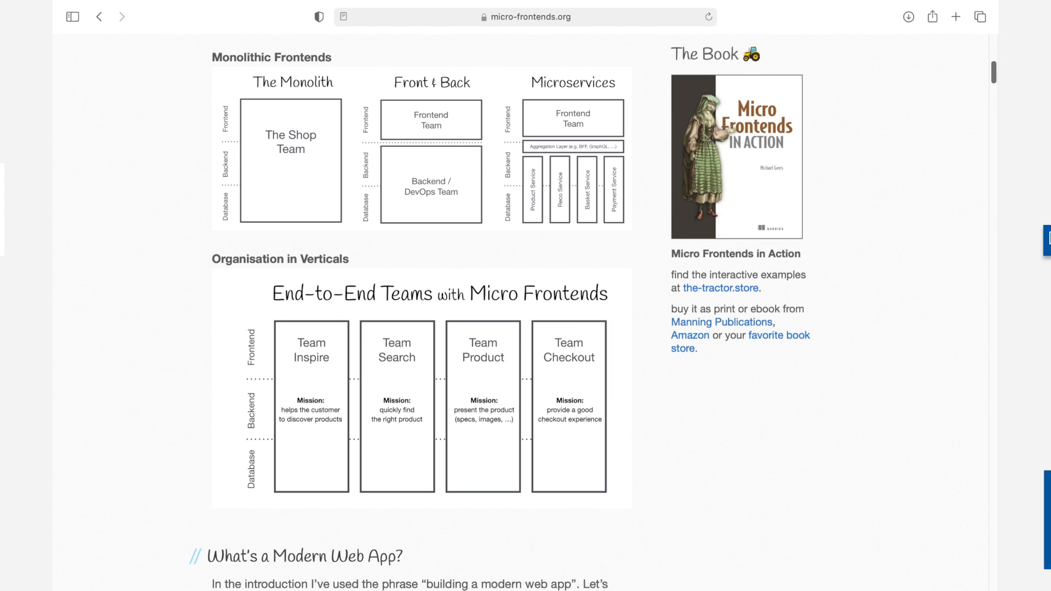
pyautogui.scroll(-3)
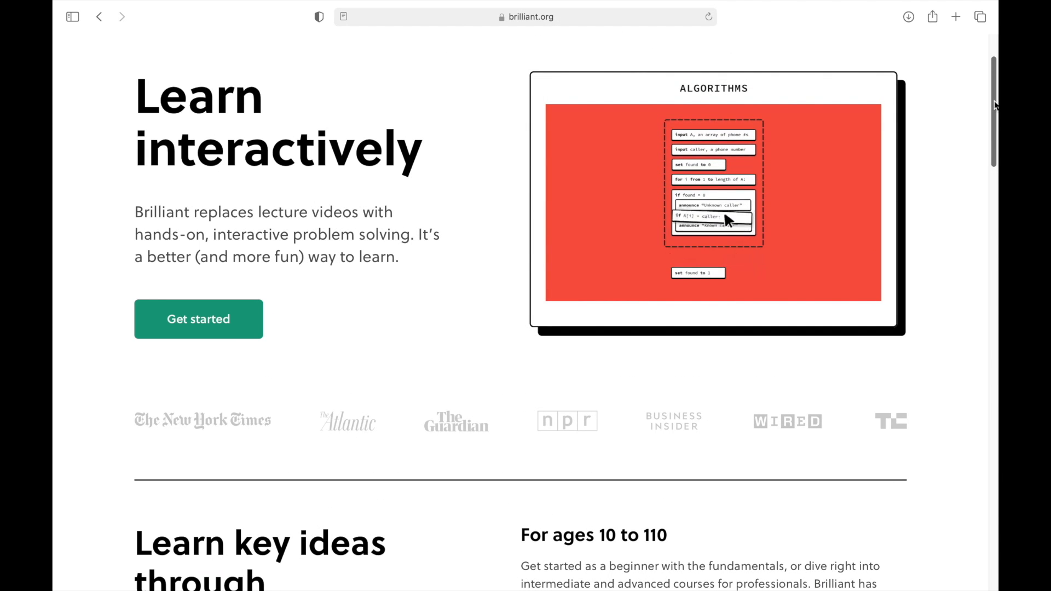
# - Scroll Brilliant's homepage, start the Gabriel's Horn lesson and answer that the joined objects are cylinders
pyautogui.scroll(-3)
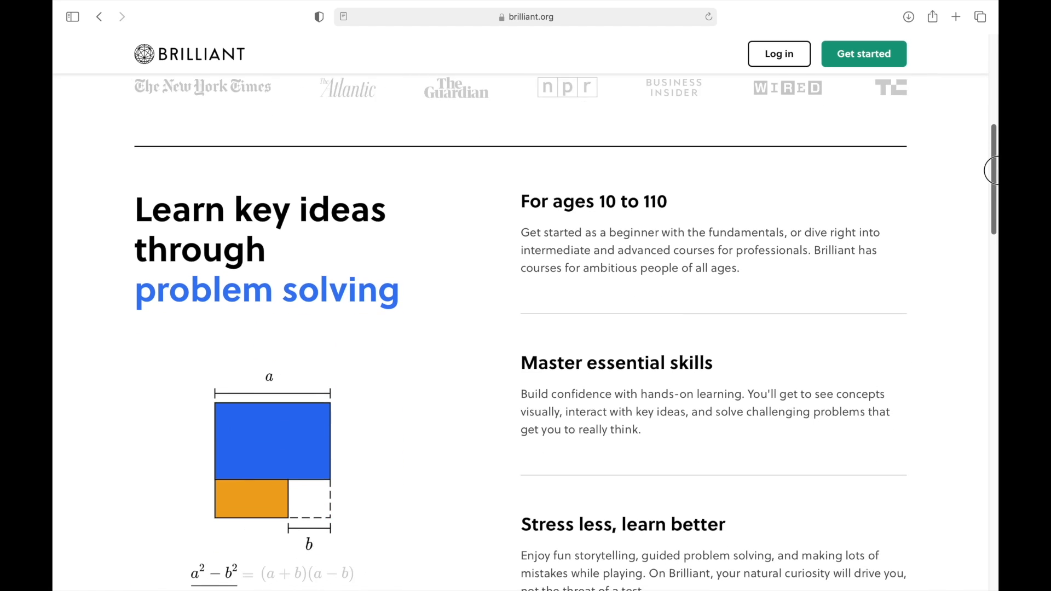
pyautogui.scroll(-3)
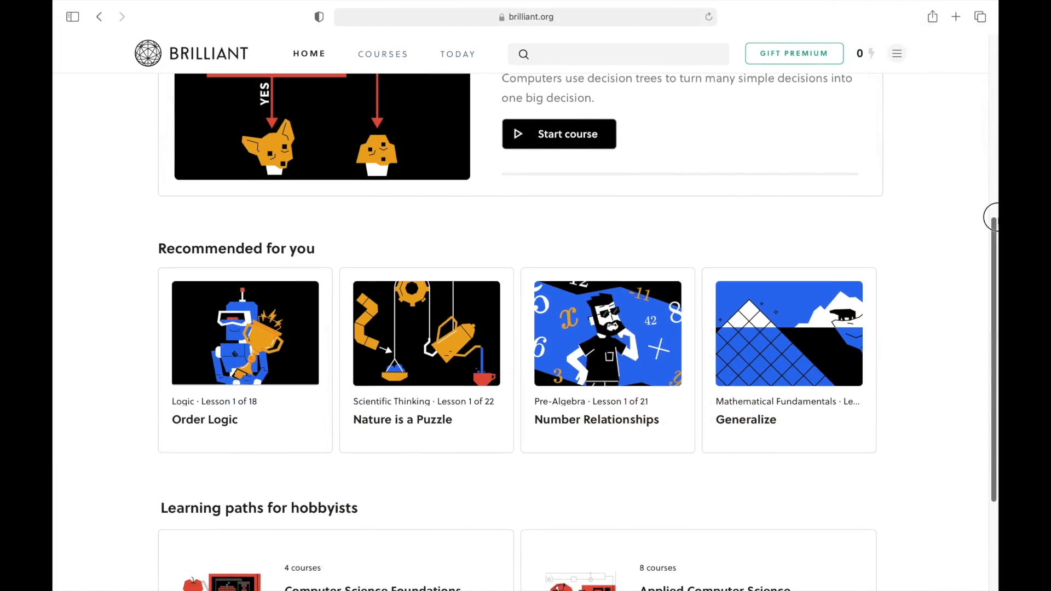
pyautogui.scroll(-3)
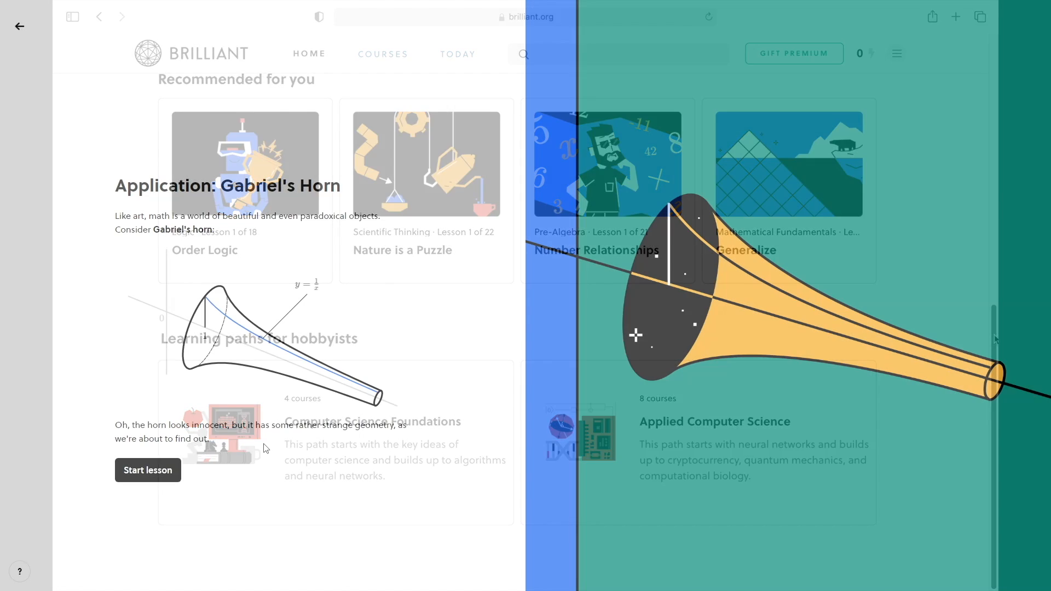
pyautogui.click(148, 470)
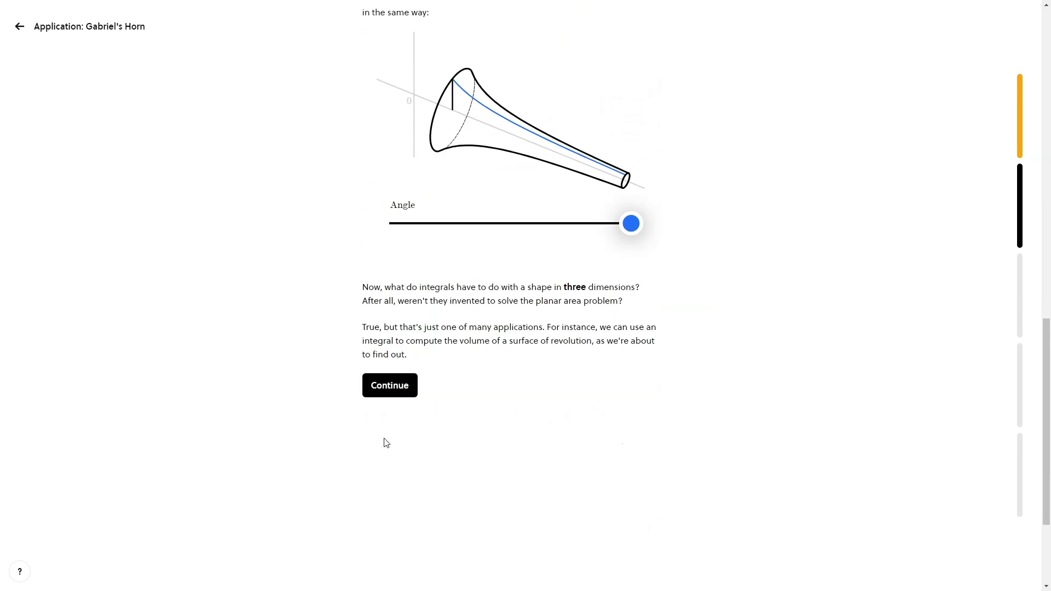
pyautogui.click(390, 384)
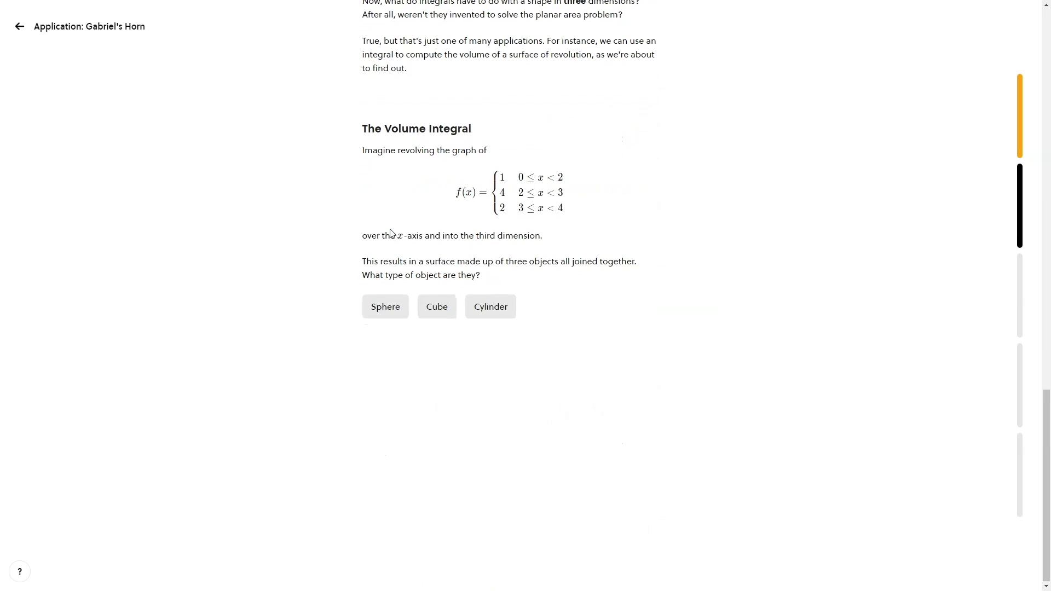
pyautogui.click(491, 307)
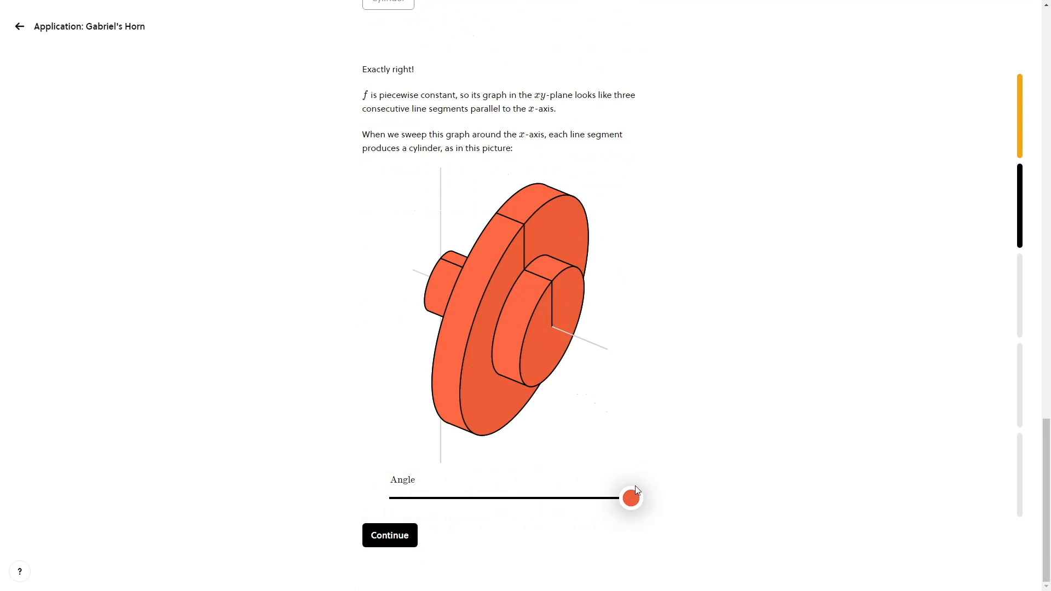
# - Reveal the cascading-swap algorithm's problem and step the insertion sort animation forward through several comparisons
pyautogui.click(389, 536)
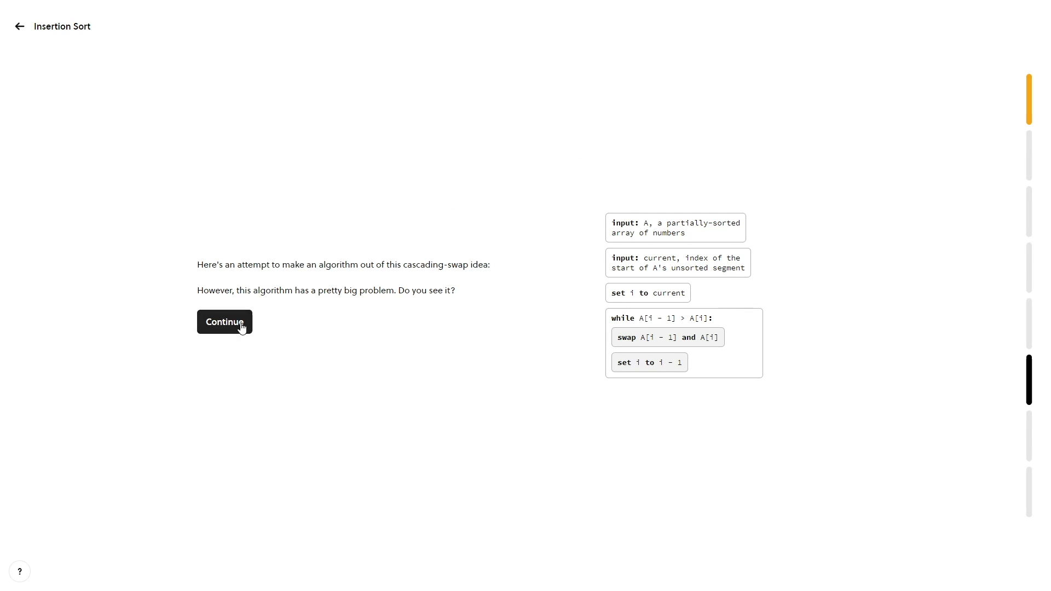
pyautogui.click(224, 322)
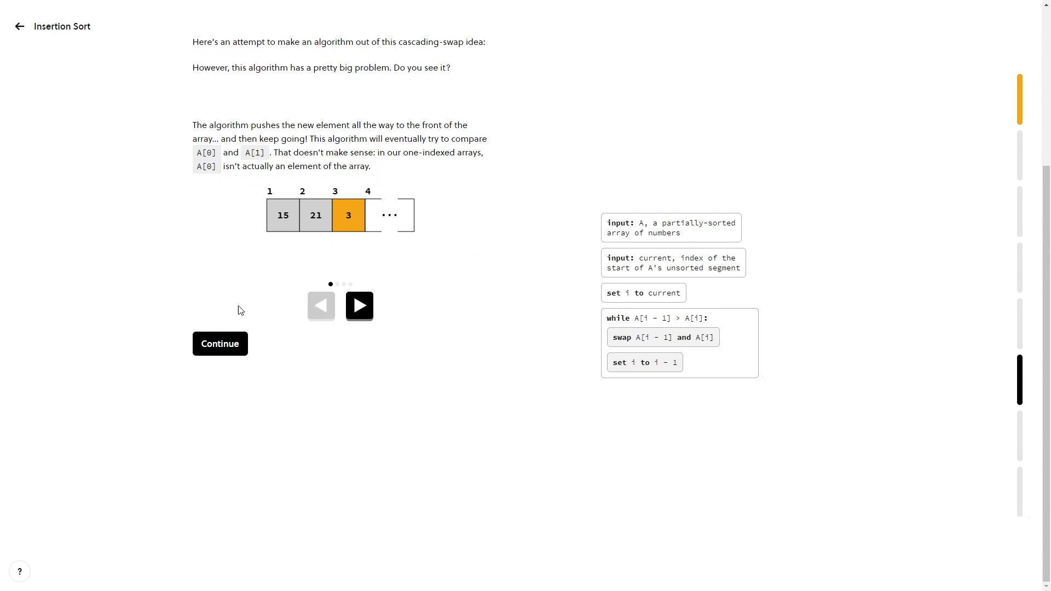
pyautogui.click(359, 306)
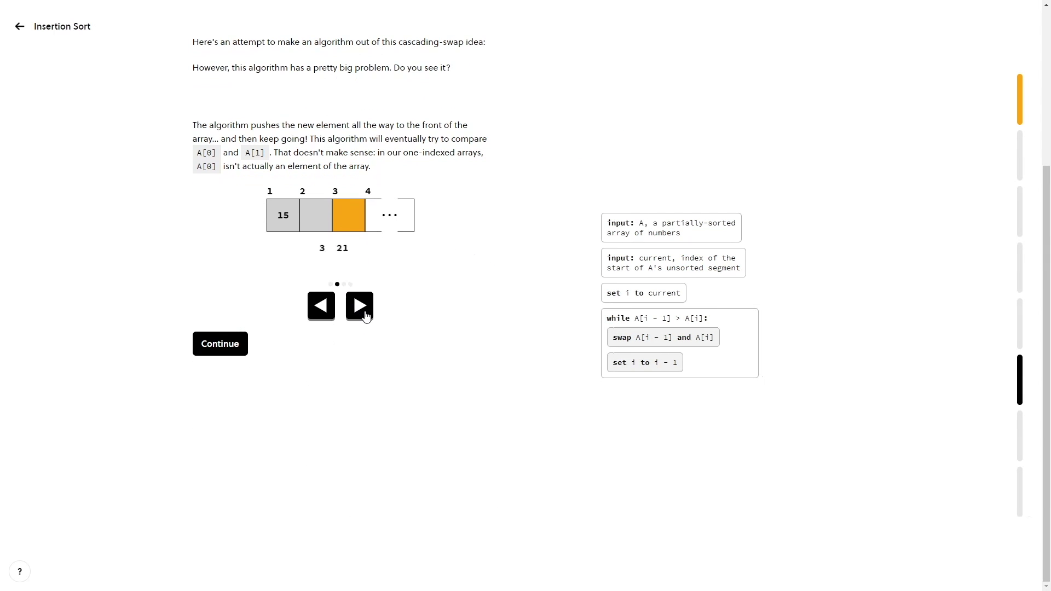
pyautogui.click(360, 306)
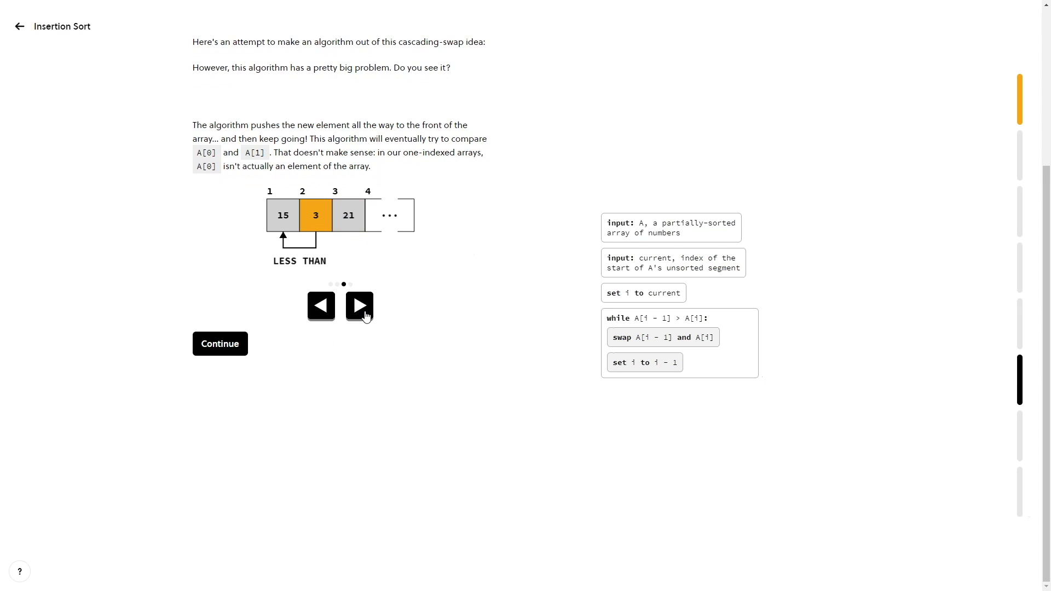
pyautogui.click(359, 307)
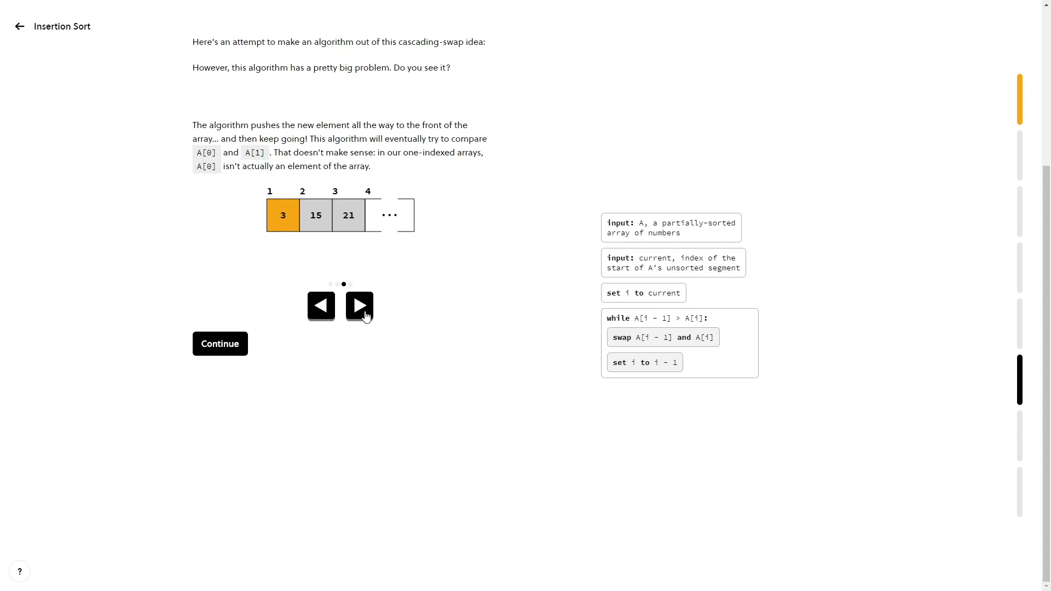
pyautogui.click(359, 307)
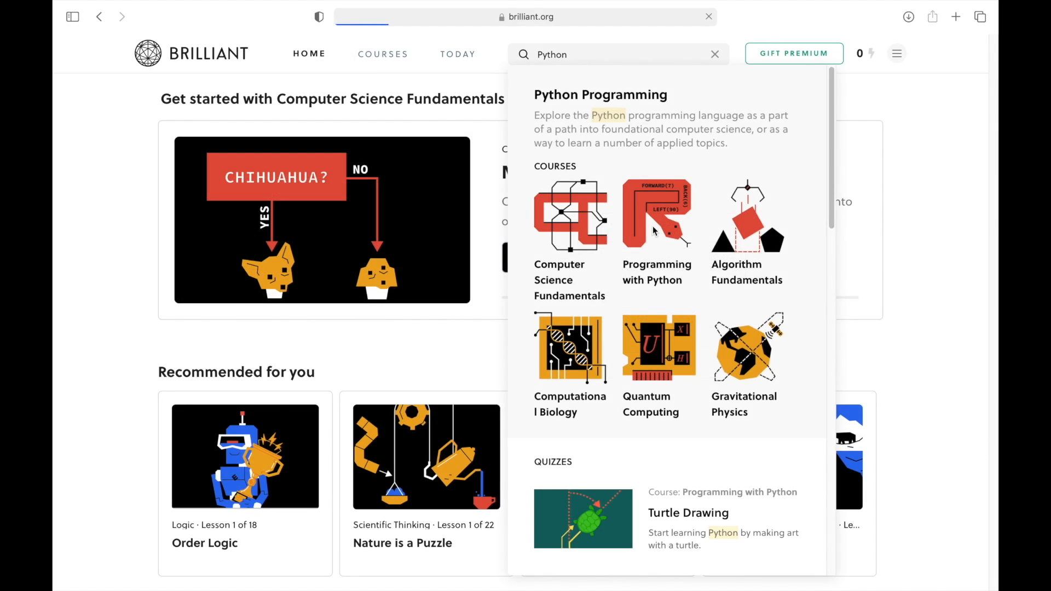
# - Open the Programming with Python course, start its Introduction lesson and return to the overview
pyautogui.click(582, 518)
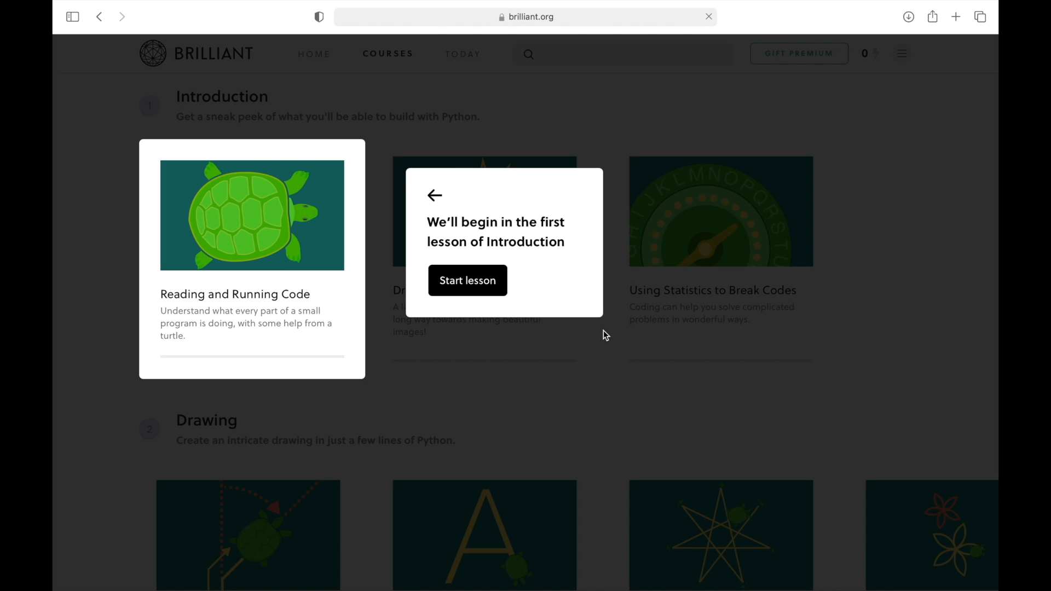
pyautogui.click(468, 281)
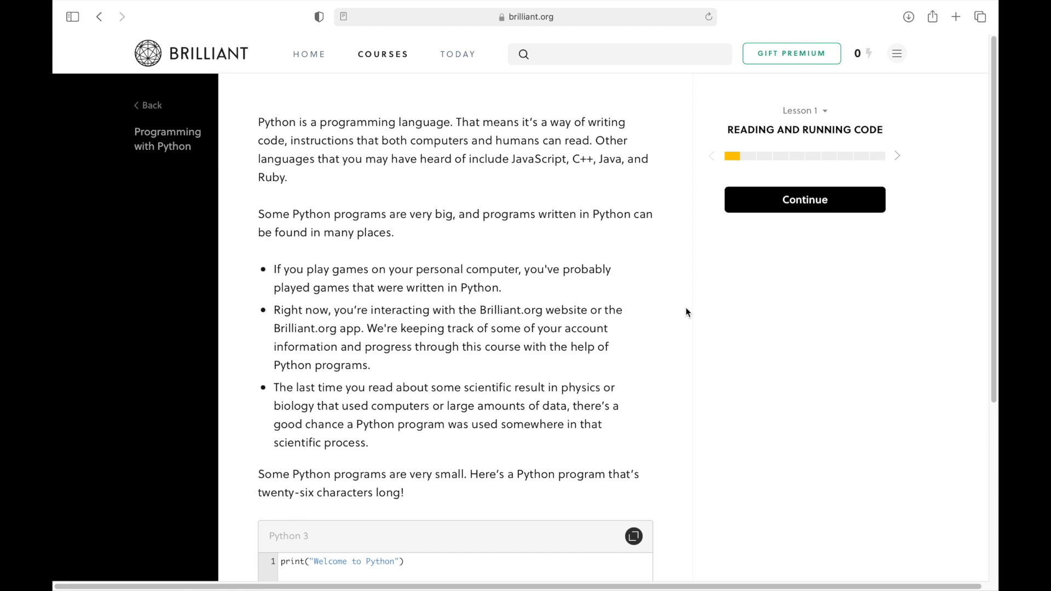
pyautogui.click(148, 105)
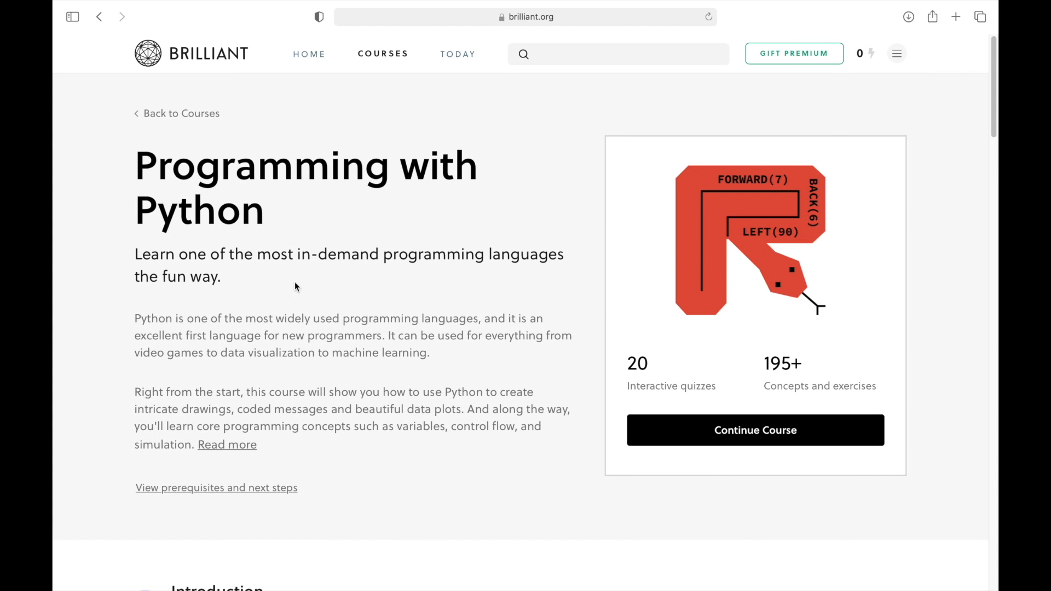
# - Search Algorithm, browse the Algorithm Fundamentals course contents, then search the catalogue for Quantum
pyautogui.write('Algorithm')
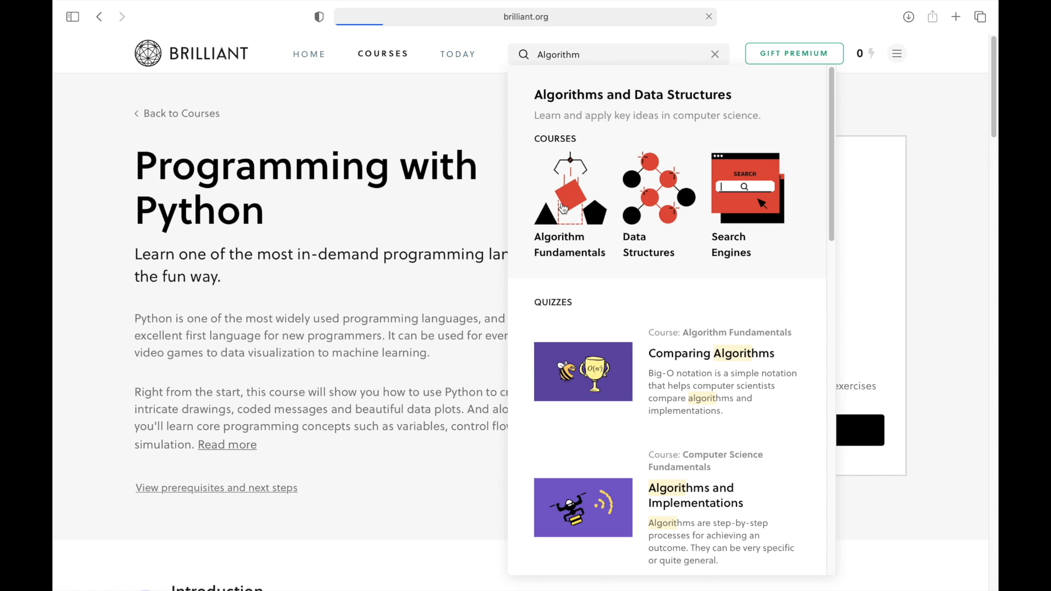
pyautogui.click(569, 195)
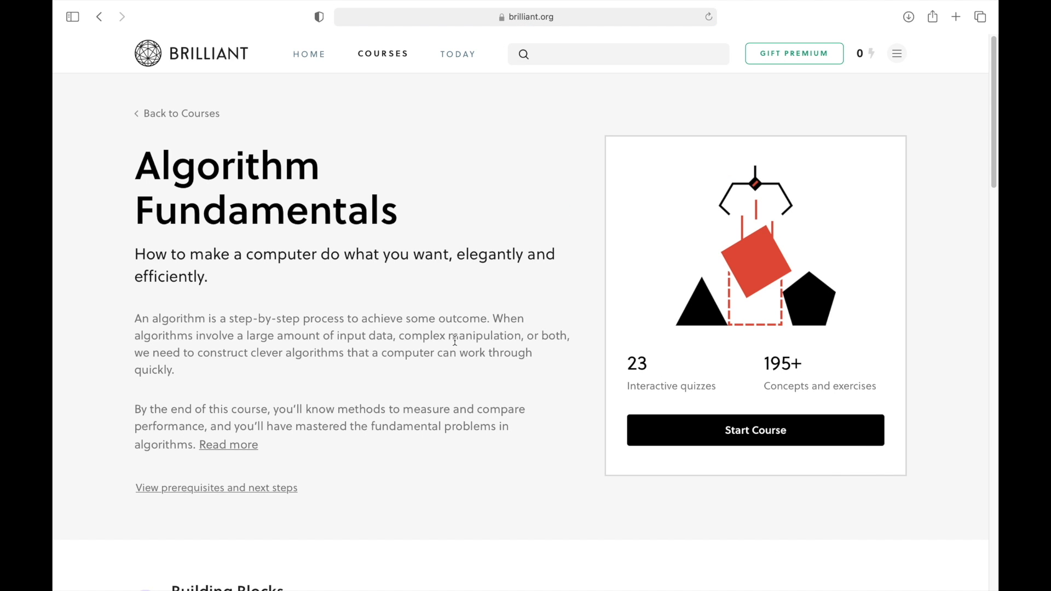
pyautogui.scroll(-3)
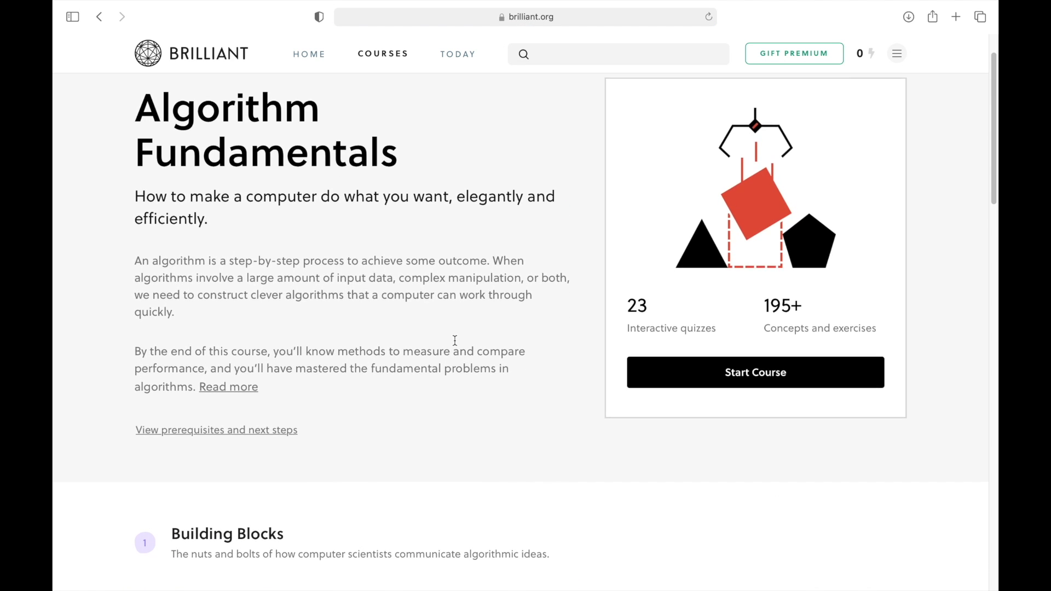
pyautogui.scroll(-3)
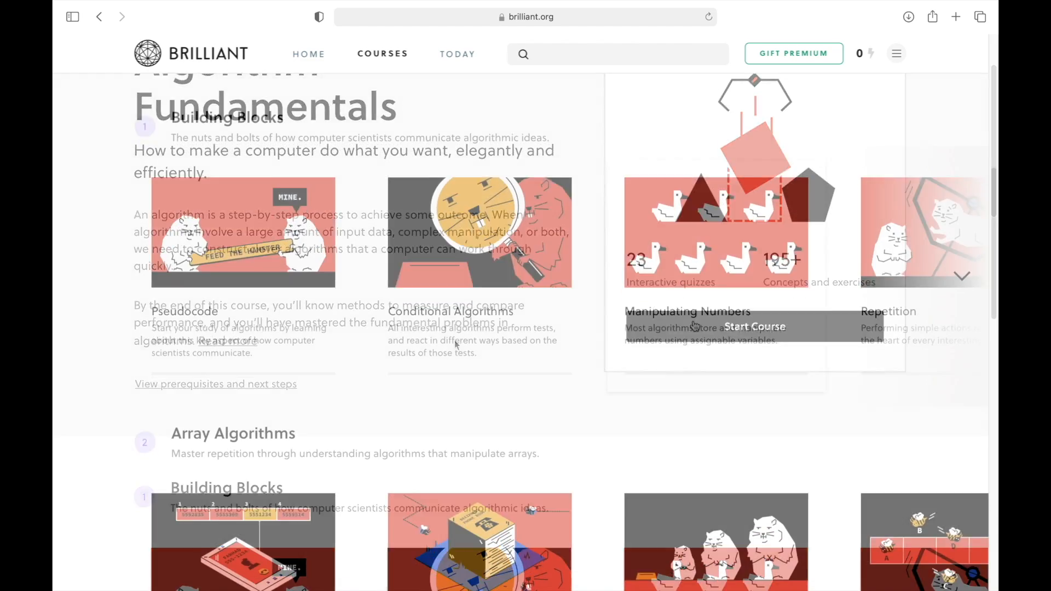
pyautogui.scroll(-3)
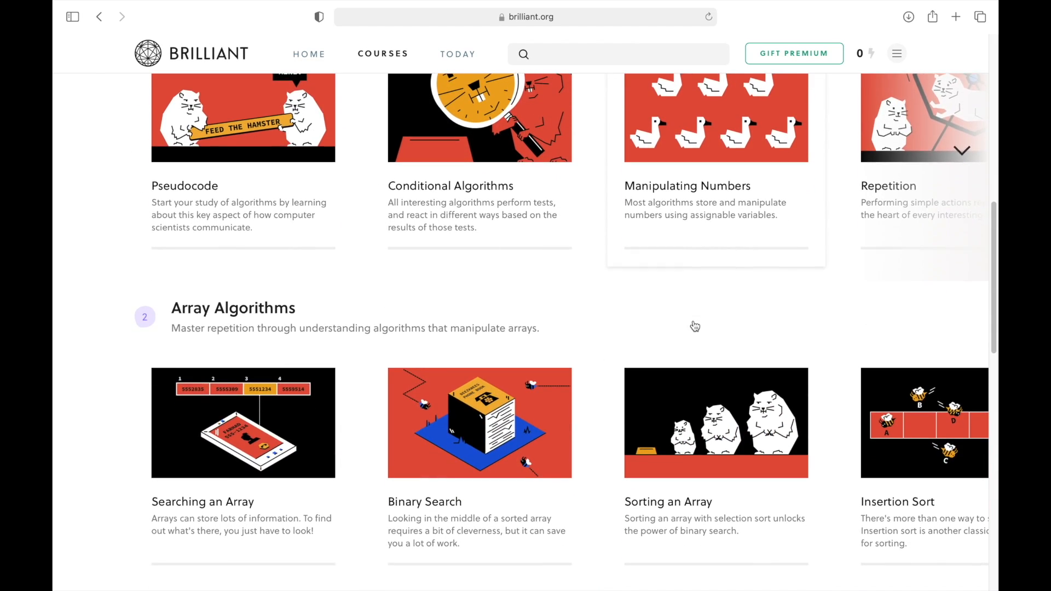
pyautogui.write('Quantum')
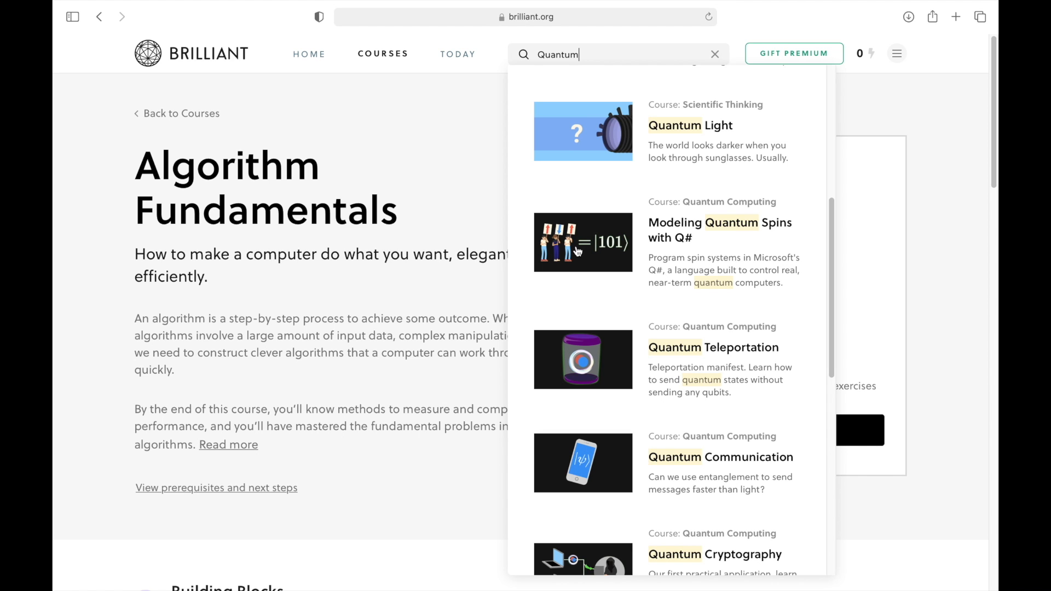
pyautogui.moveTo(790, 250)
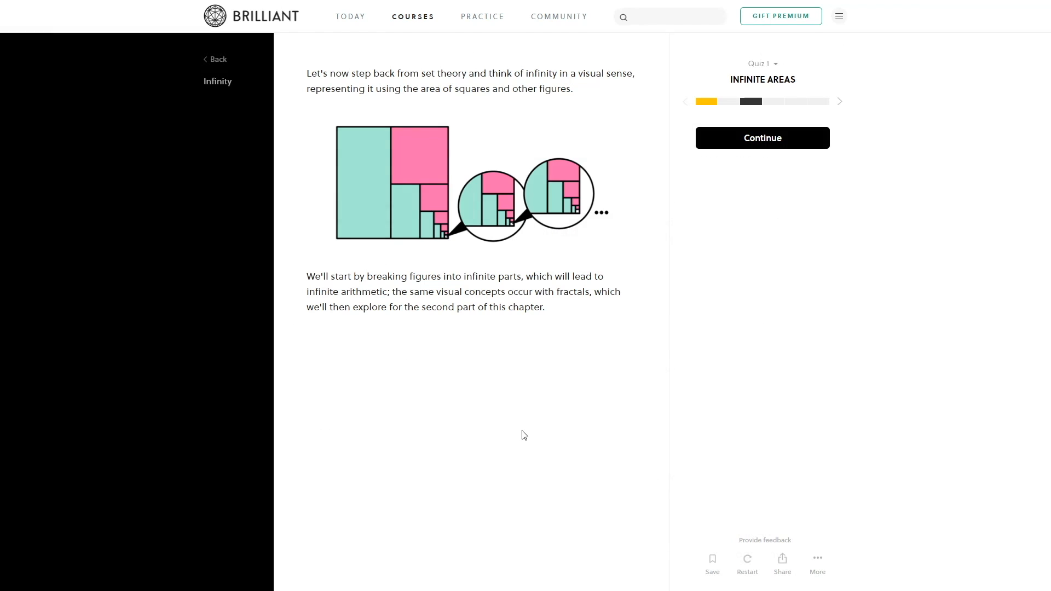
# - Answer the Infinite Areas question with one third, continue past the result and play the snooker shot animation
pyautogui.click(762, 138)
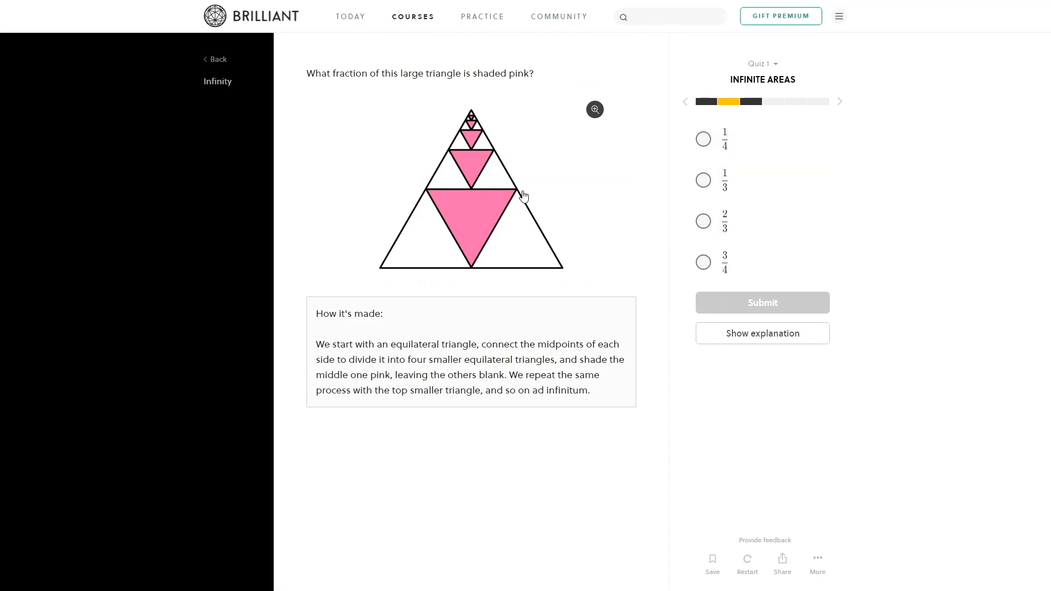
pyautogui.click(703, 221)
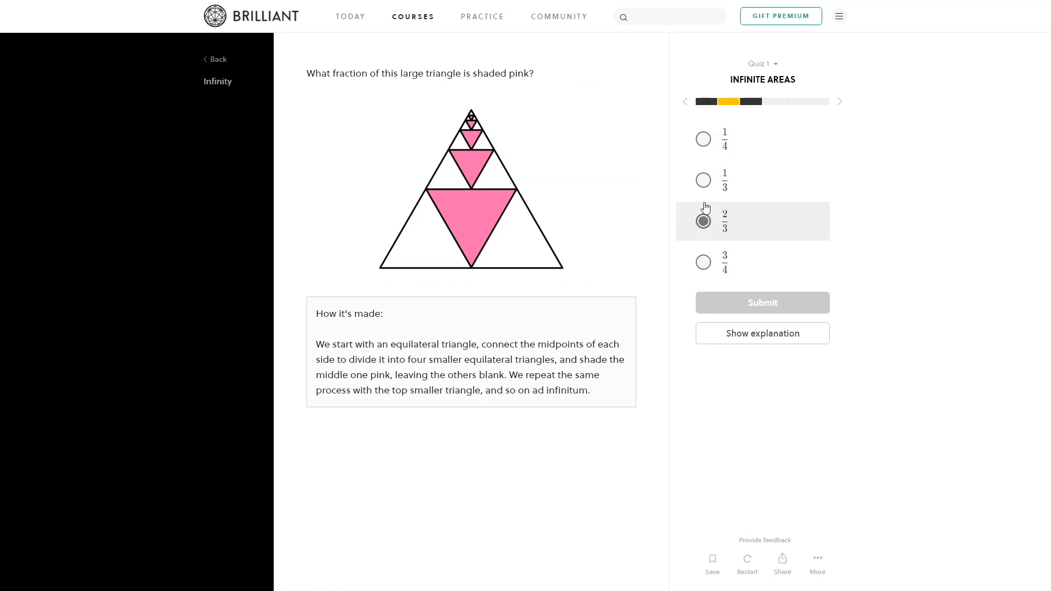
pyautogui.click(762, 303)
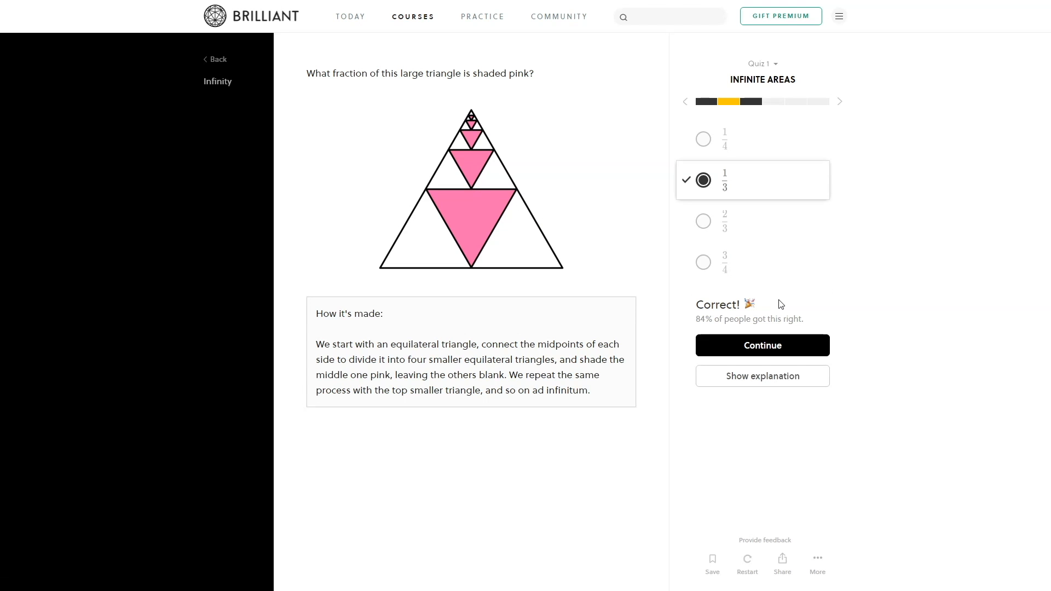
pyautogui.click(762, 345)
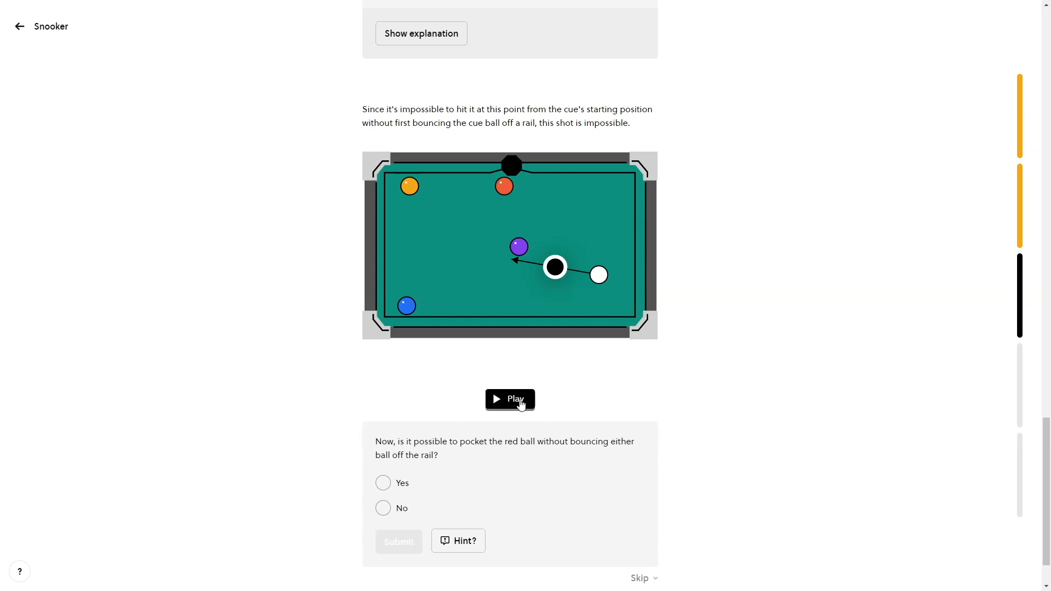
pyautogui.click(510, 399)
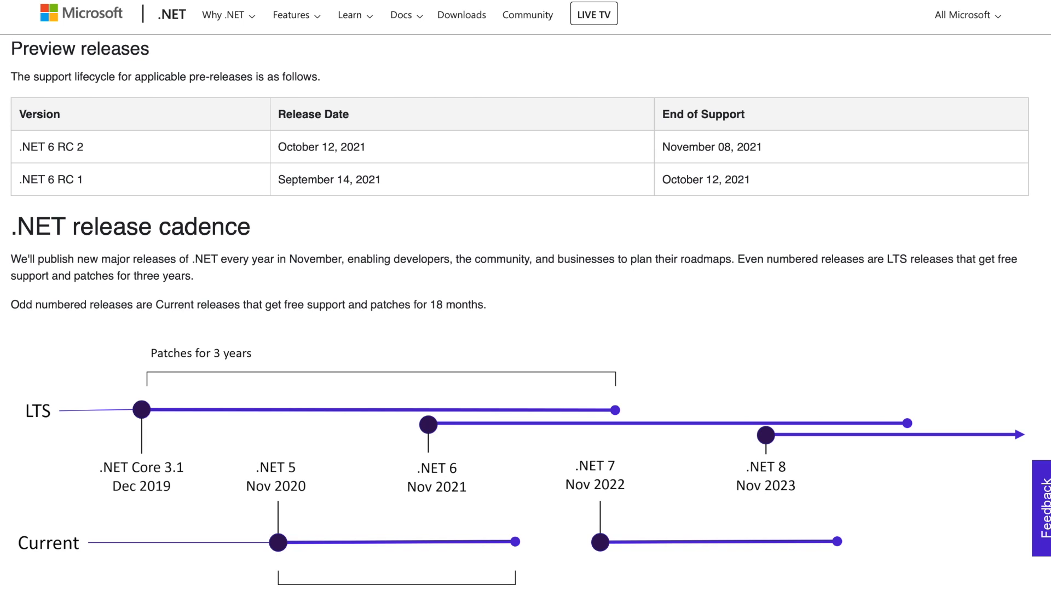
# - Scroll the .NET support policy page down to the release cadence diagram and Release types section
pyautogui.scroll(-3)
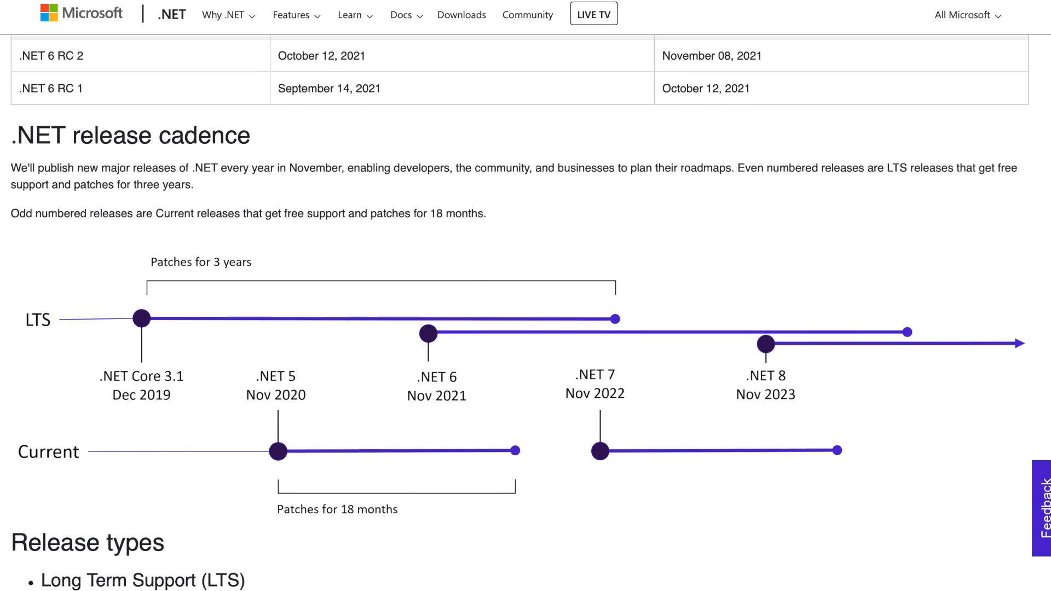
pyautogui.scroll(-3)
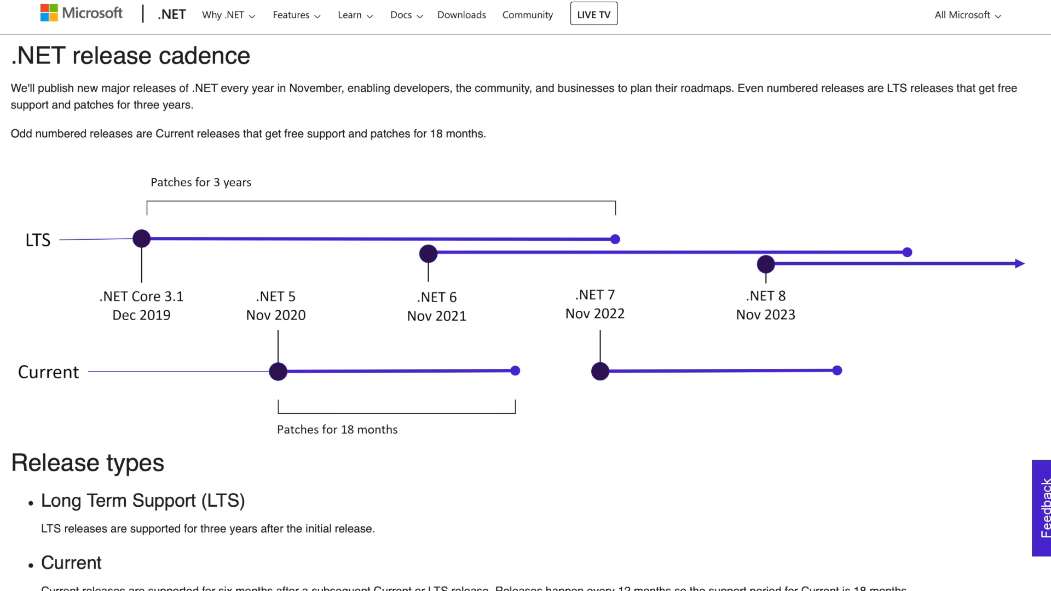
pyautogui.scroll(-3)
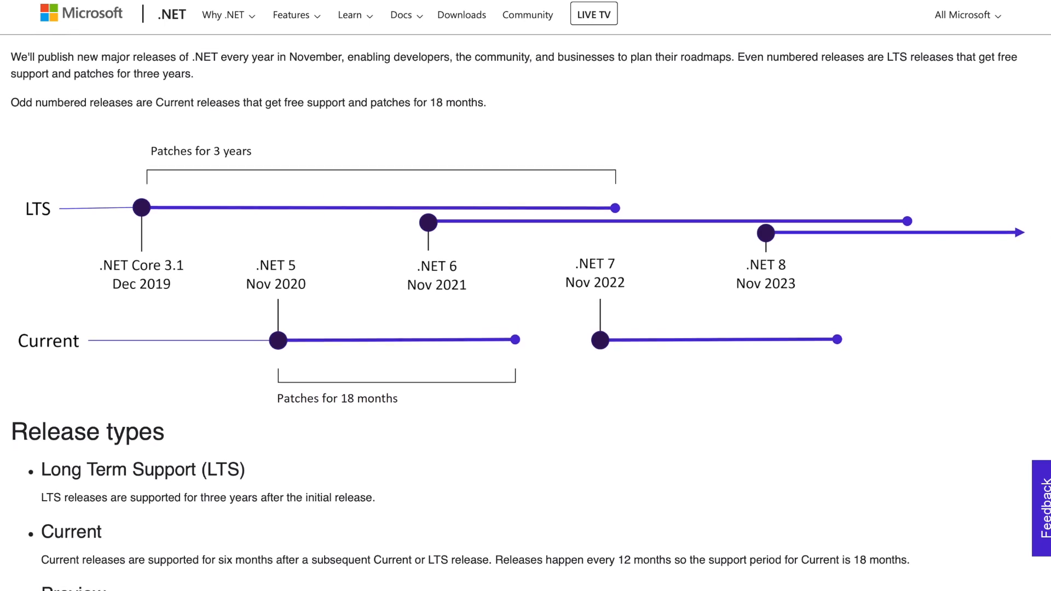
pyautogui.scroll(-3)
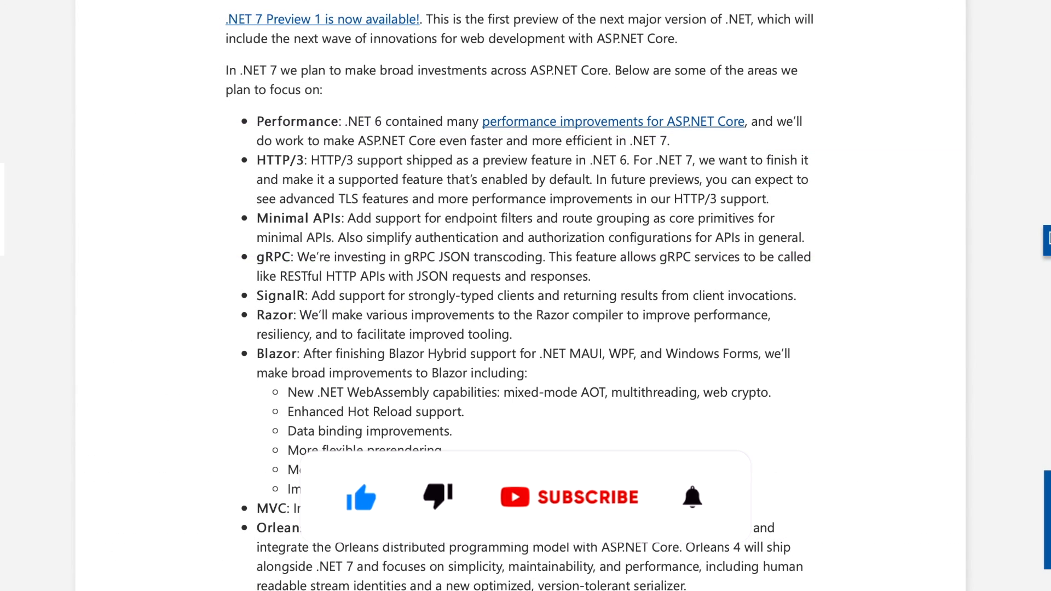
pyautogui.click(569, 497)
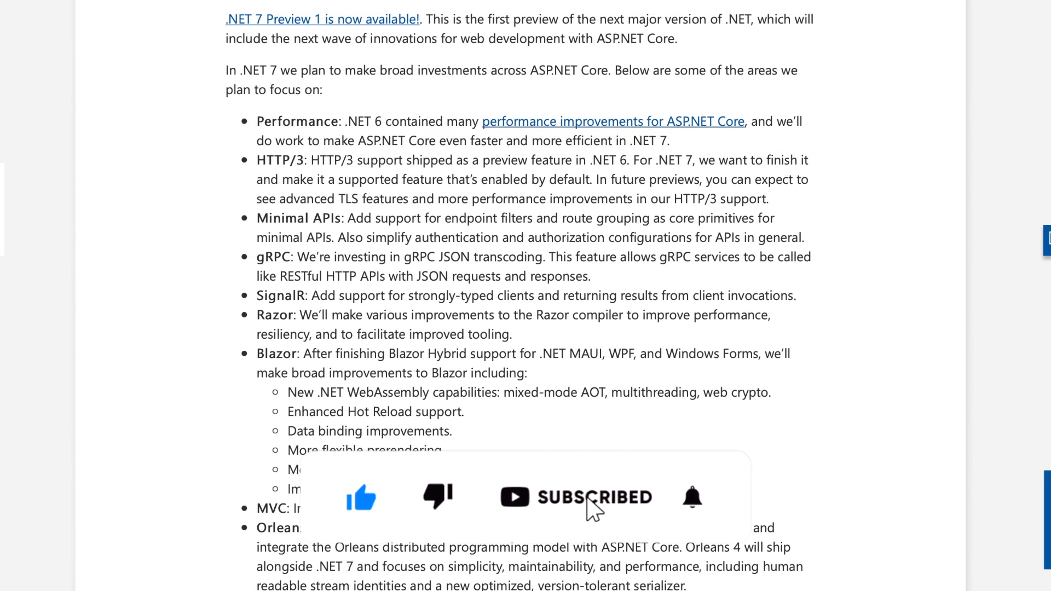
pyautogui.click(692, 497)
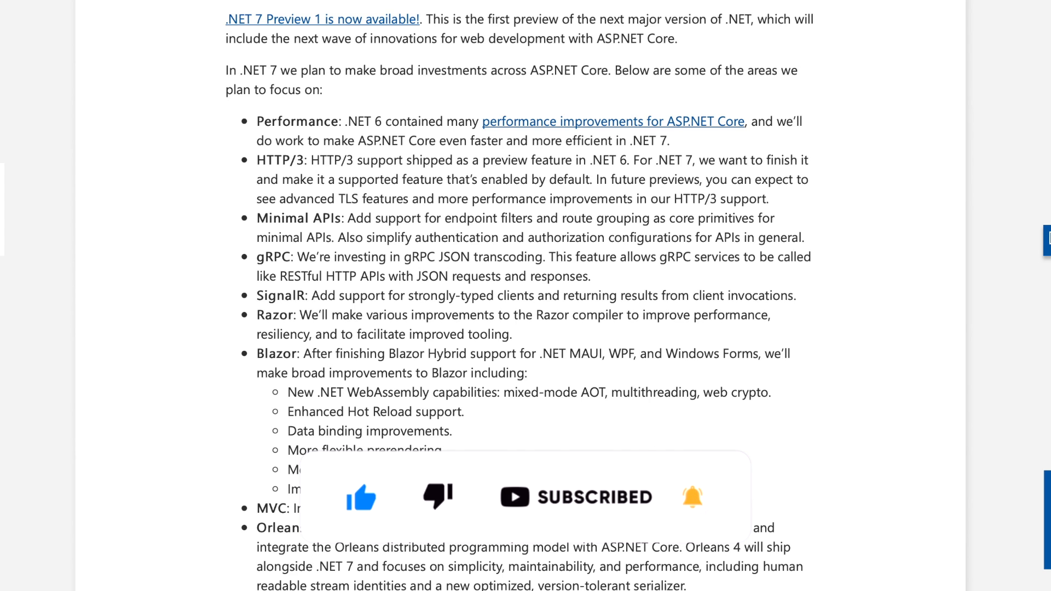